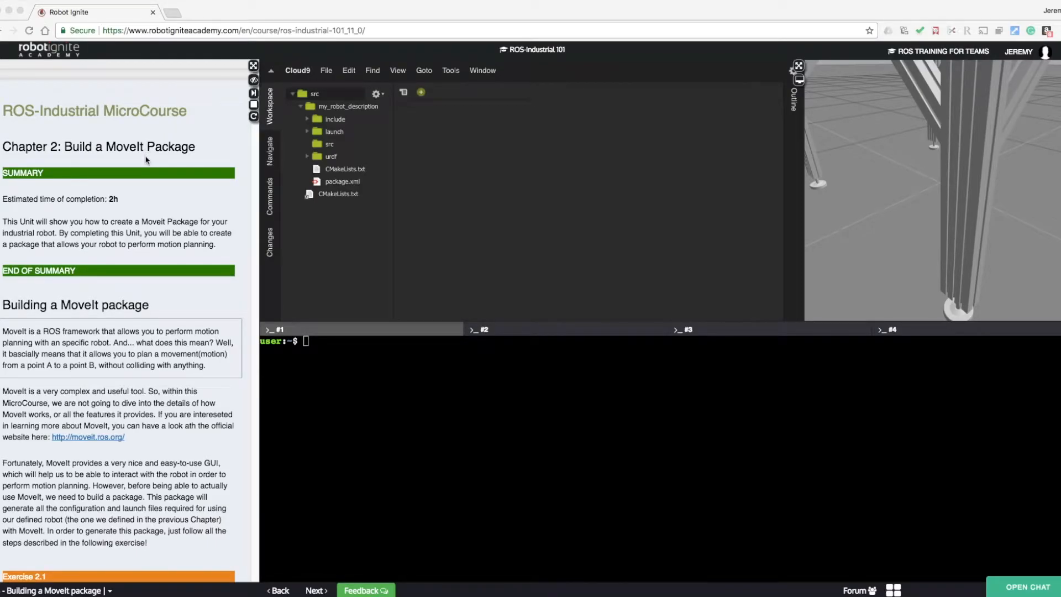
mouse_move(115, 201)
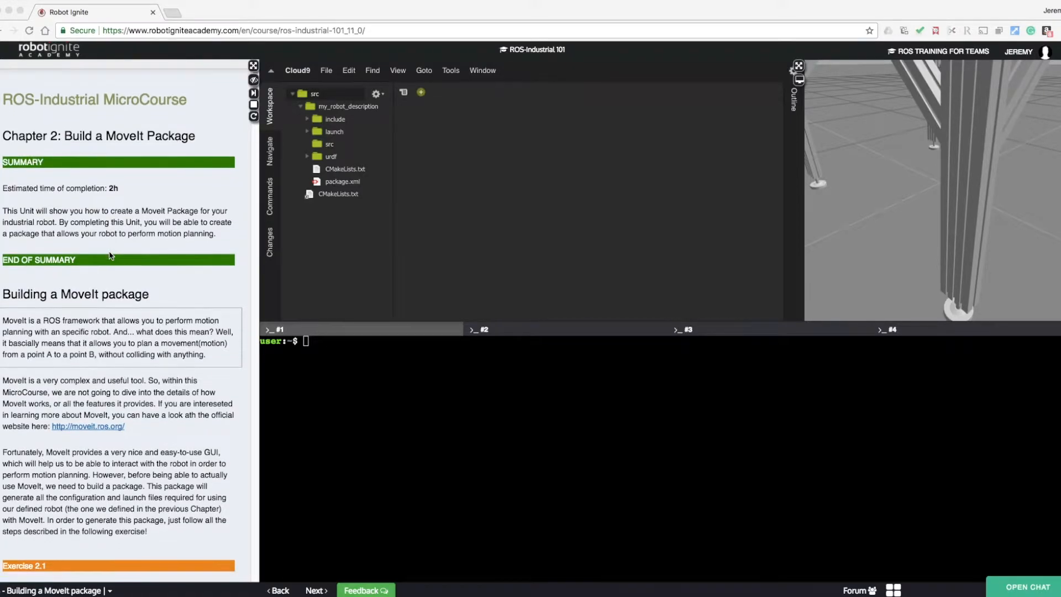
Step: Scroll the course notes down to Exercise 2.1's roslaunch command for the Setup Assistant
scroll(down, 3)
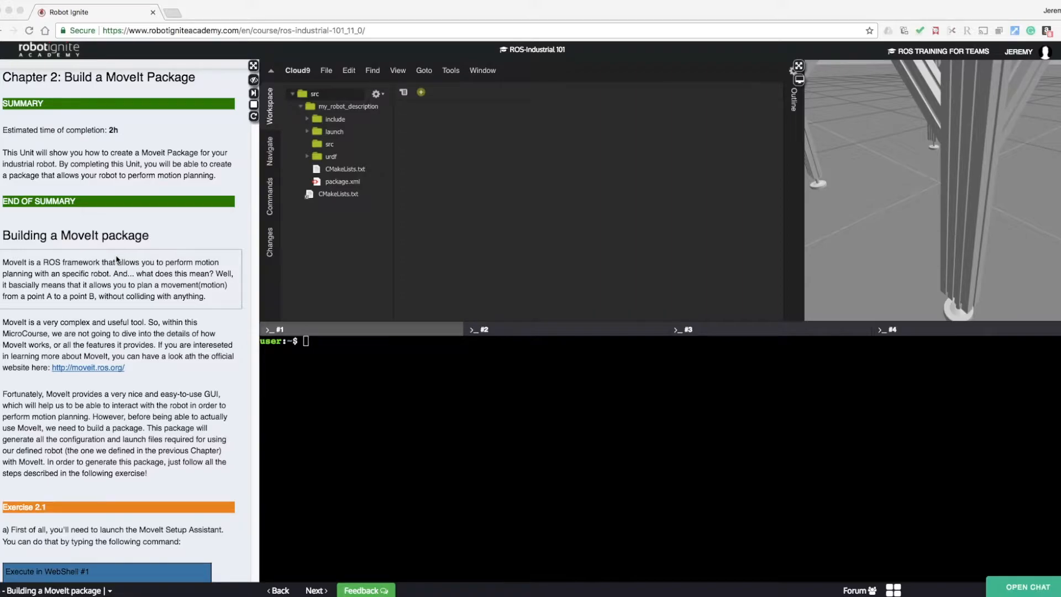
mouse_move(199, 238)
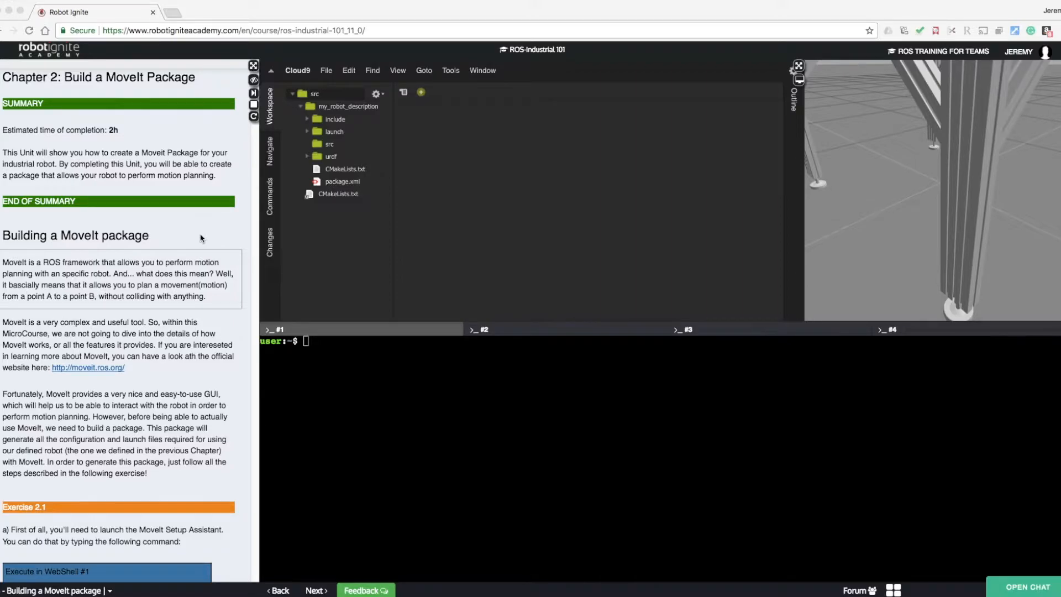
scroll(down, 3)
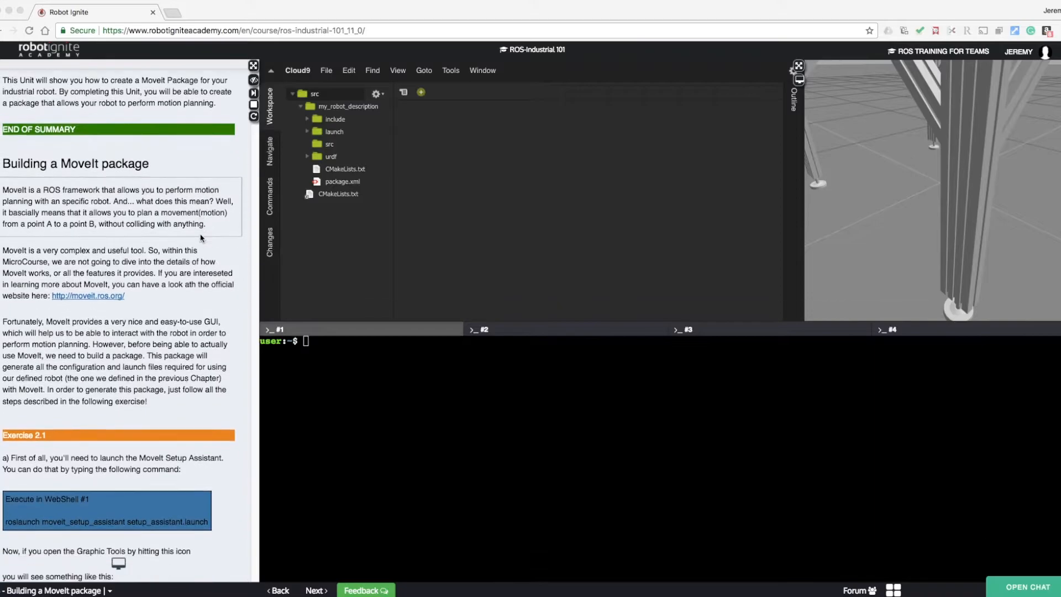
scroll(down, 3)
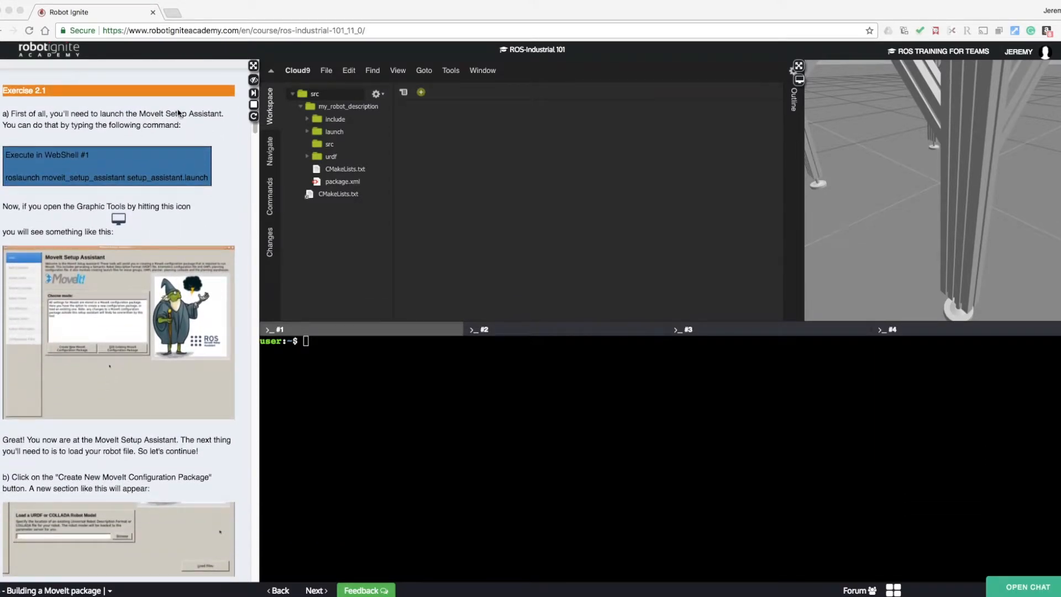
mouse_move(28, 182)
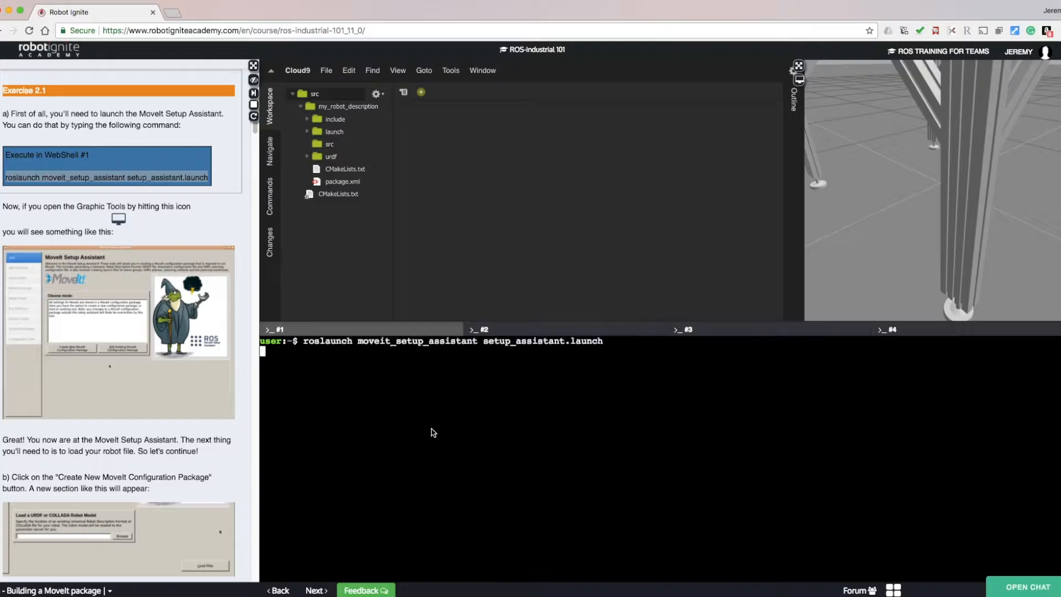
Step: Run the roslaunch moveit_setup_assistant command in WebShell #1
key(Return)
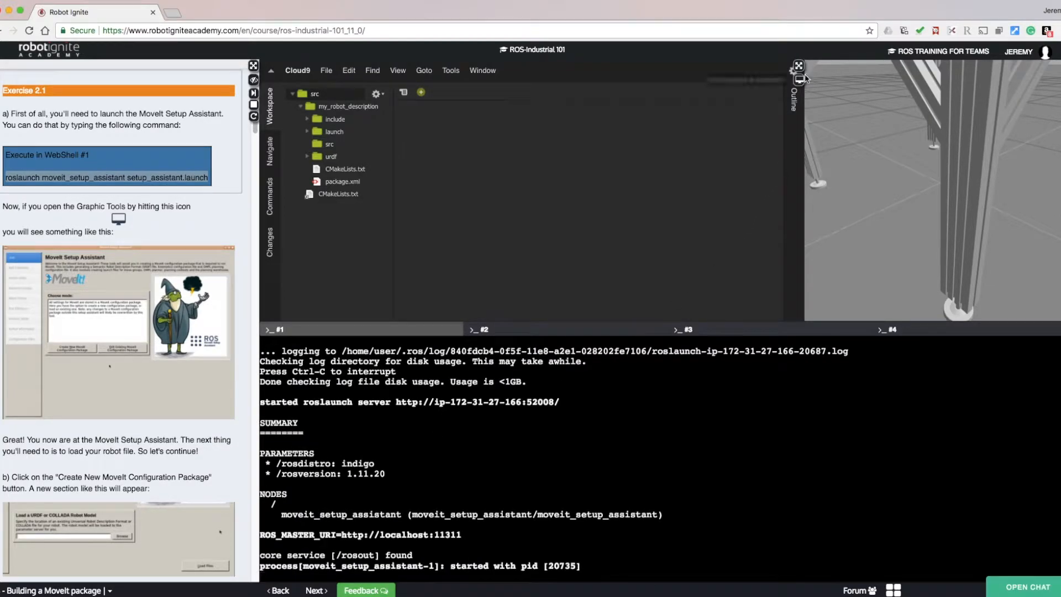
mouse_move(797, 80)
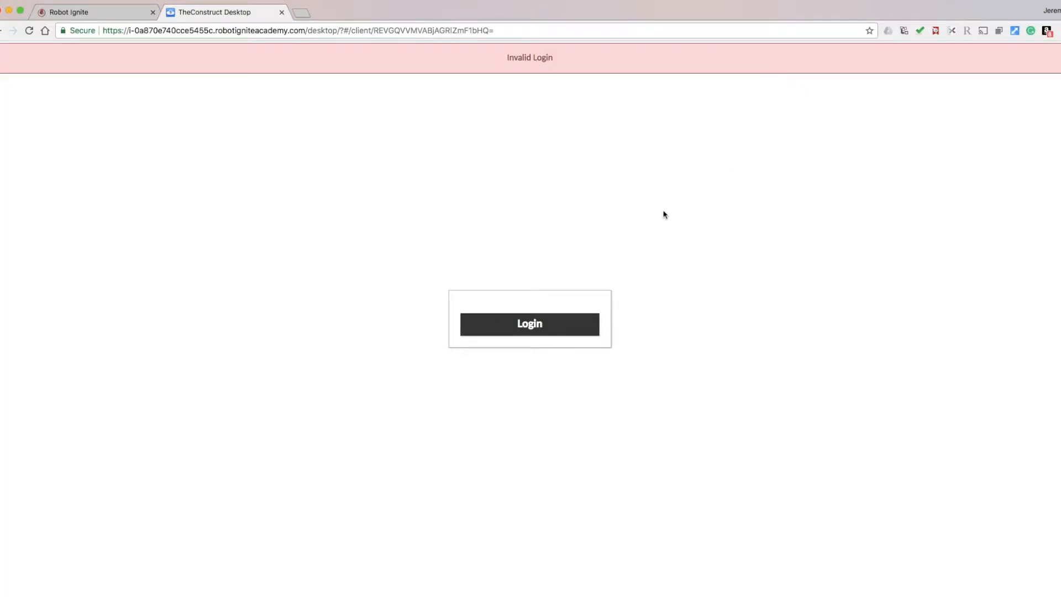
Step: Log in to the graphical desktop, review the notes, and start creating a new MoveIt configuration package
click(529, 323)
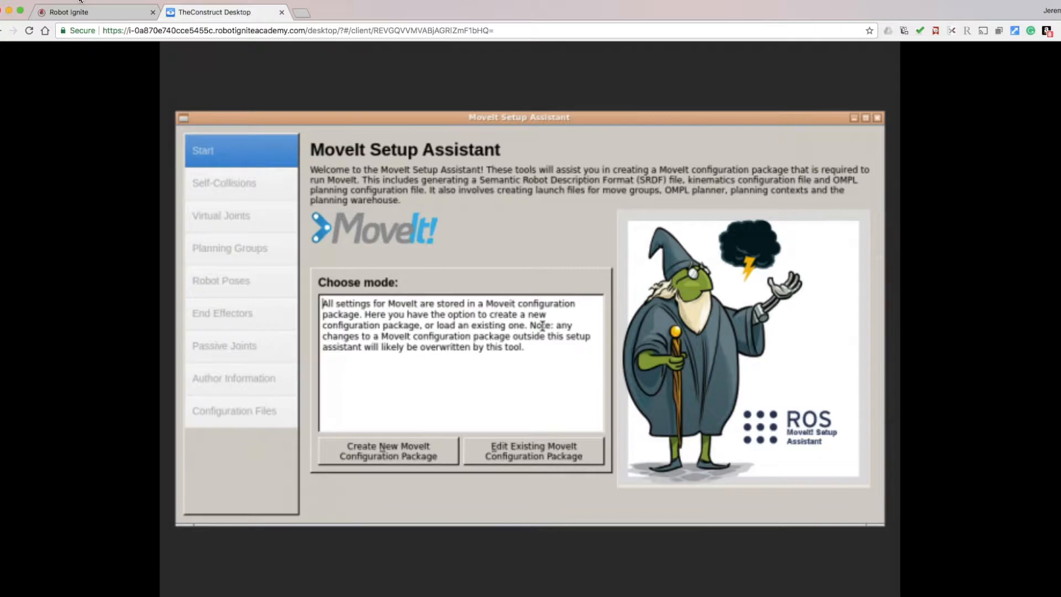
click(89, 11)
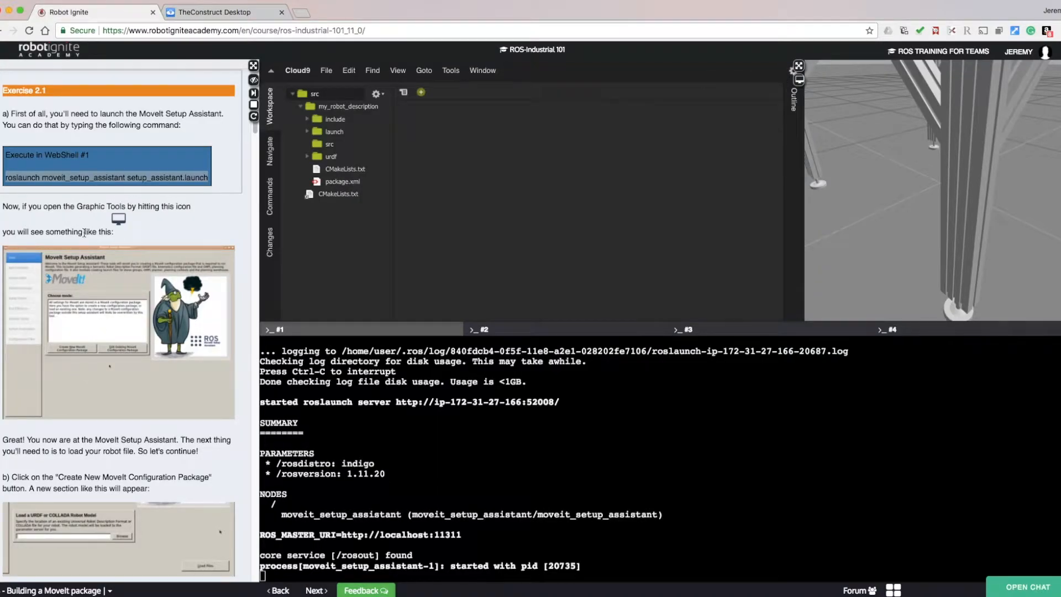
scroll(down, 3)
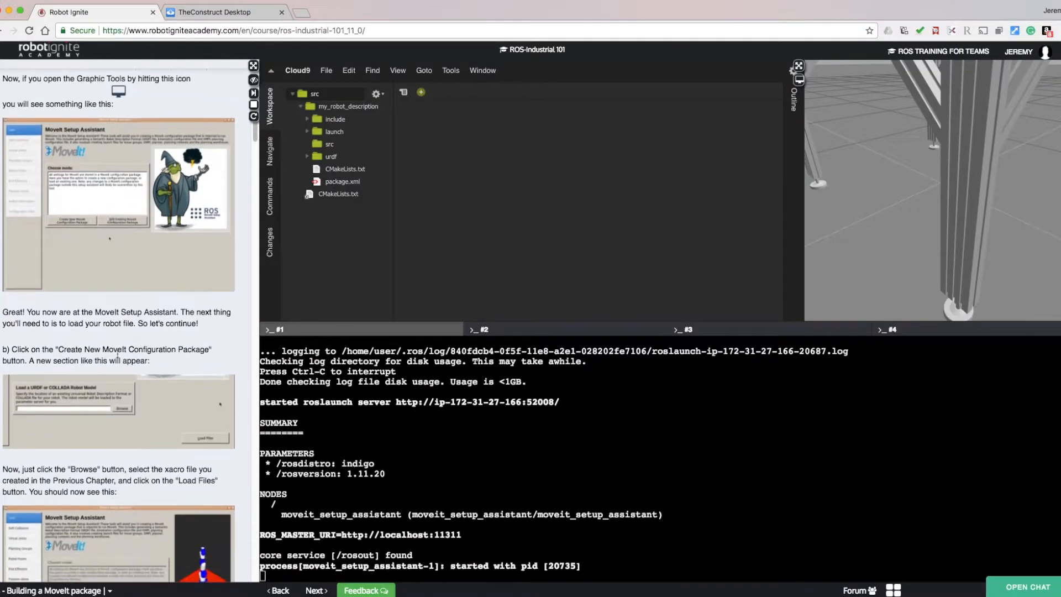
scroll(down, 3)
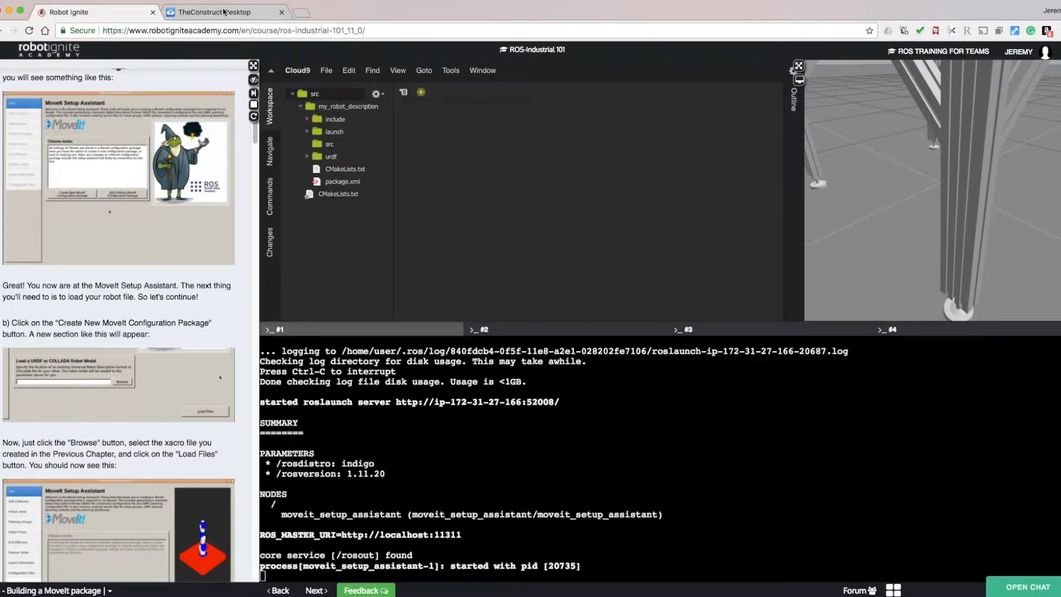
click(215, 11)
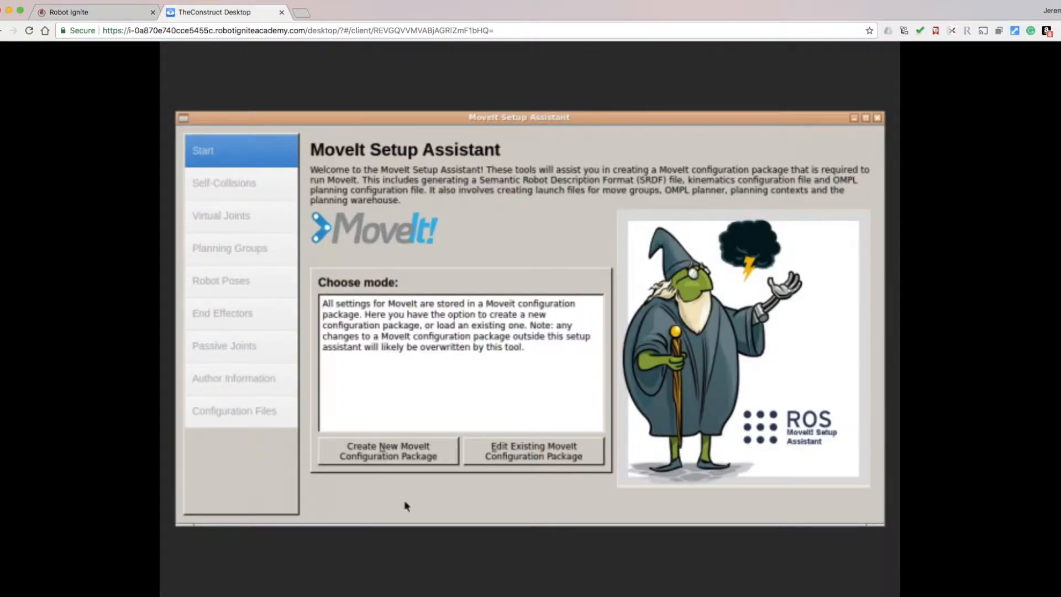
click(387, 451)
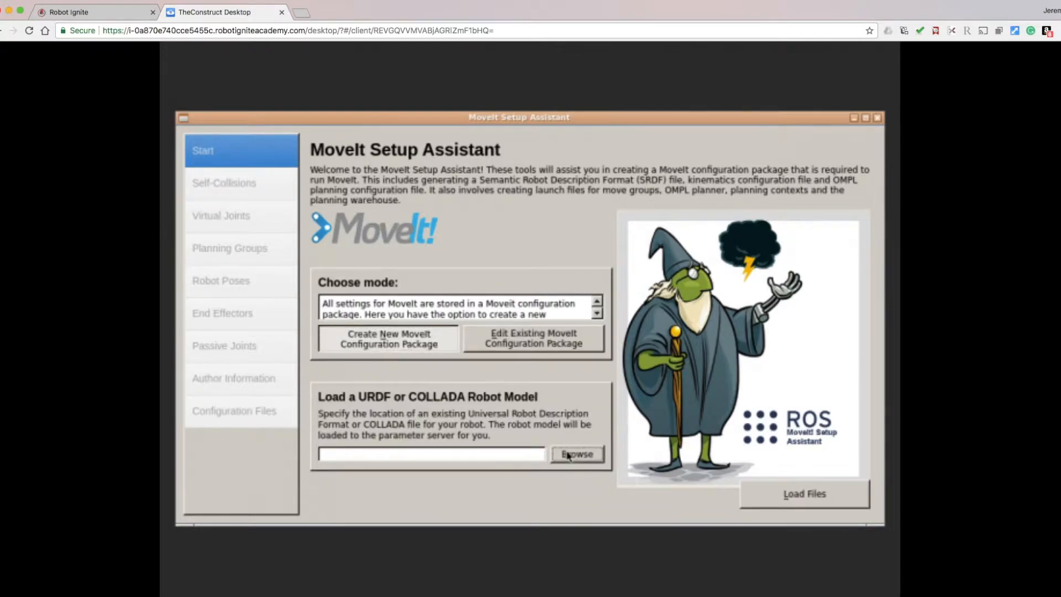
Step: Browse to catkin_ws/src/my_robot_description/urdf and choose my_robot.xacro as the robot model
click(576, 454)
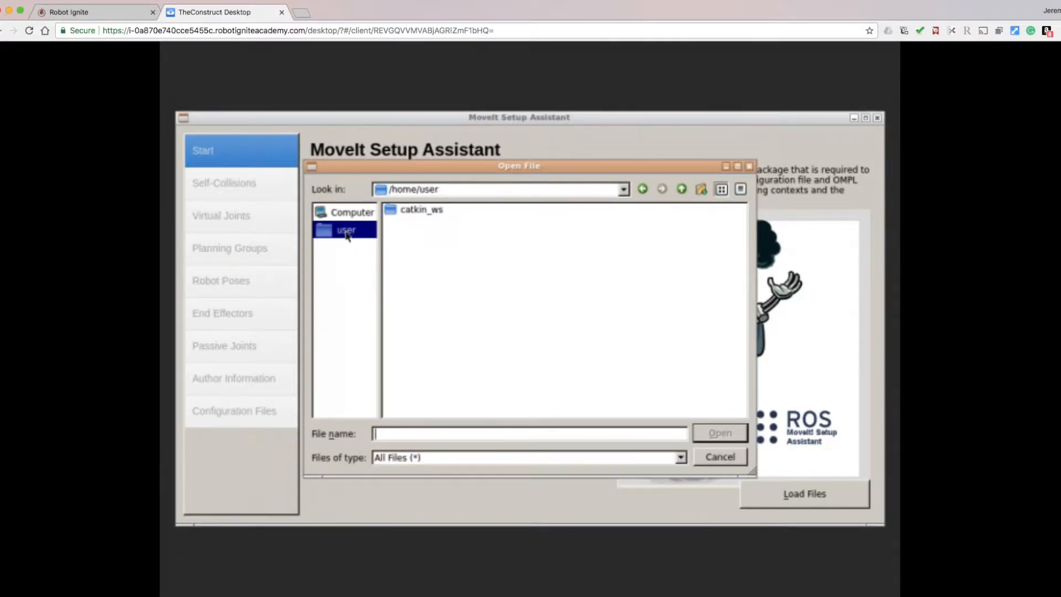
click(421, 209)
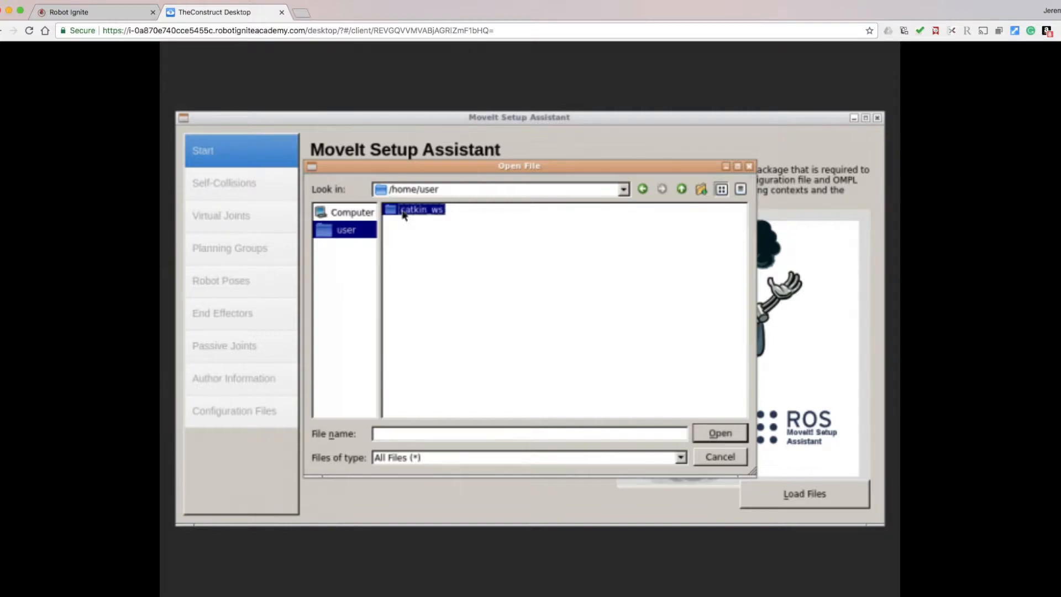
double_click(419, 209)
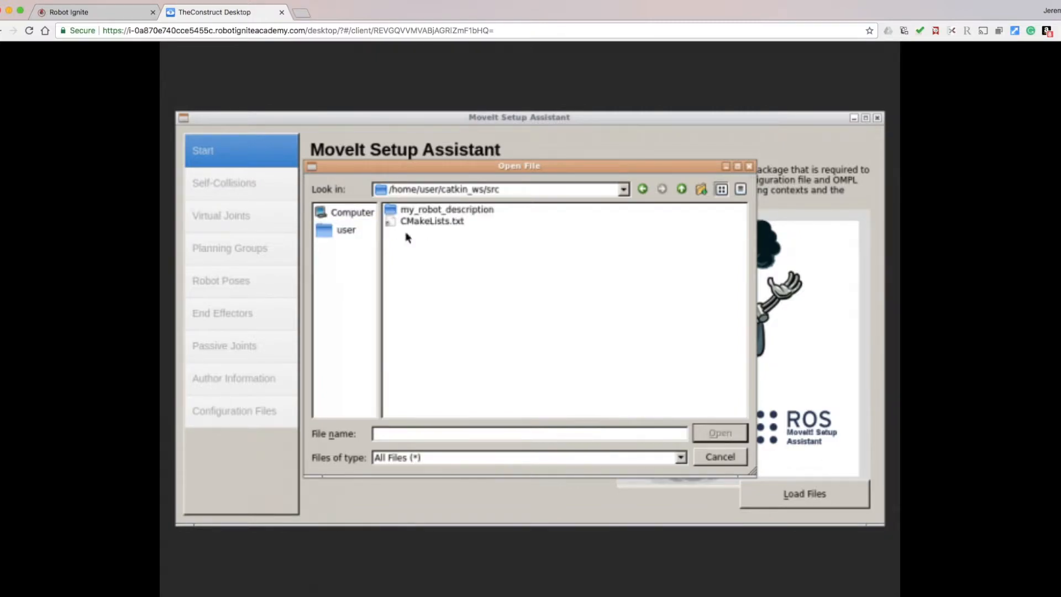
click(446, 209)
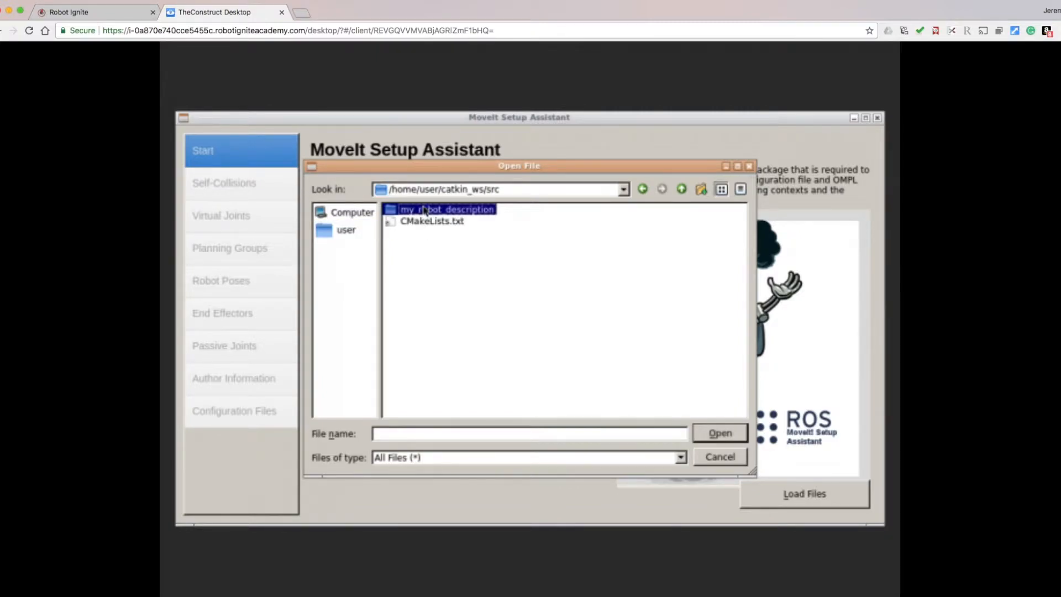
double_click(446, 208)
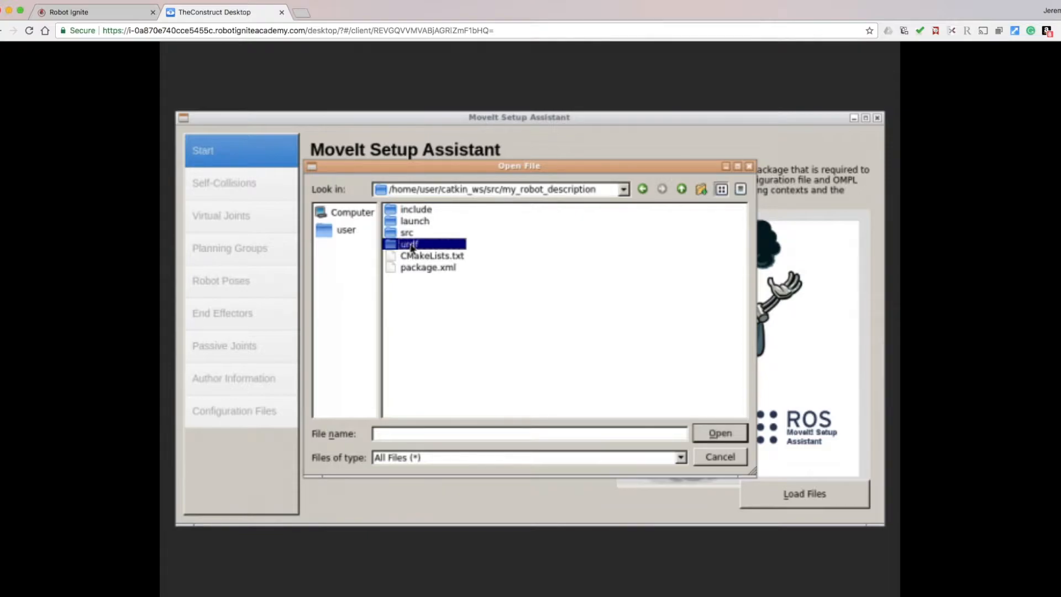
double_click(408, 243)
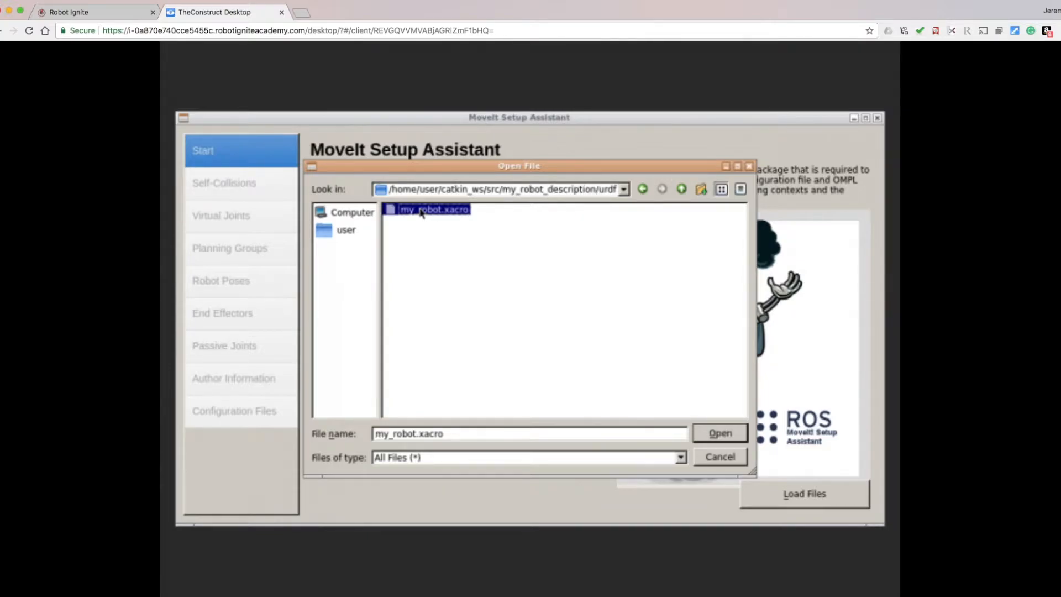
click(720, 433)
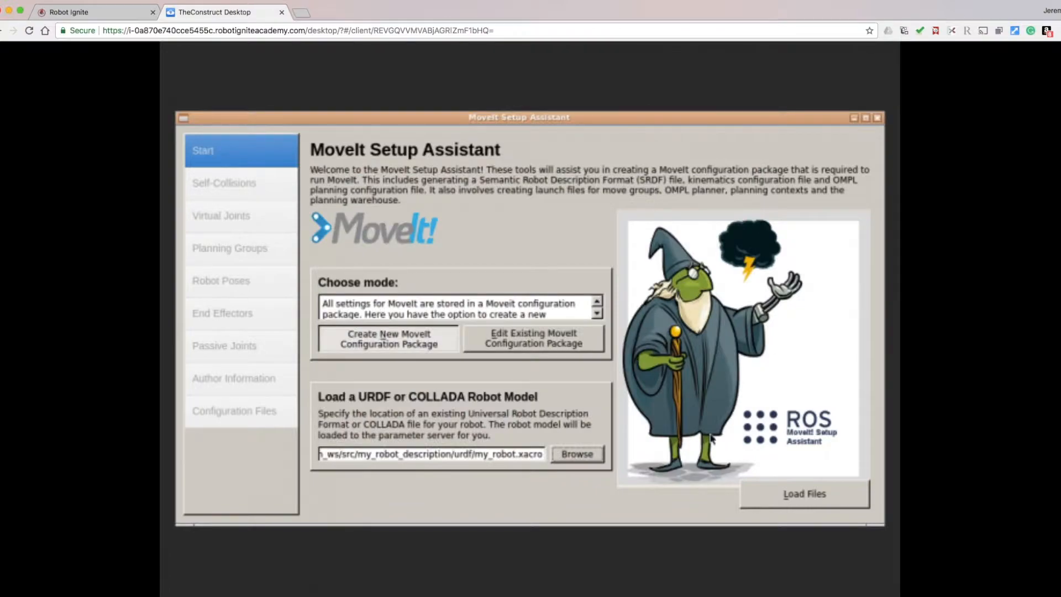
mouse_move(764, 483)
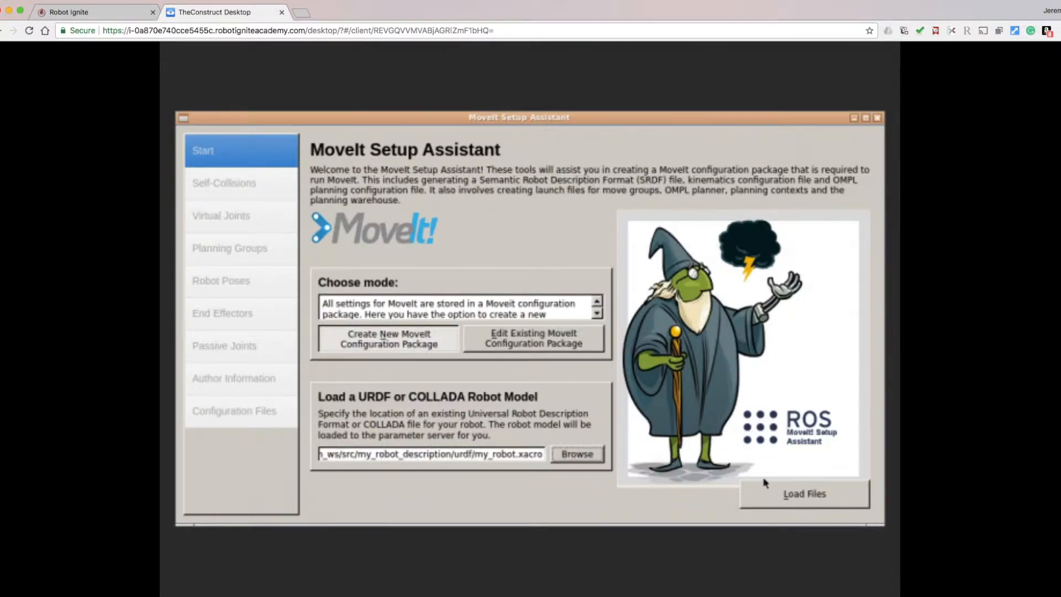
mouse_move(785, 496)
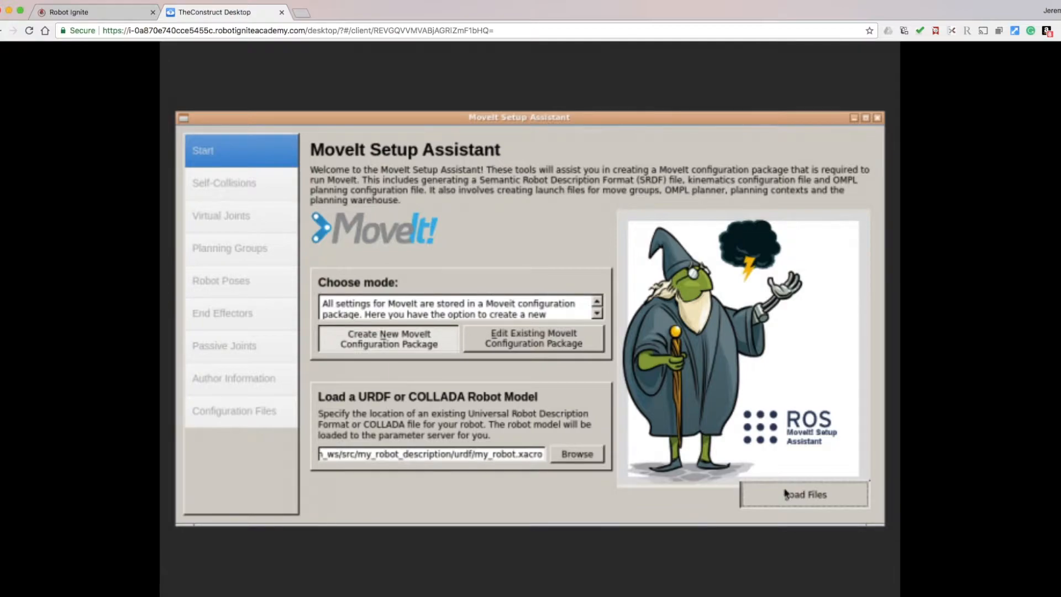
Step: Load my_robot.xacro so the robot arm appears in the preview
click(804, 493)
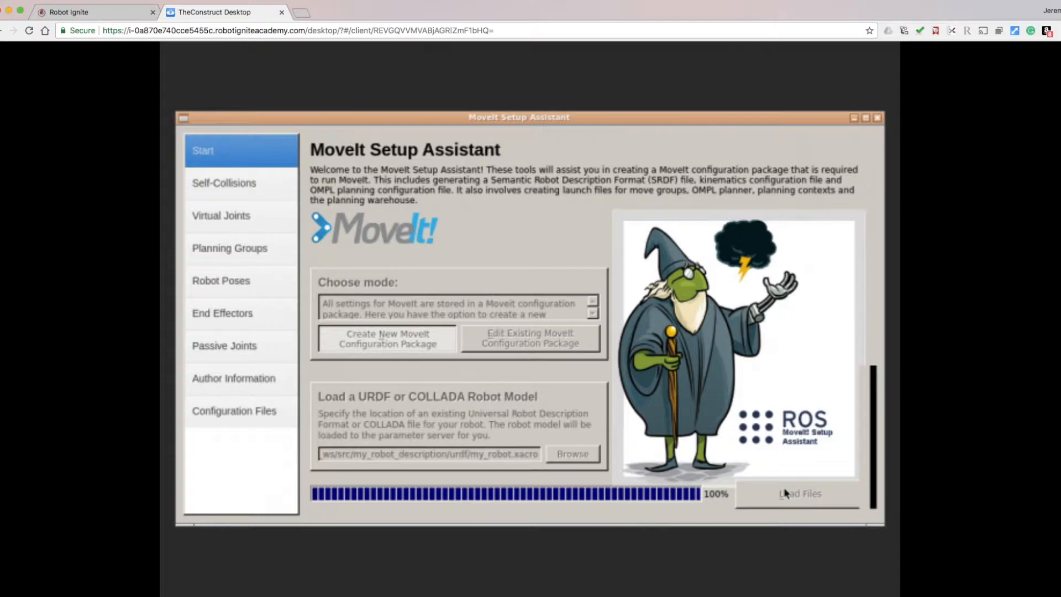
click(797, 493)
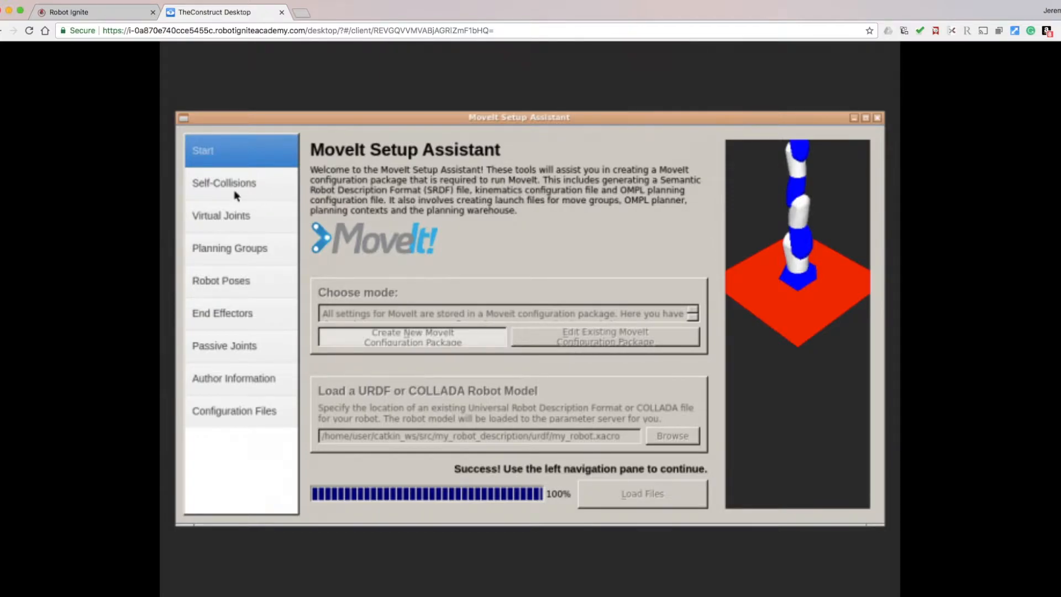
Step: Regenerate the default self-collision matrix and review the 26 disabled link pairs
click(225, 182)
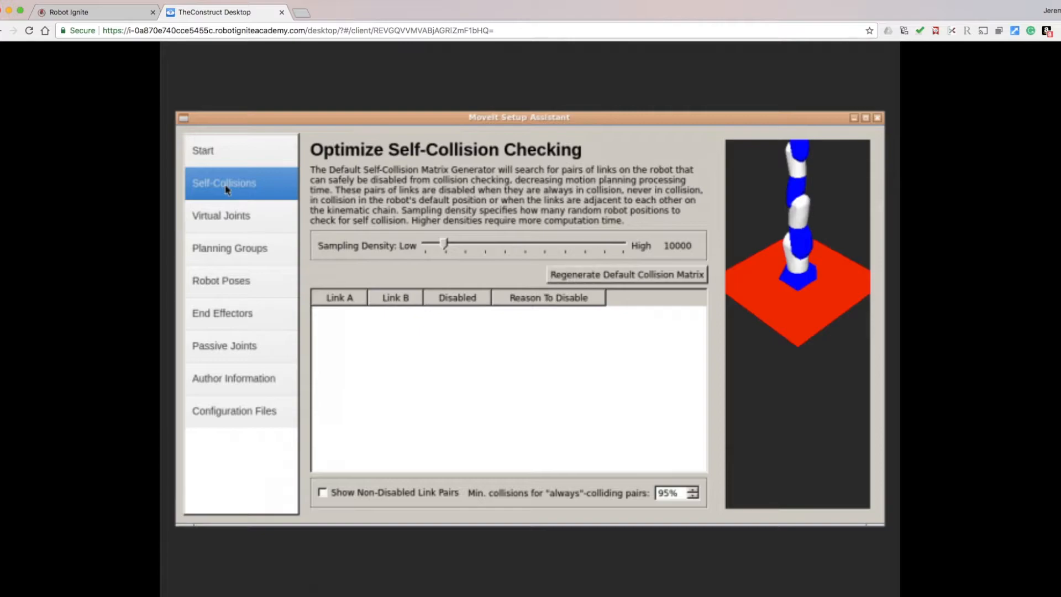
mouse_move(381, 278)
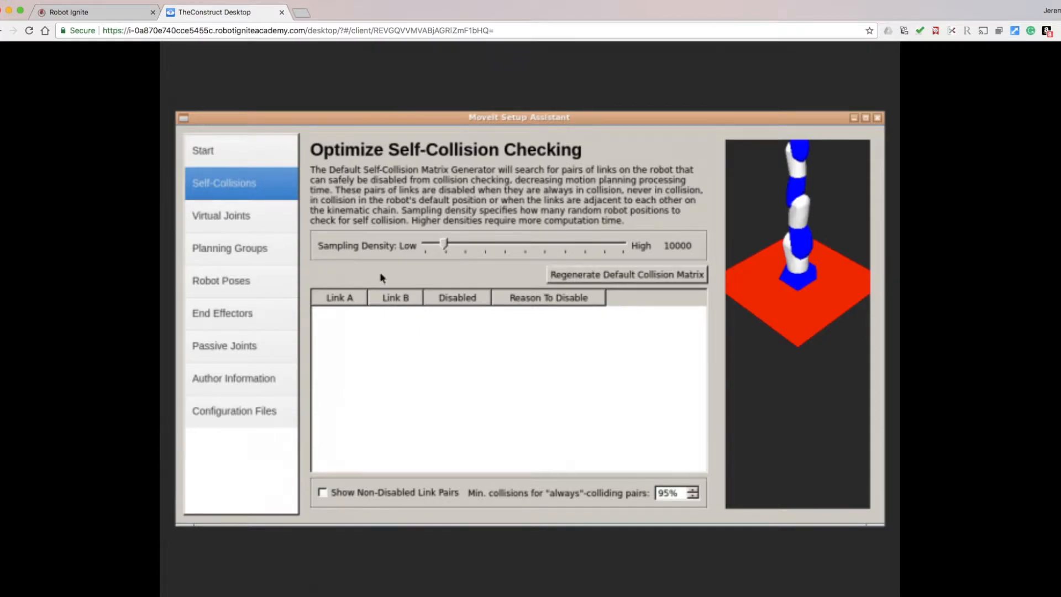
mouse_move(594, 274)
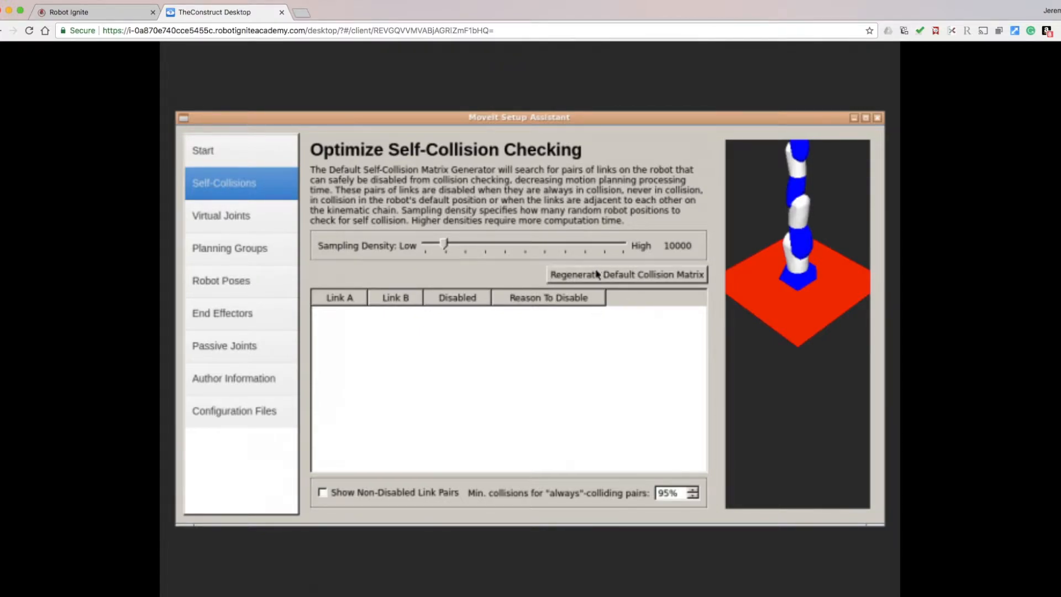
click(625, 275)
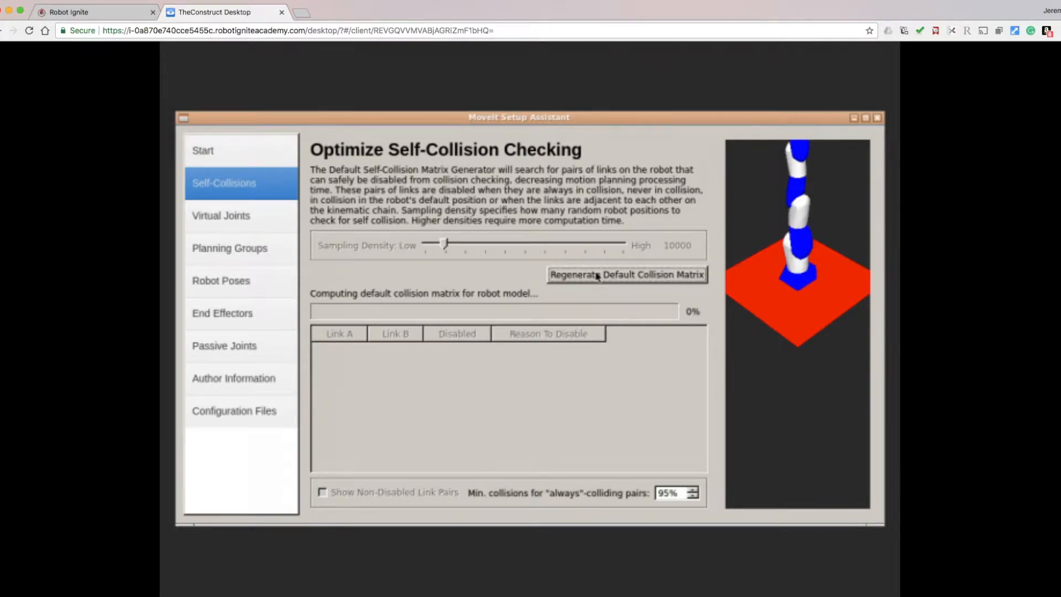
click(625, 274)
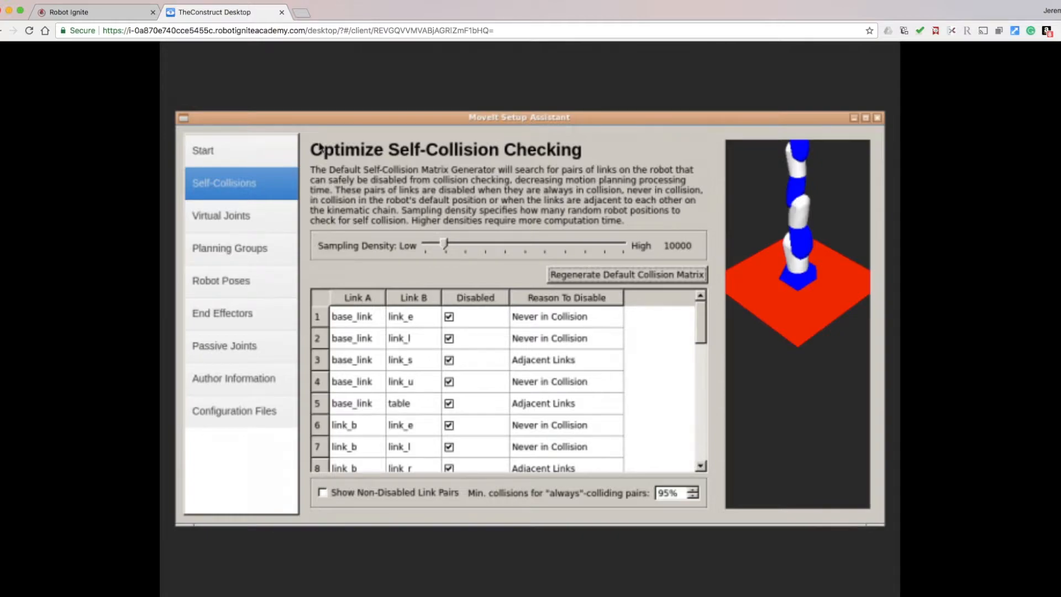
scroll(down, 3)
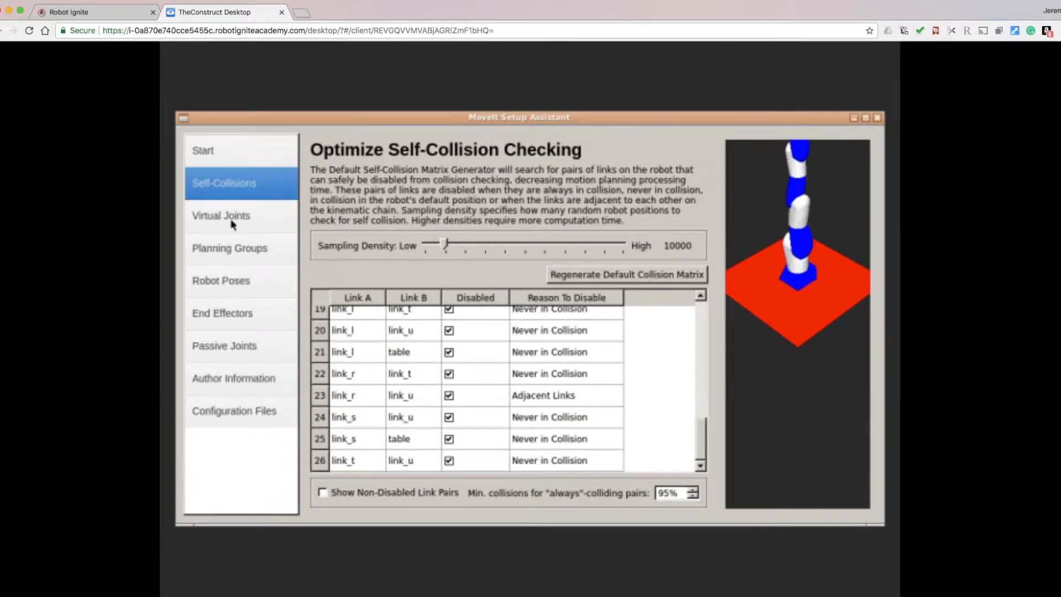
Step: Save a fixed virtual joint named FixedBase with child link world and parent frame world
click(221, 215)
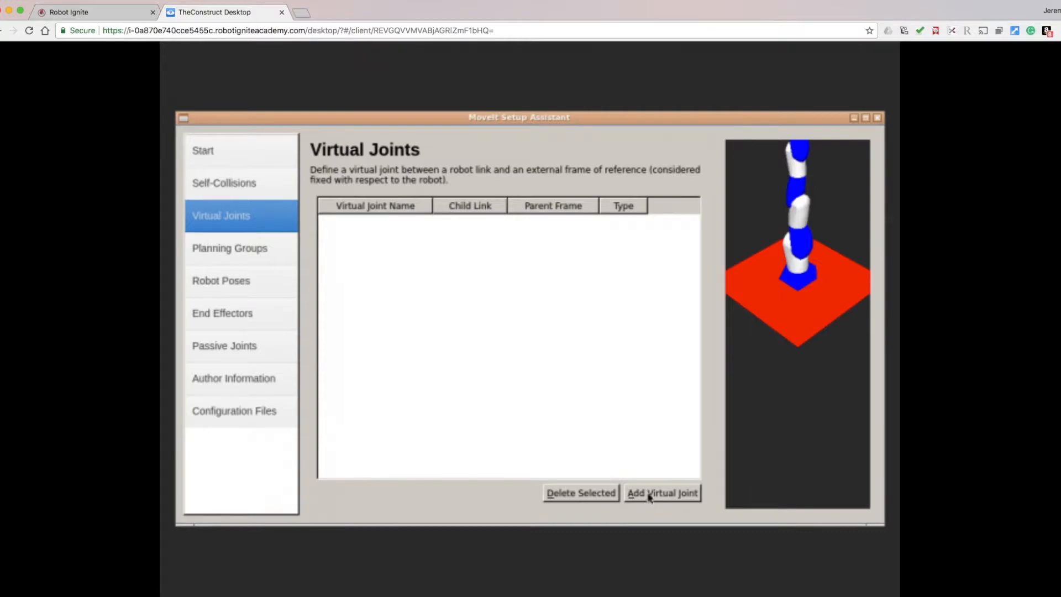
click(660, 492)
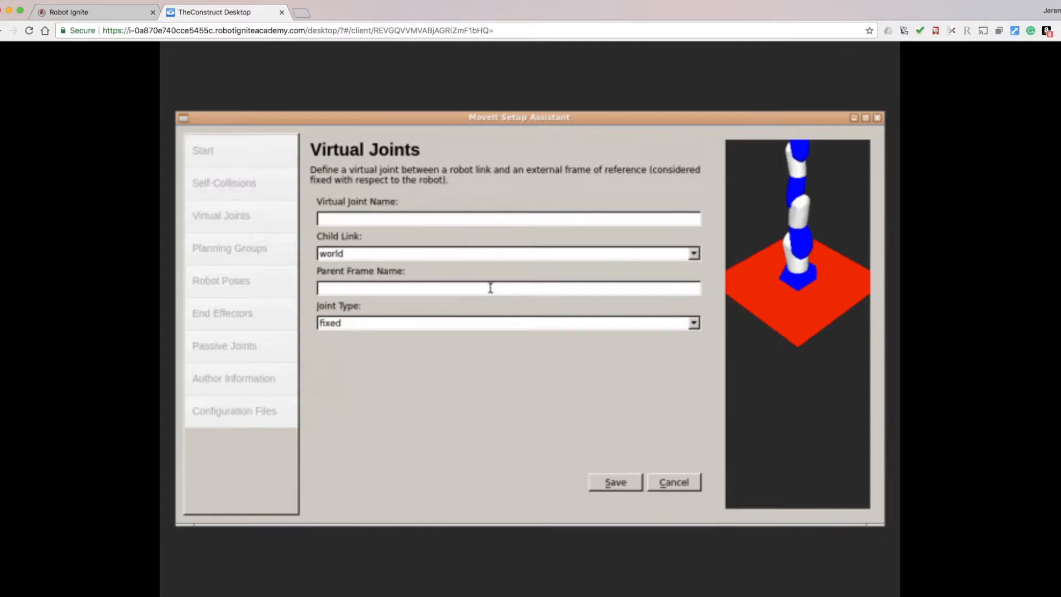
mouse_move(382, 217)
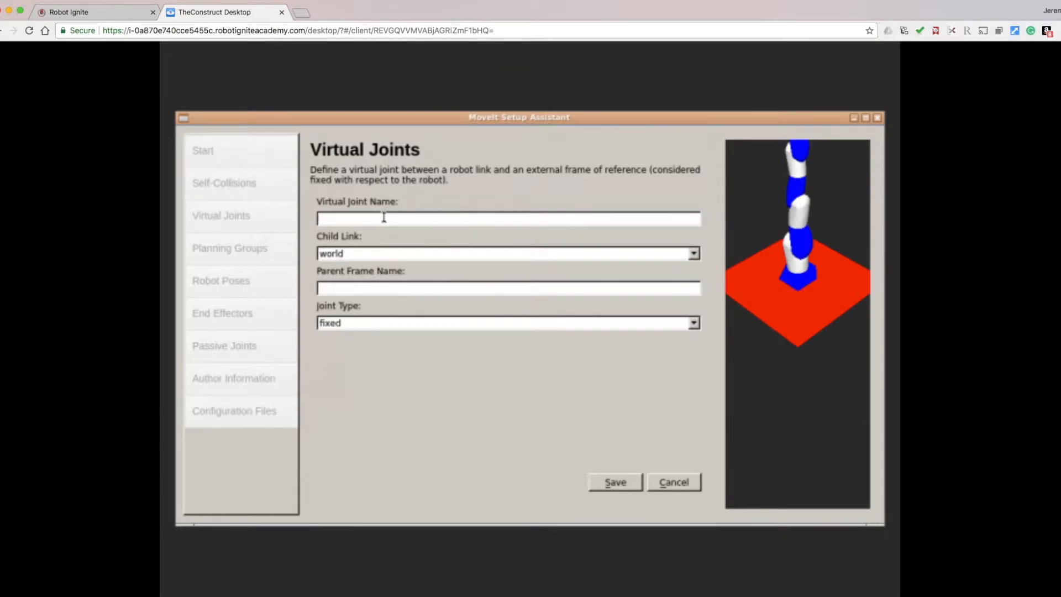
text(F)
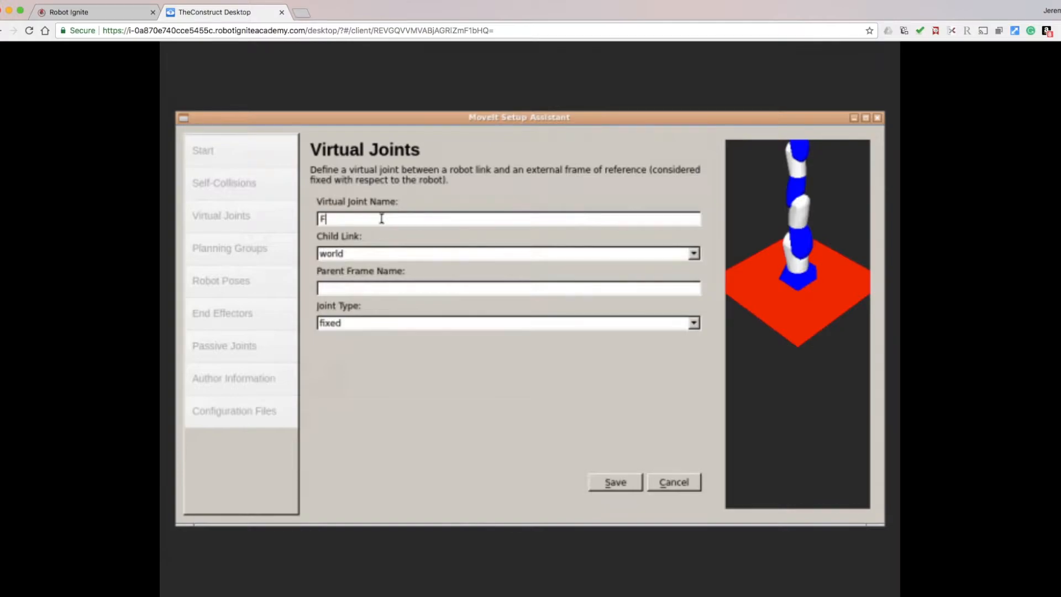
text(ixedBase)
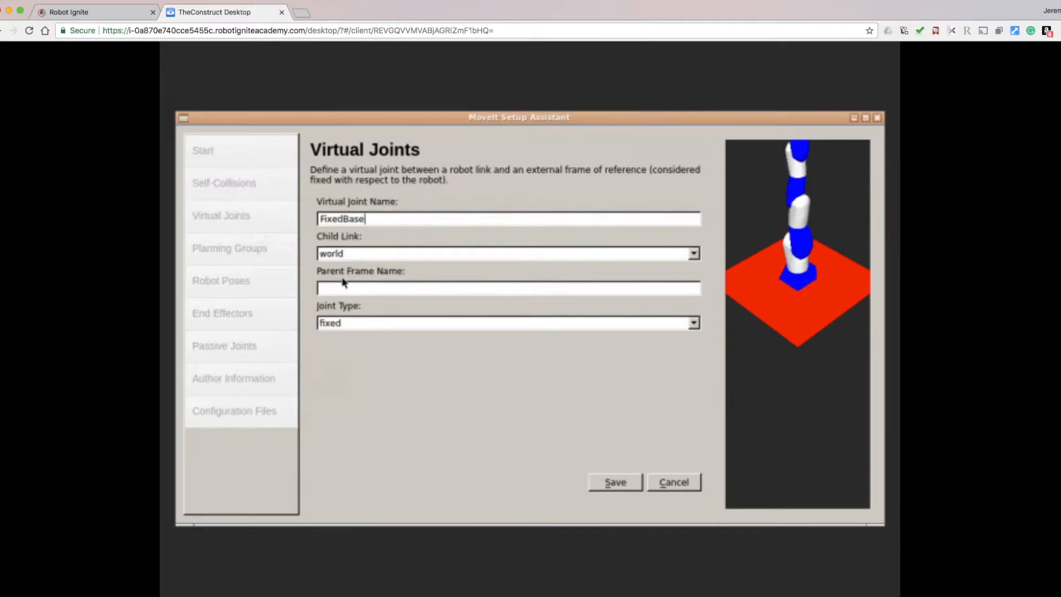
click(507, 287)
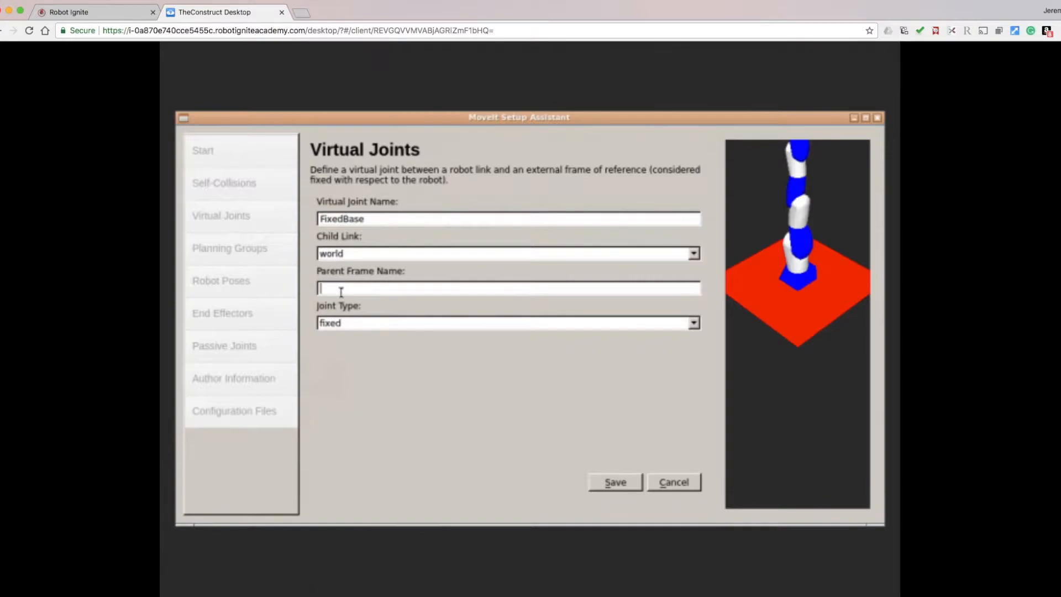
text(world)
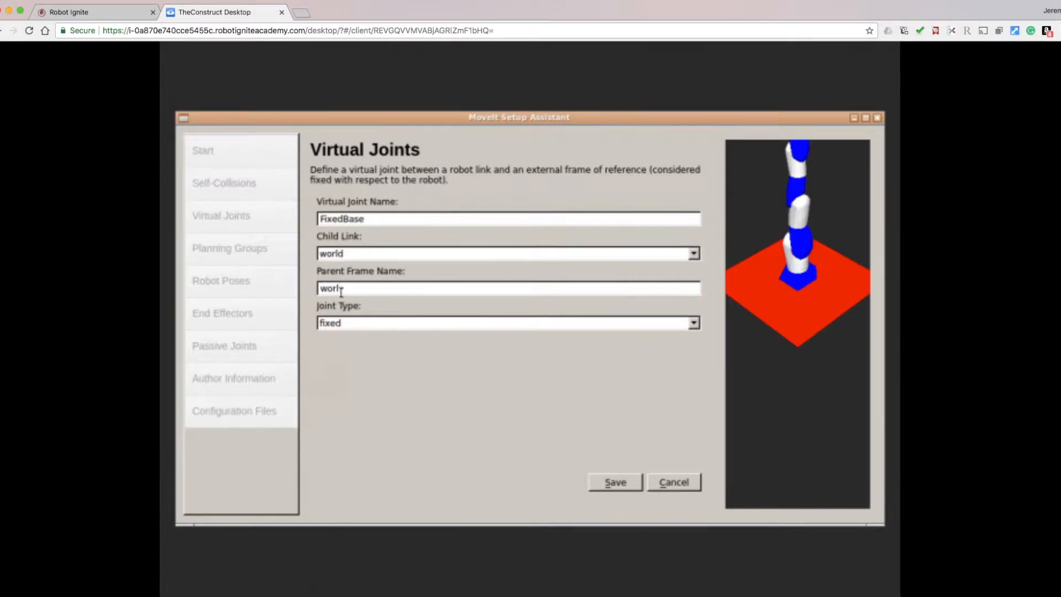
text(d)
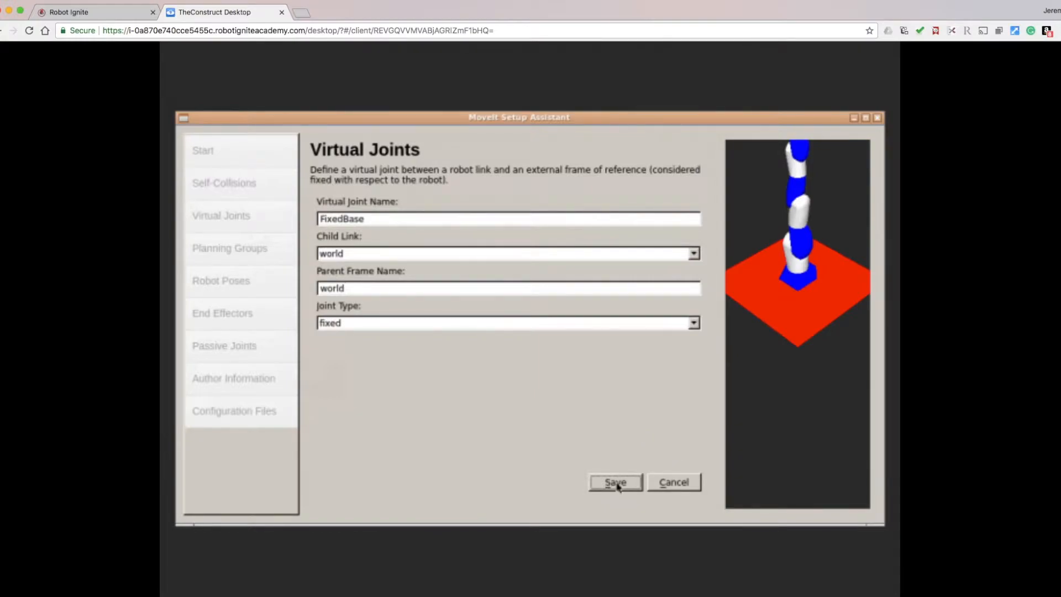
click(613, 482)
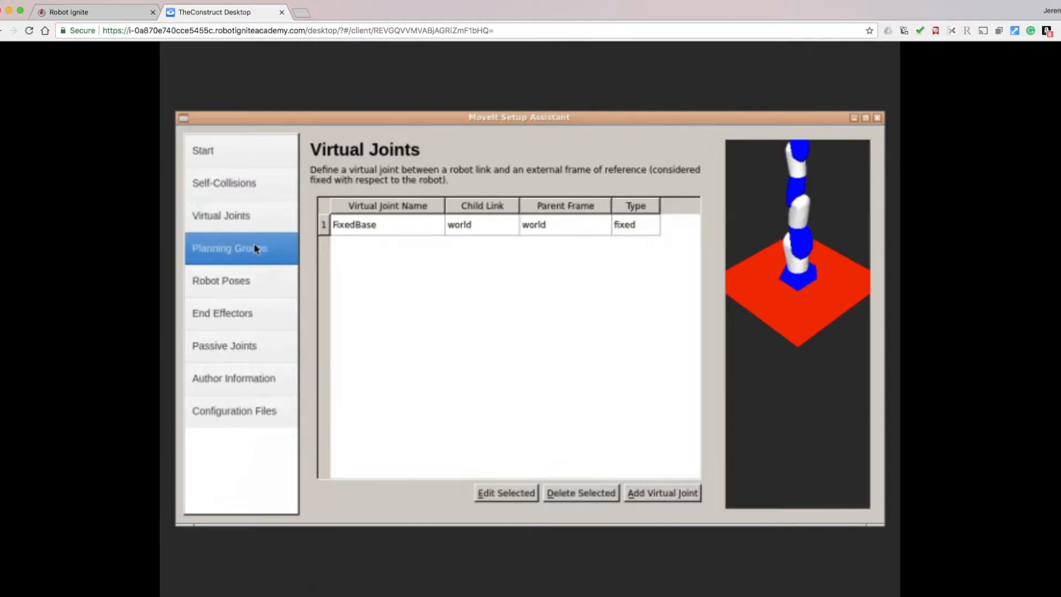
Step: Start a planning group named manipulator using the KDLKinematicsPlugin solver
click(230, 248)
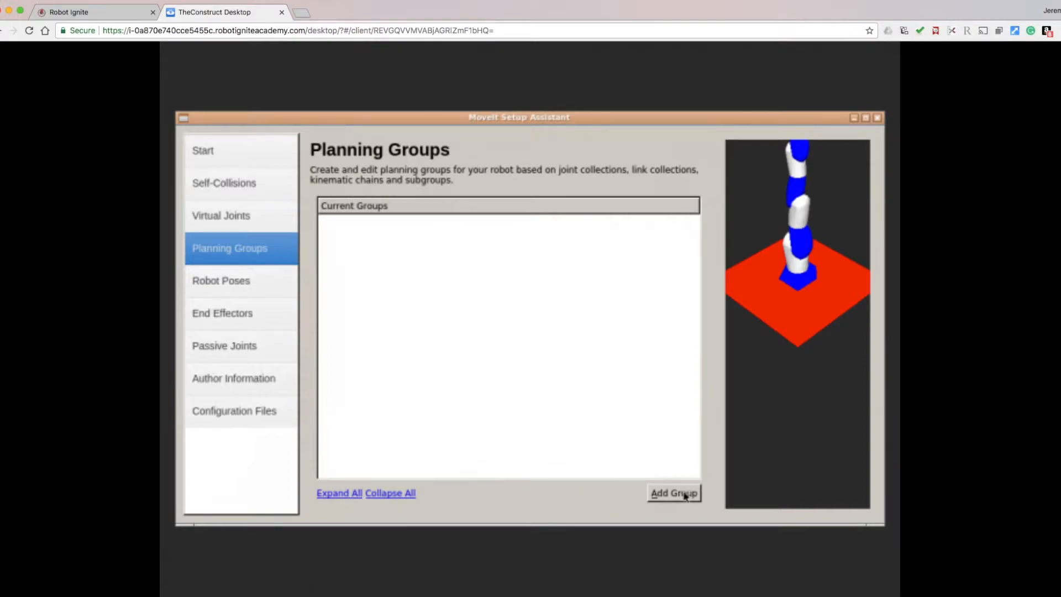
click(673, 493)
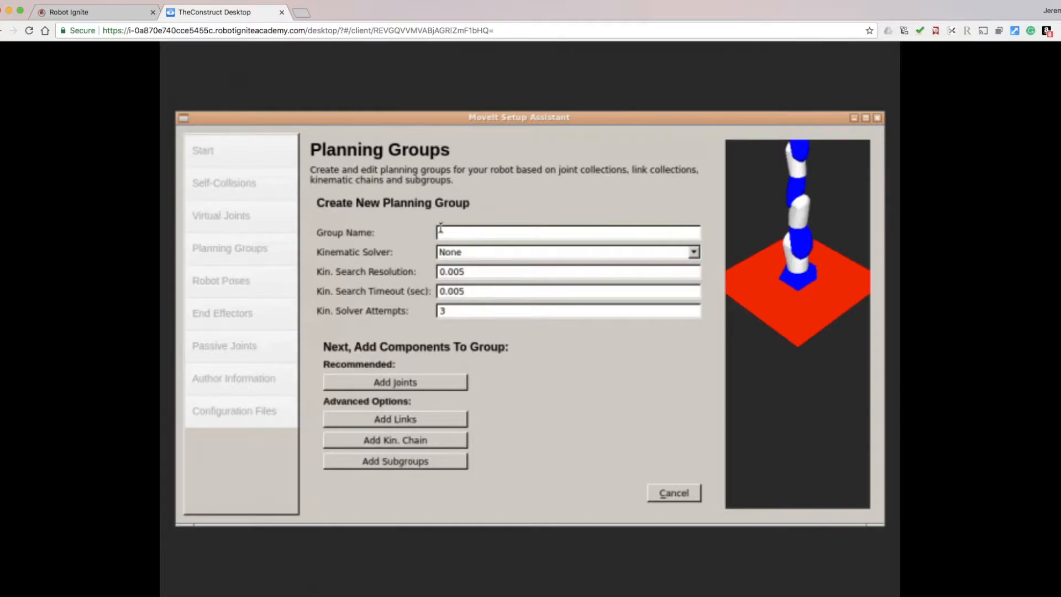
text(manipulator)
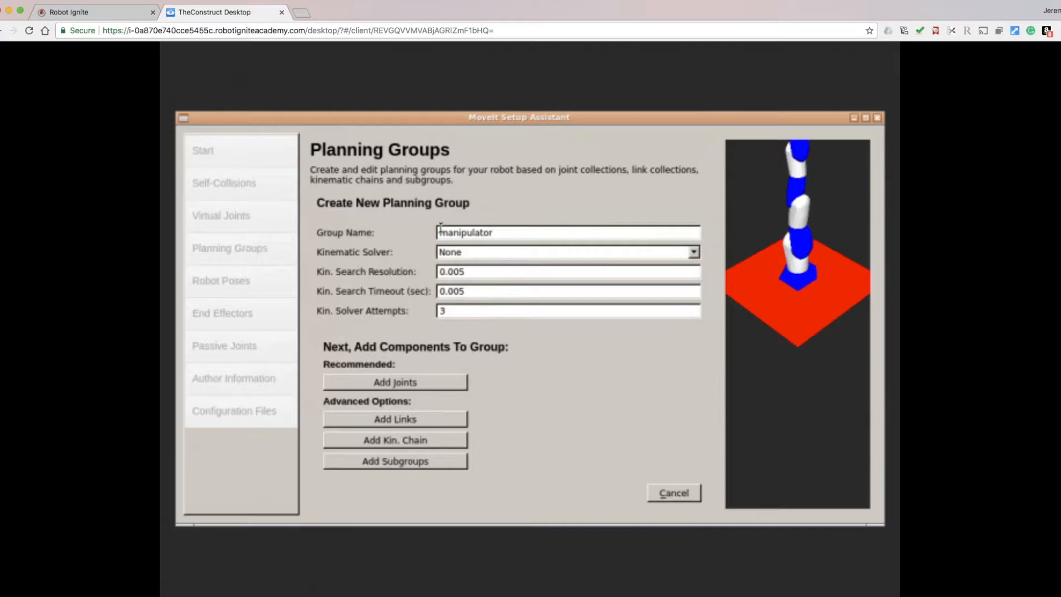
mouse_move(701, 267)
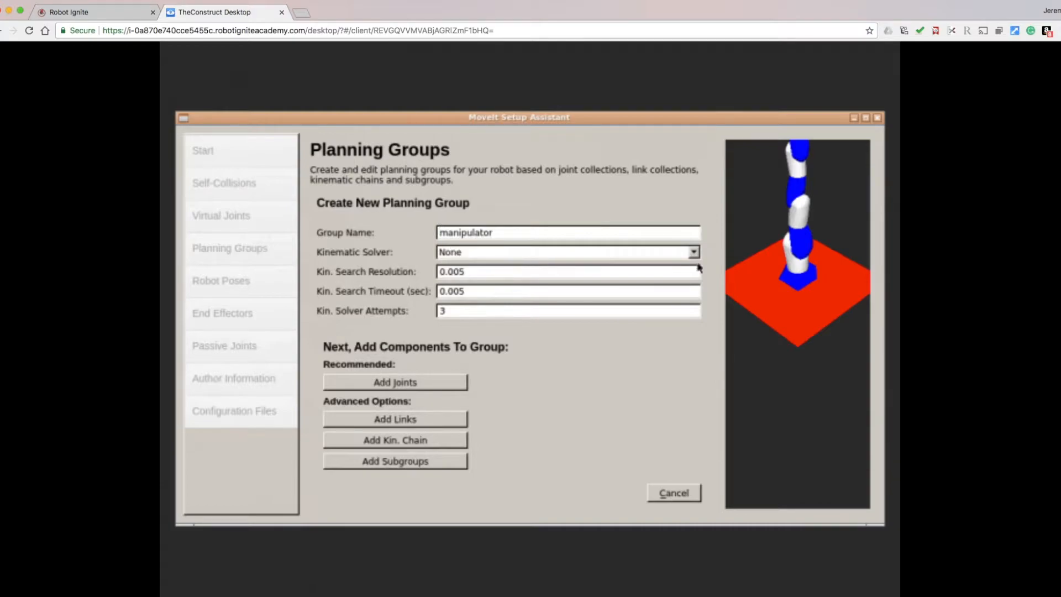
click(692, 252)
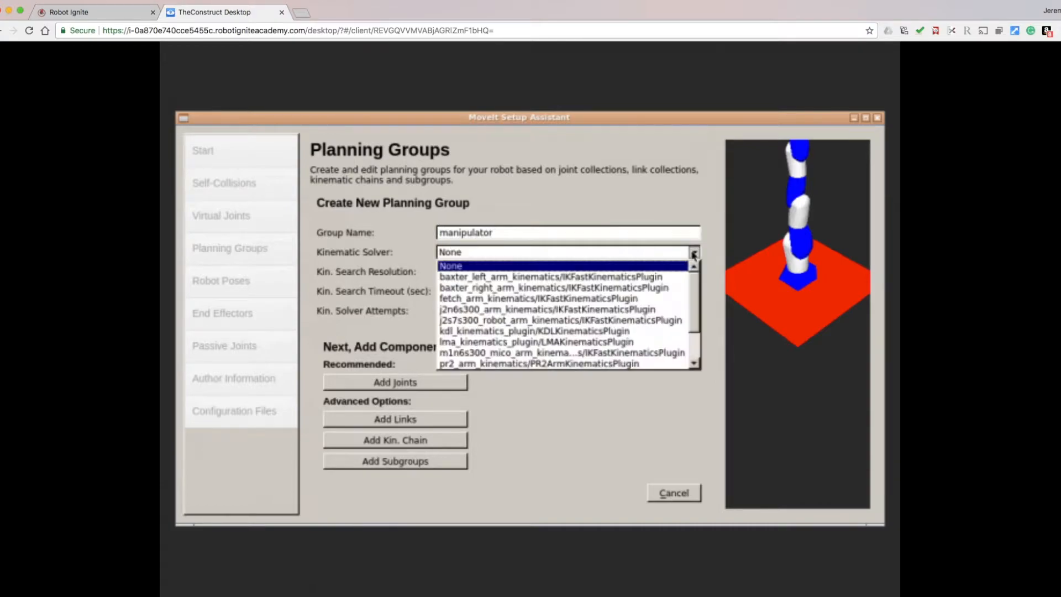
click(534, 330)
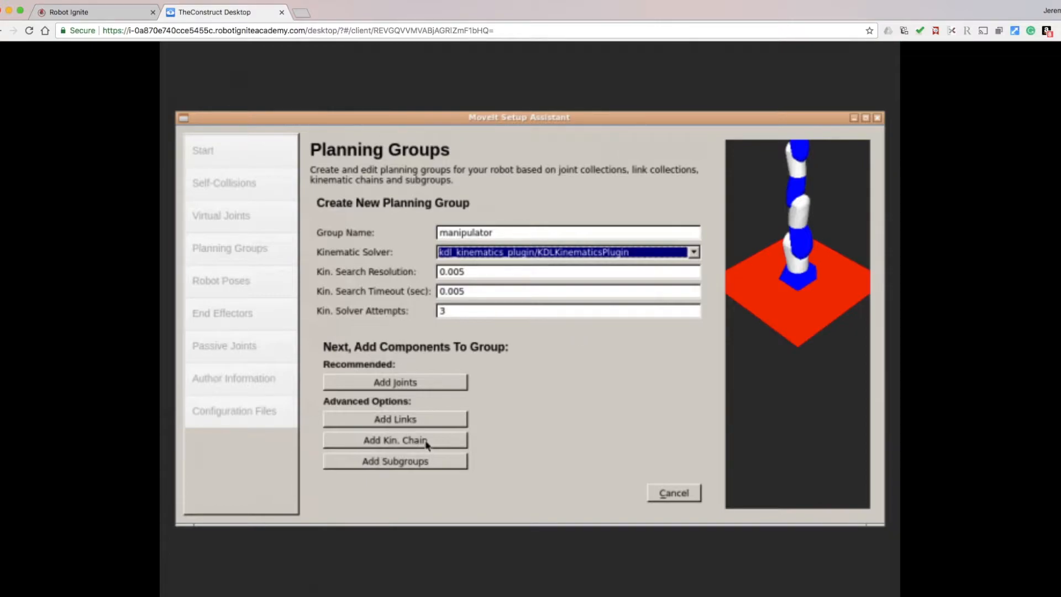
Step: Define the group's kinematic chain from base_link to link_tool0 and save it
click(395, 440)
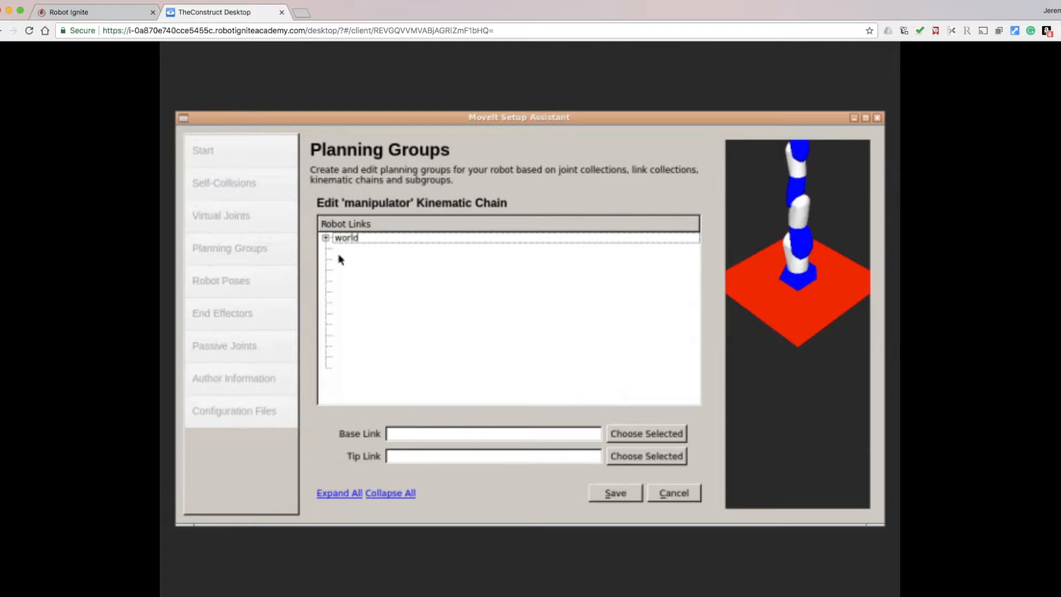
click(326, 237)
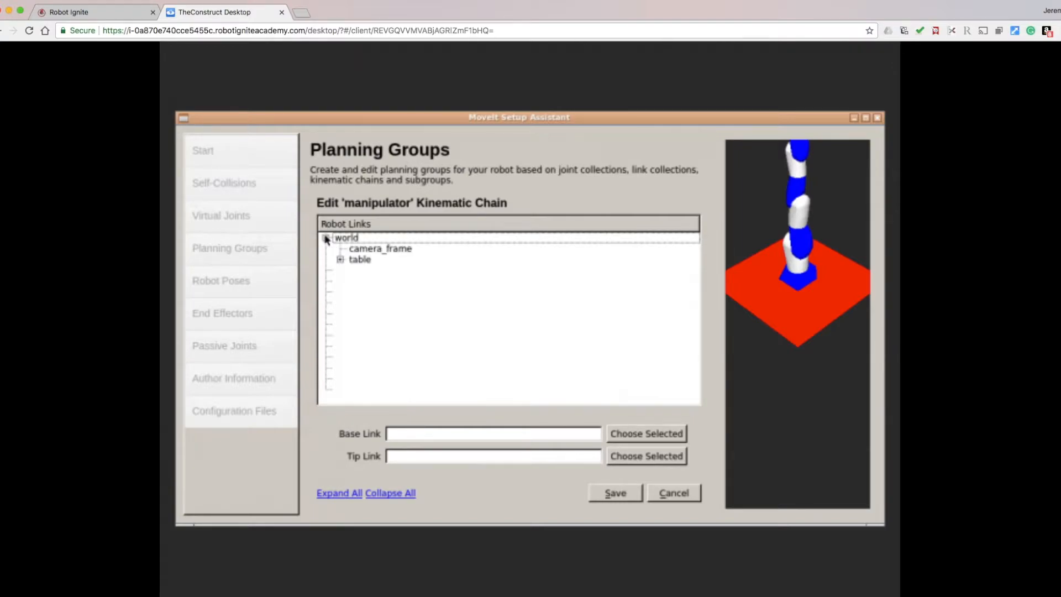
click(340, 258)
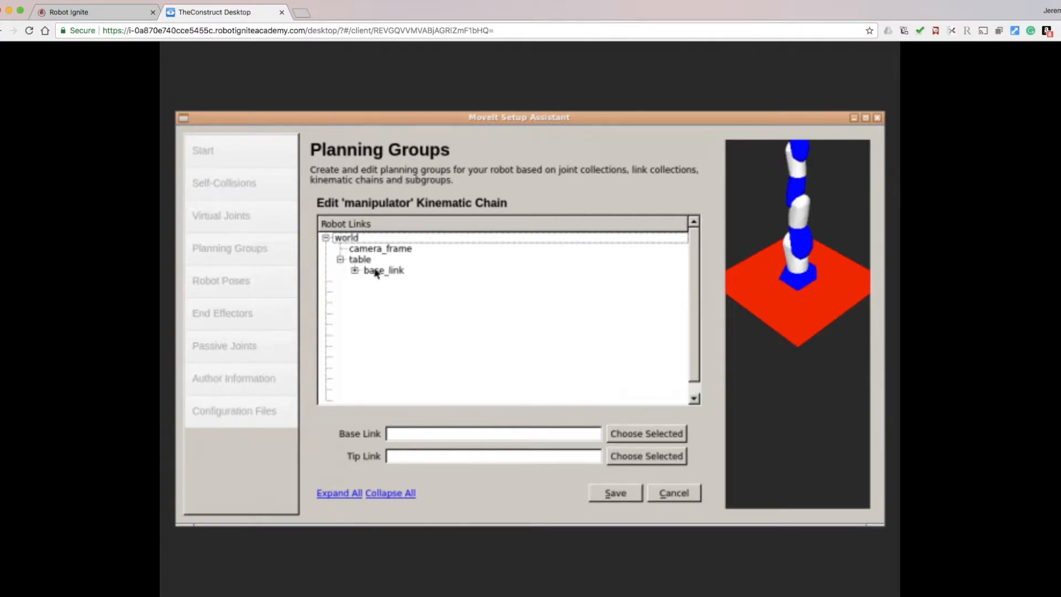
click(383, 270)
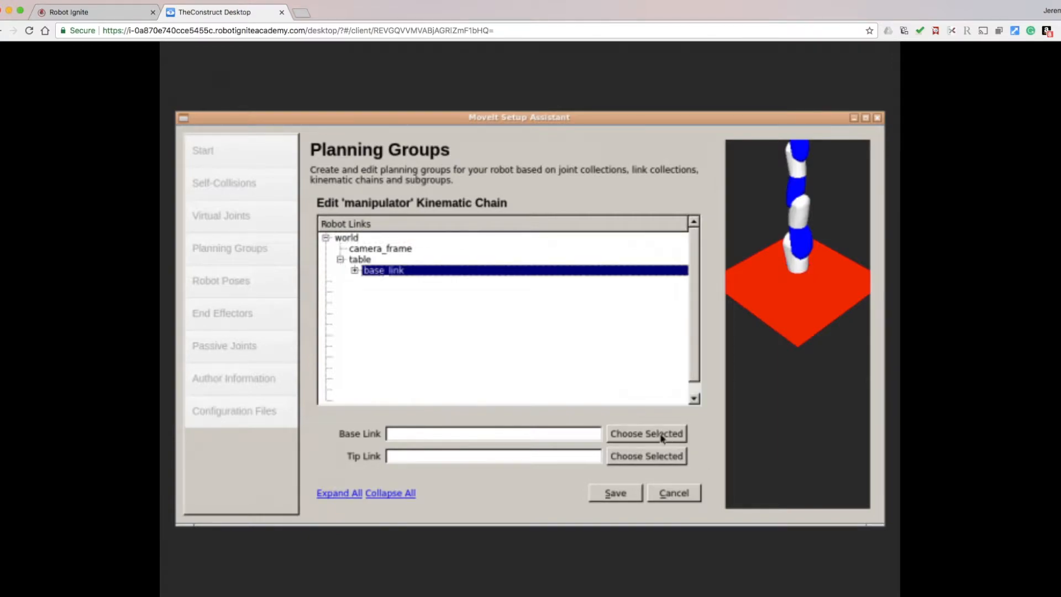
click(644, 433)
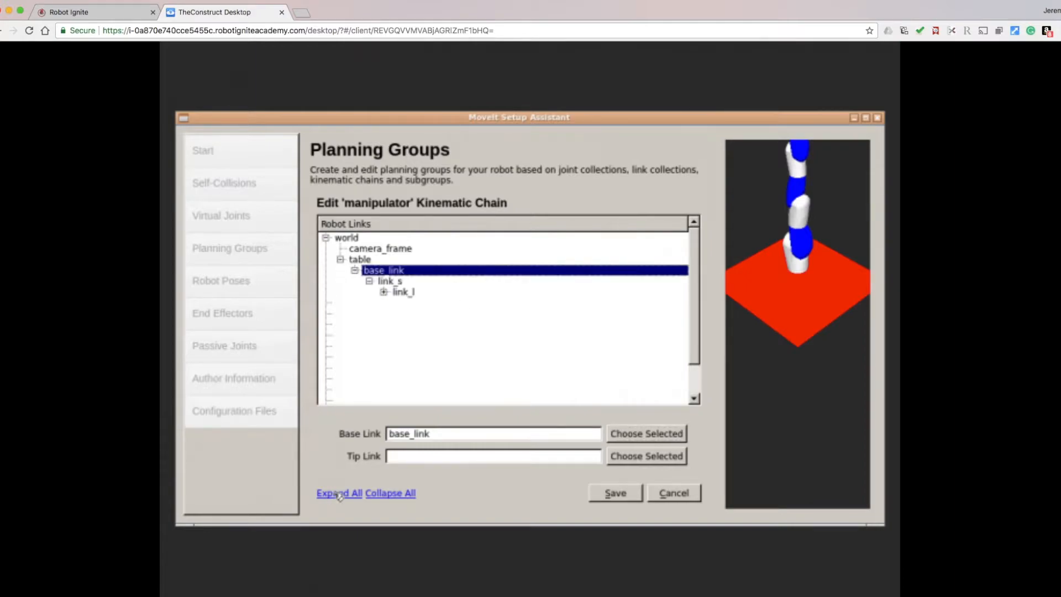
mouse_move(335, 499)
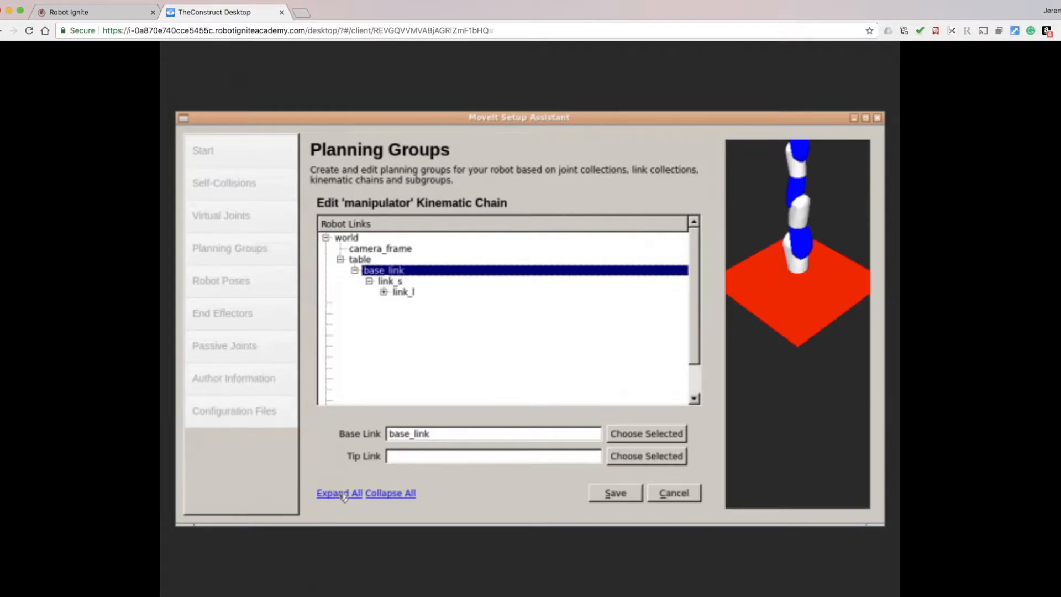
click(339, 492)
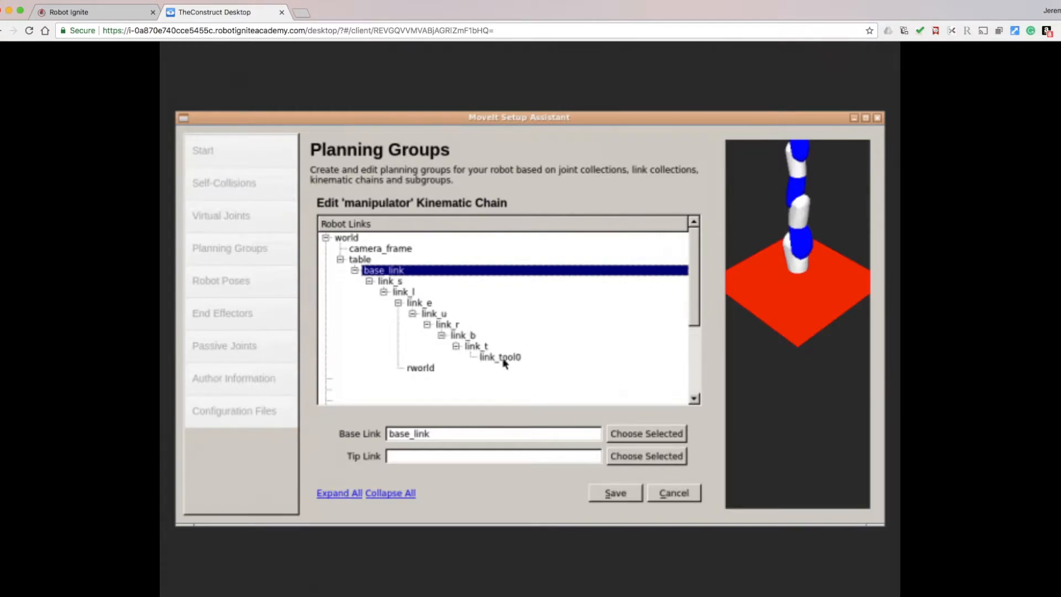
click(500, 357)
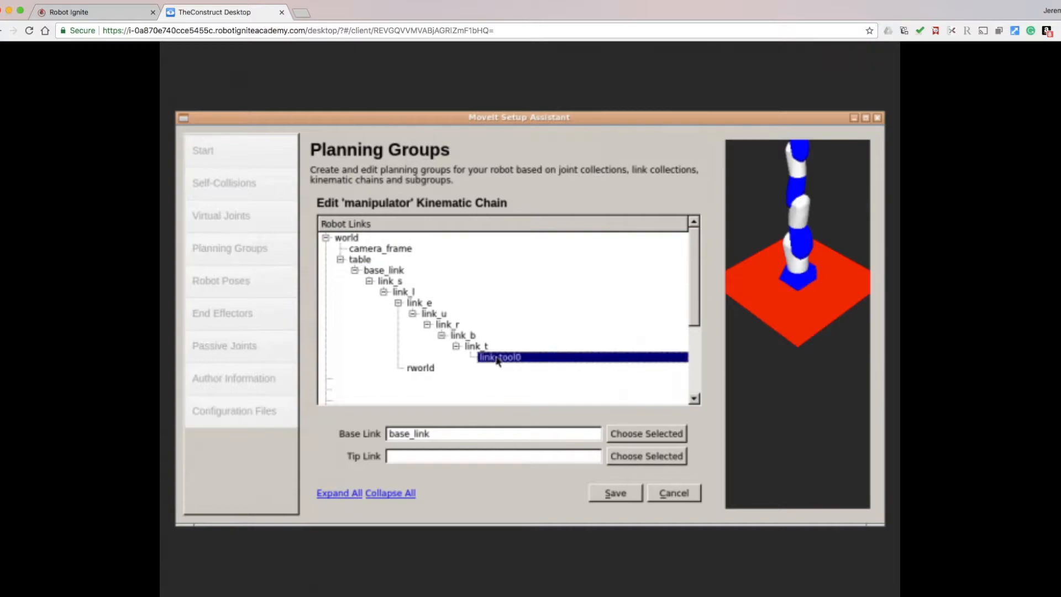
click(644, 455)
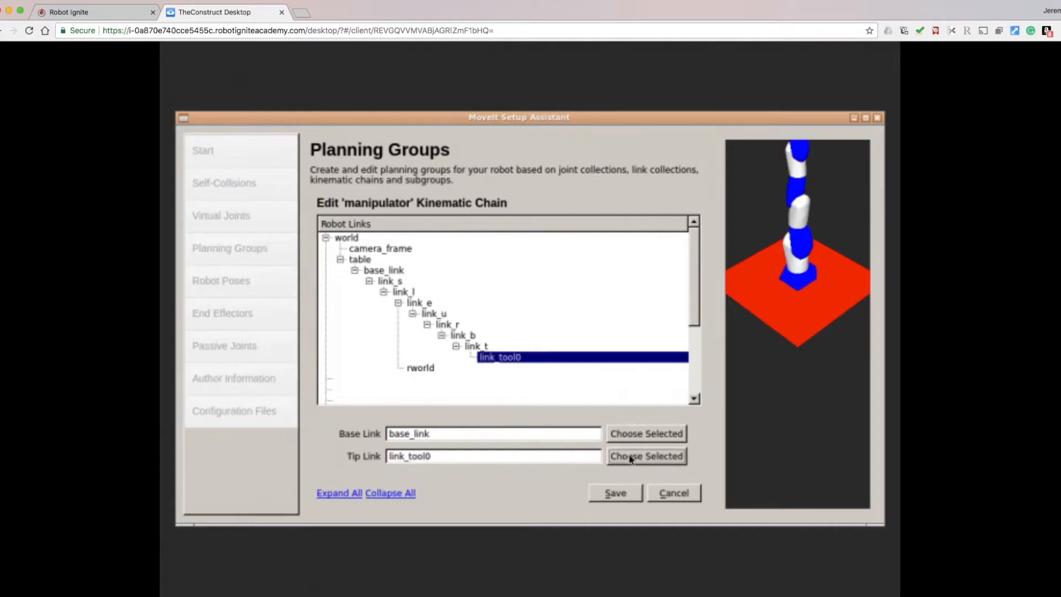
mouse_move(616, 493)
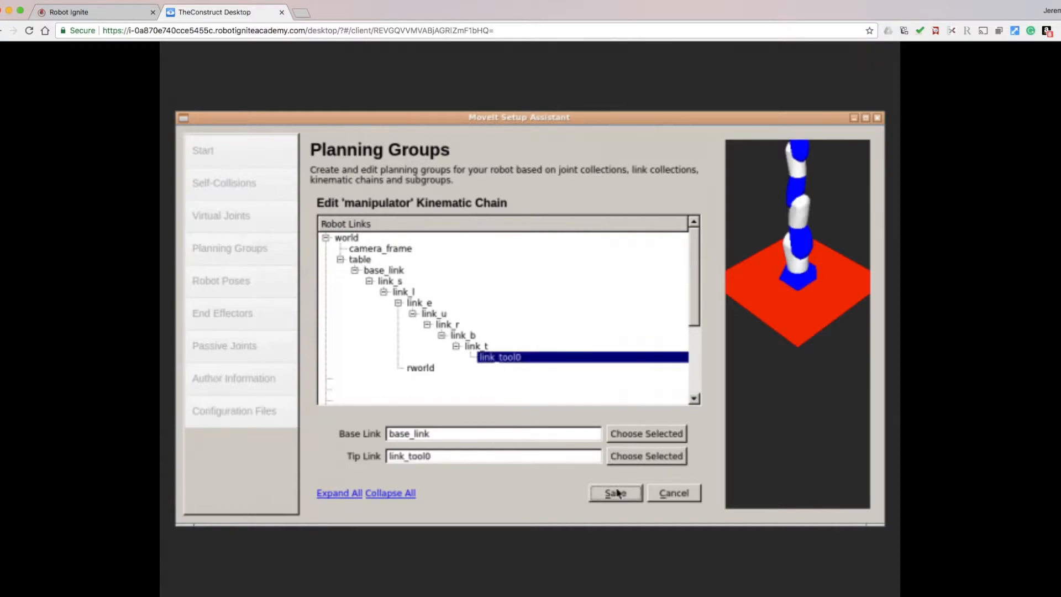
click(614, 492)
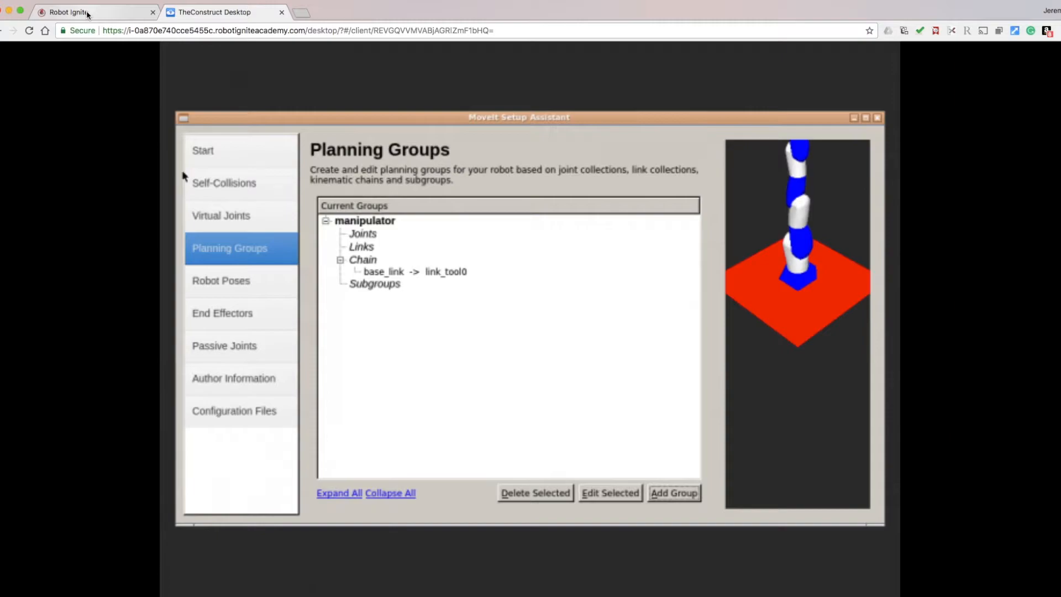
mouse_move(246, 288)
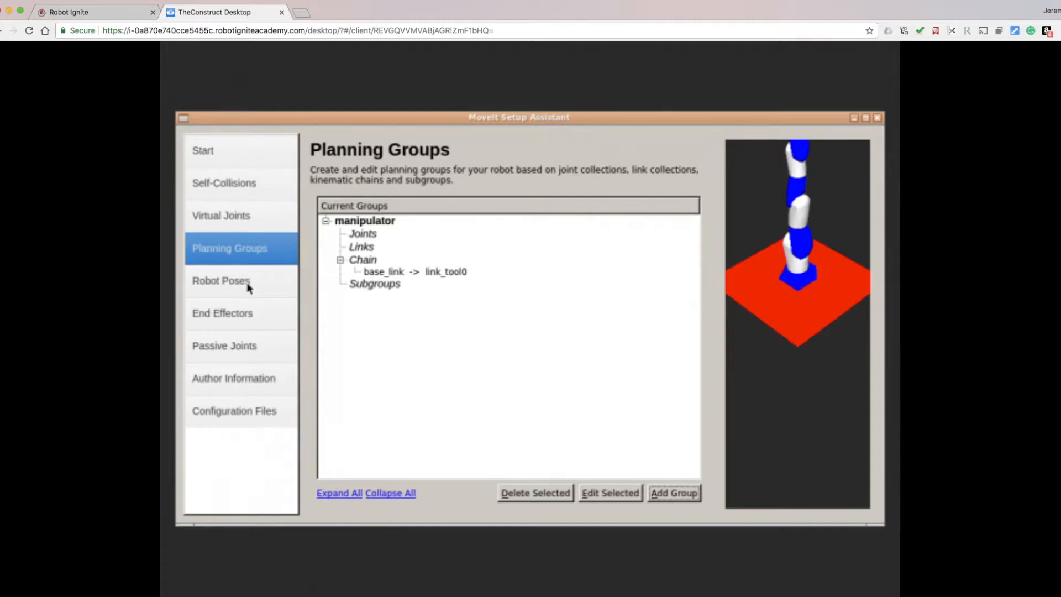
Step: Save a manipulator pose named allZeros with every joint left at zero
click(221, 280)
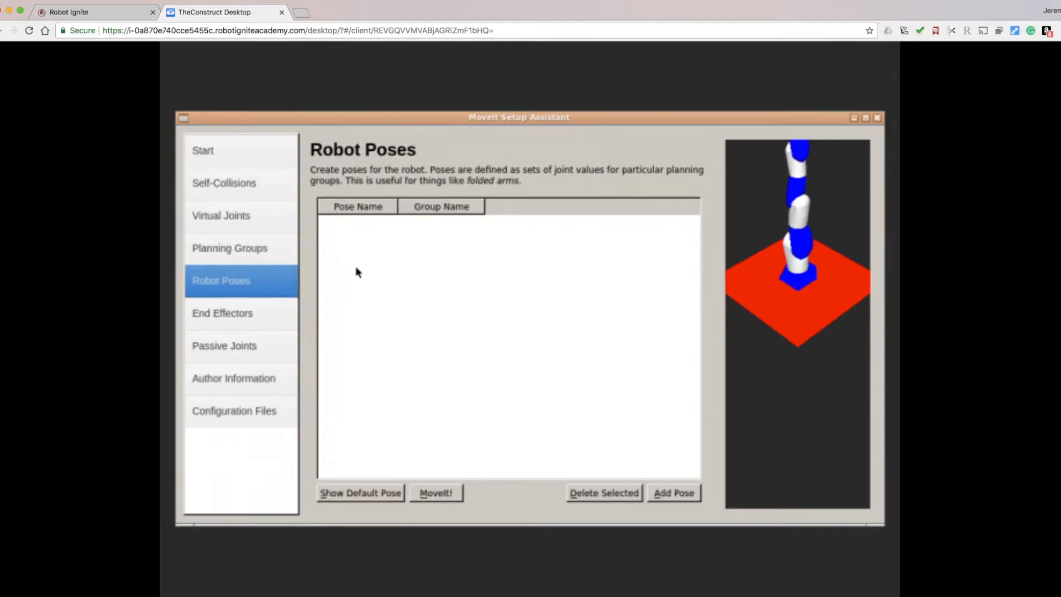
mouse_move(379, 466)
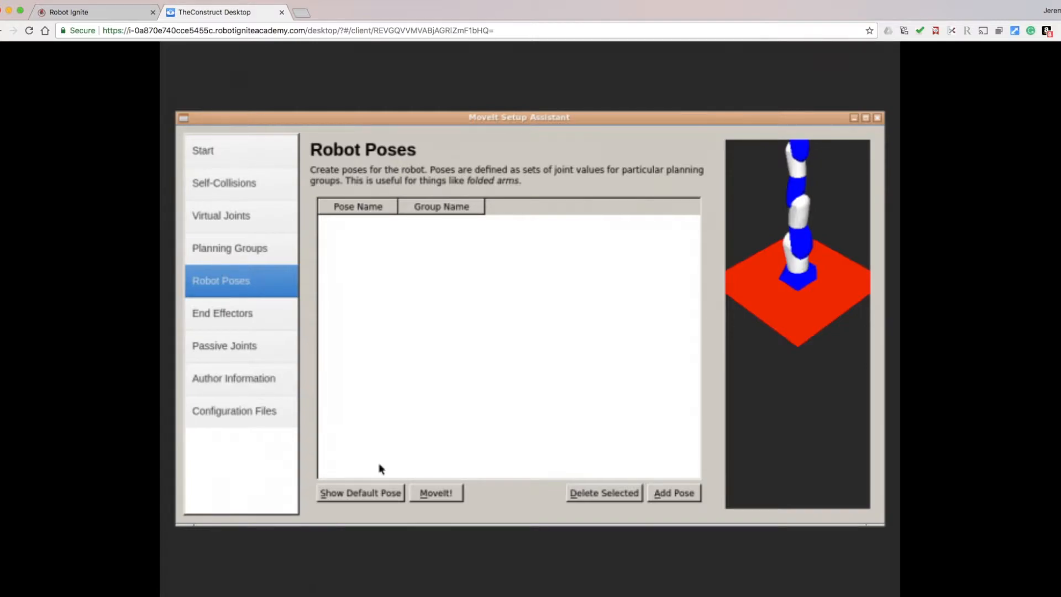
click(673, 493)
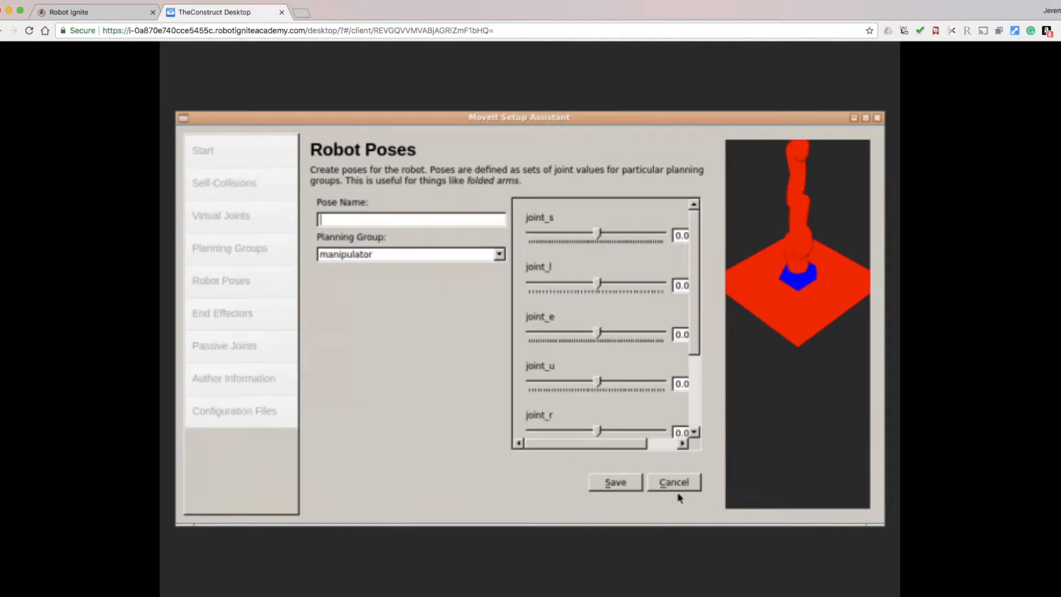
mouse_move(440, 265)
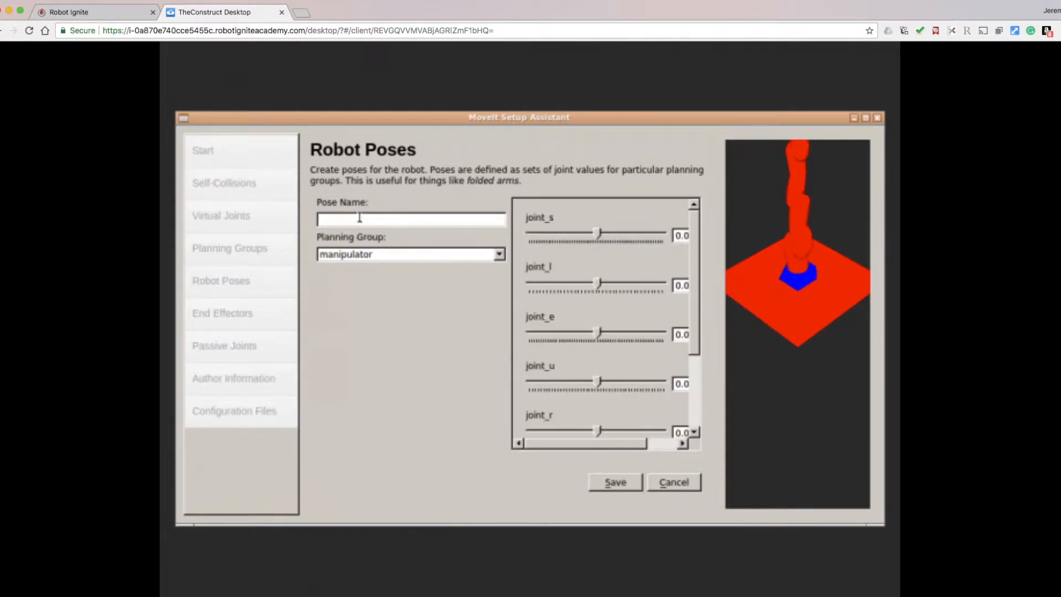
text(all)
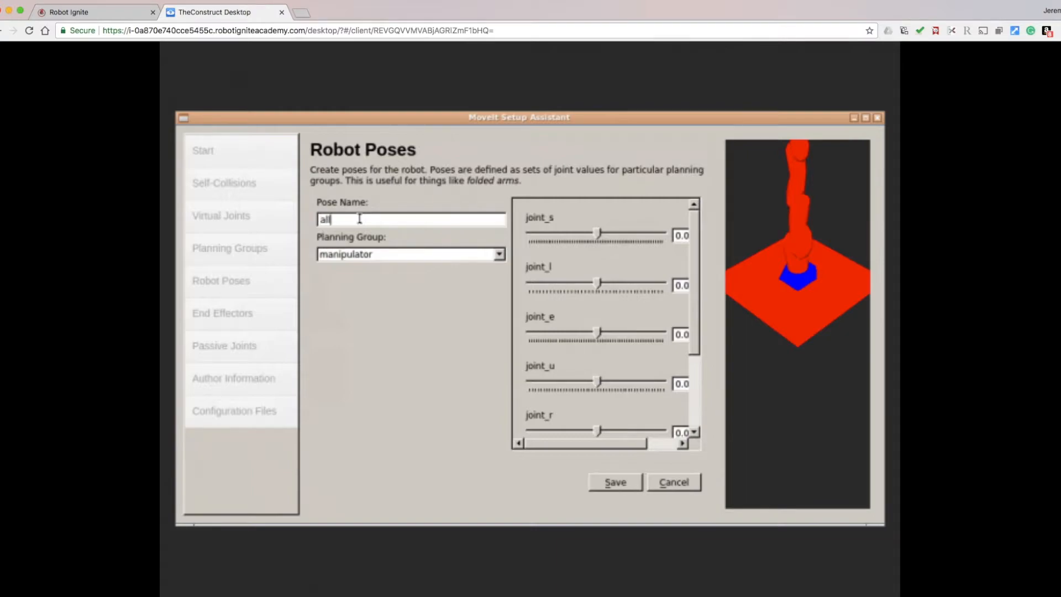
text(Z)
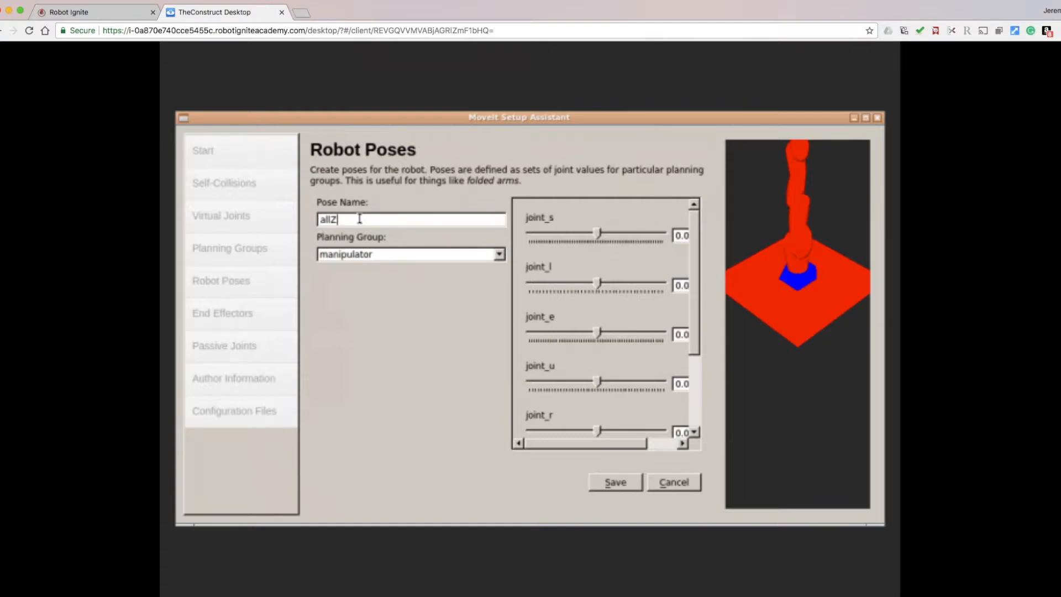
text(ero)
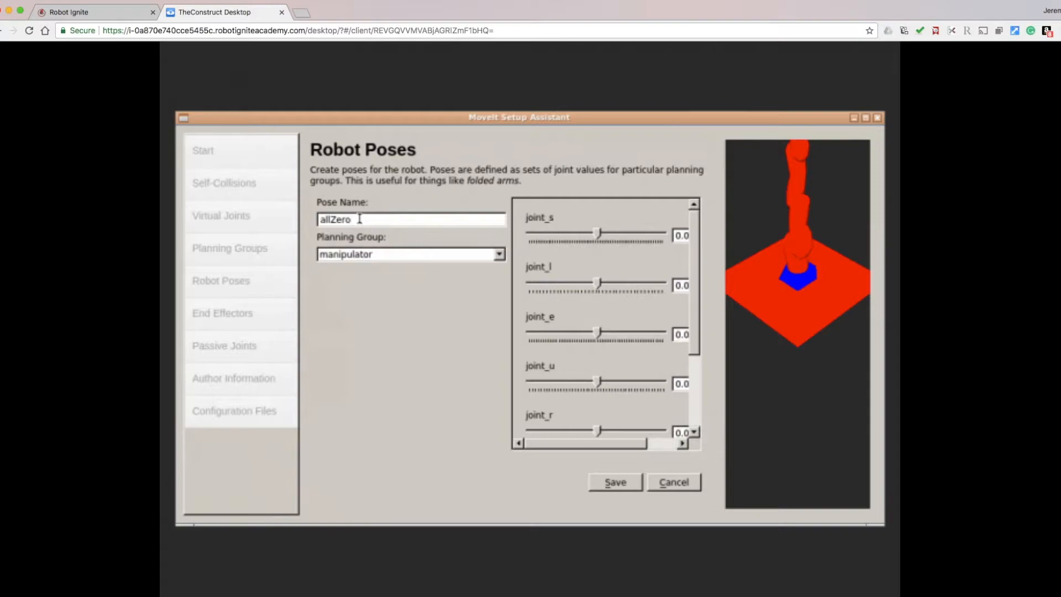
text(s)
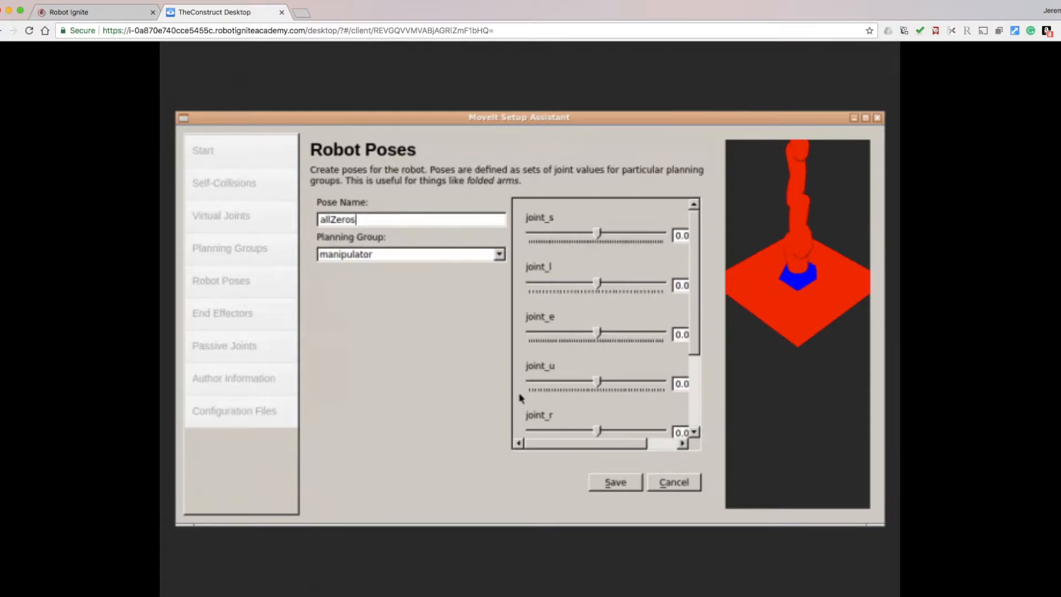
mouse_move(627, 491)
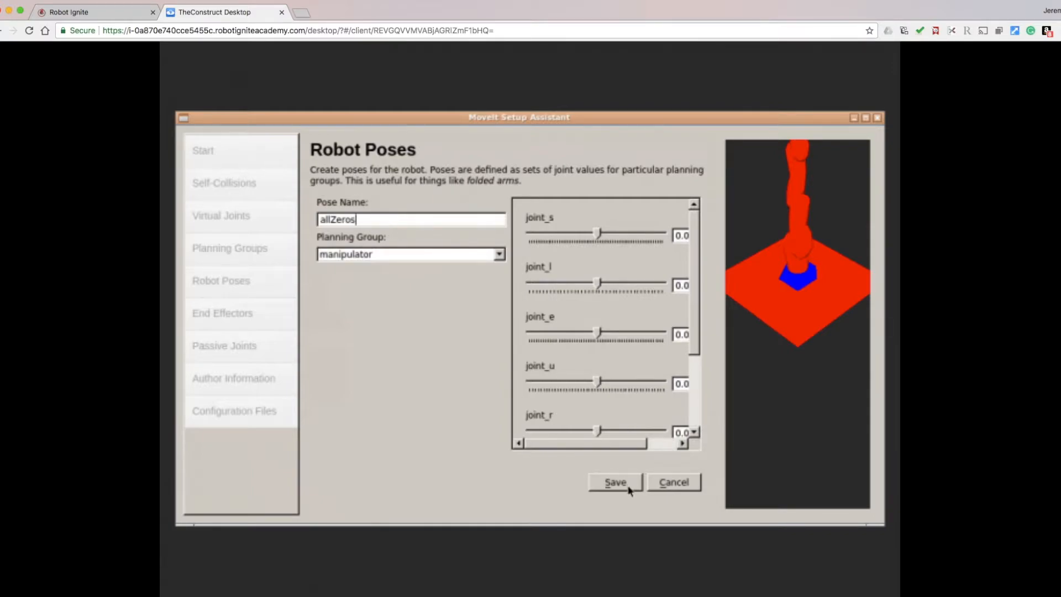
click(613, 482)
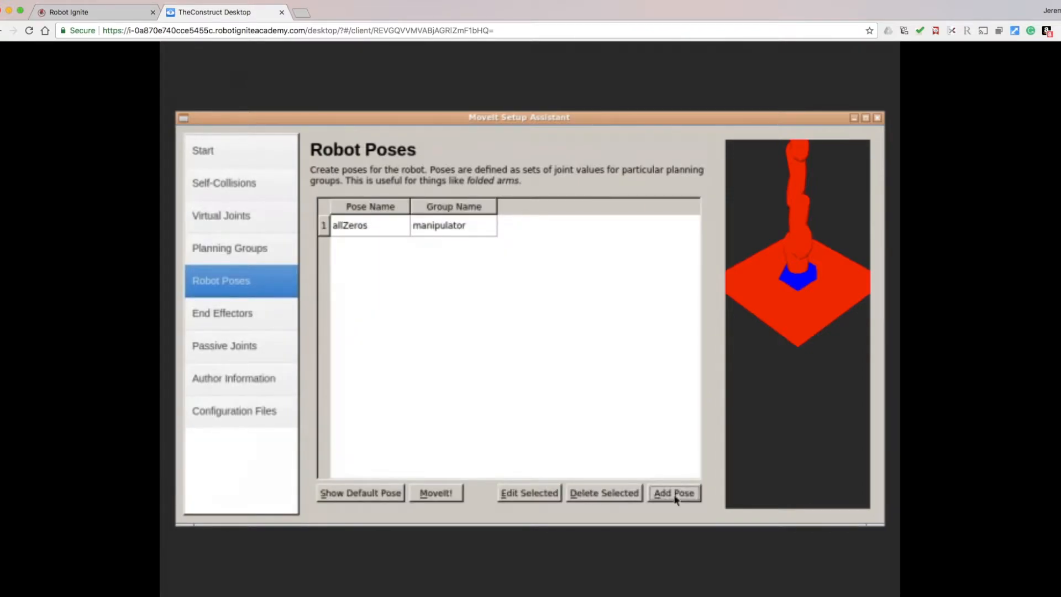
Step: Save a manipulator pose named home with joint_l and joint_u raised to about 1.2
click(673, 493)
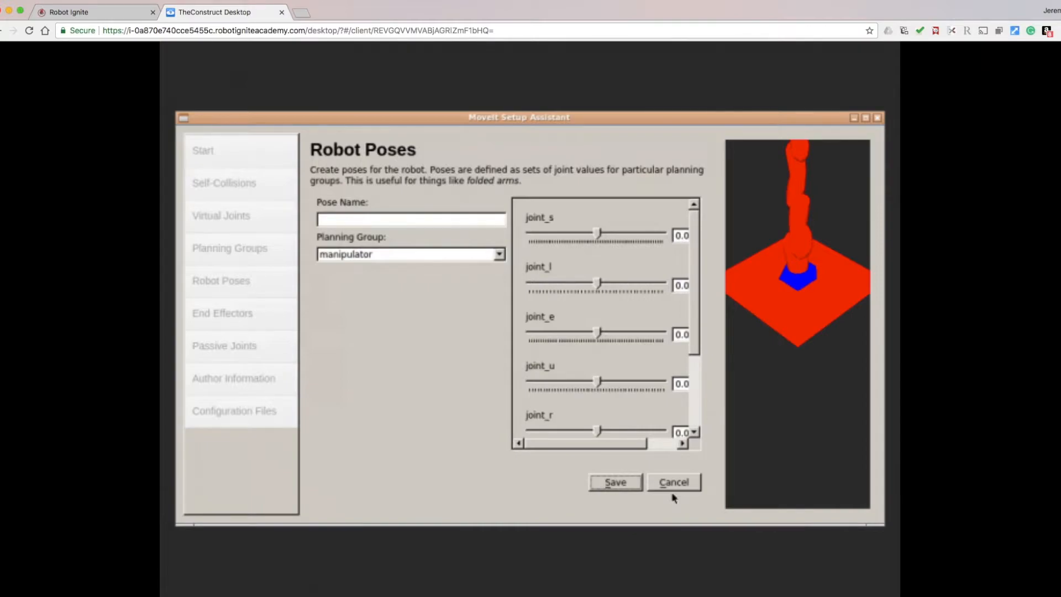
mouse_move(634, 243)
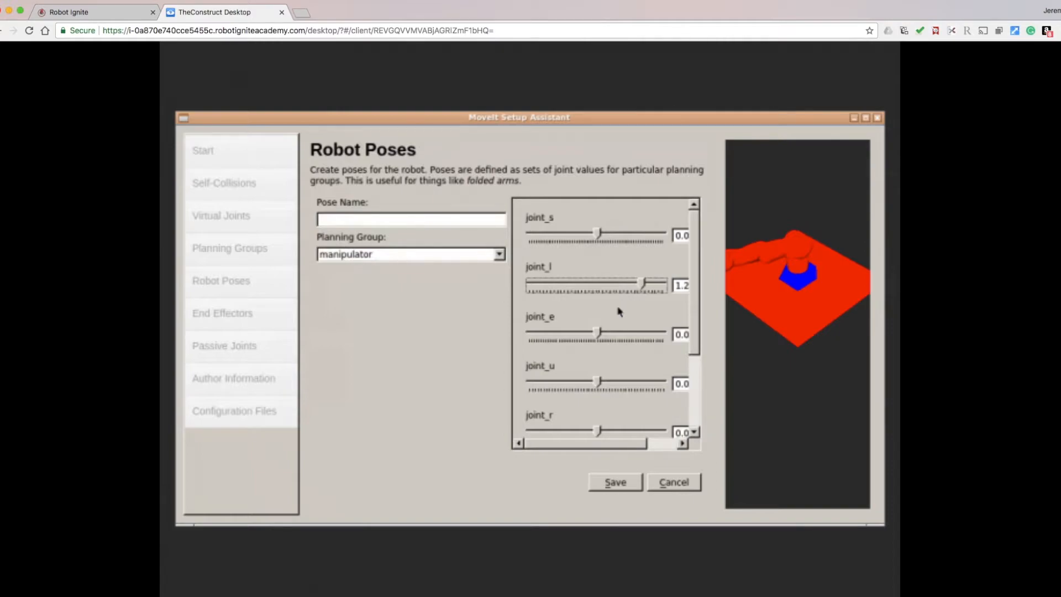
mouse_move(594, 380)
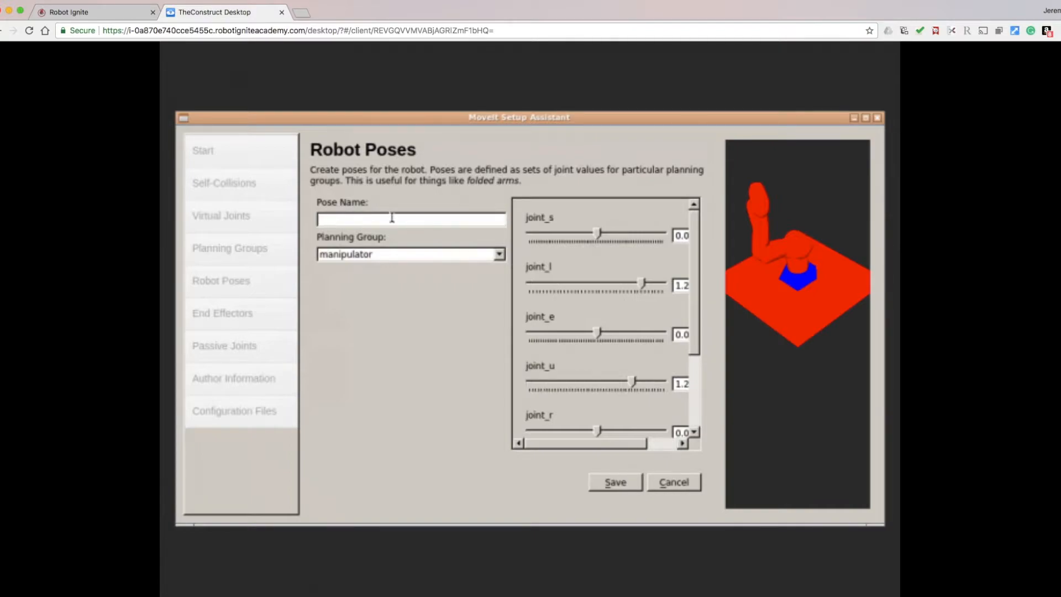
text(home)
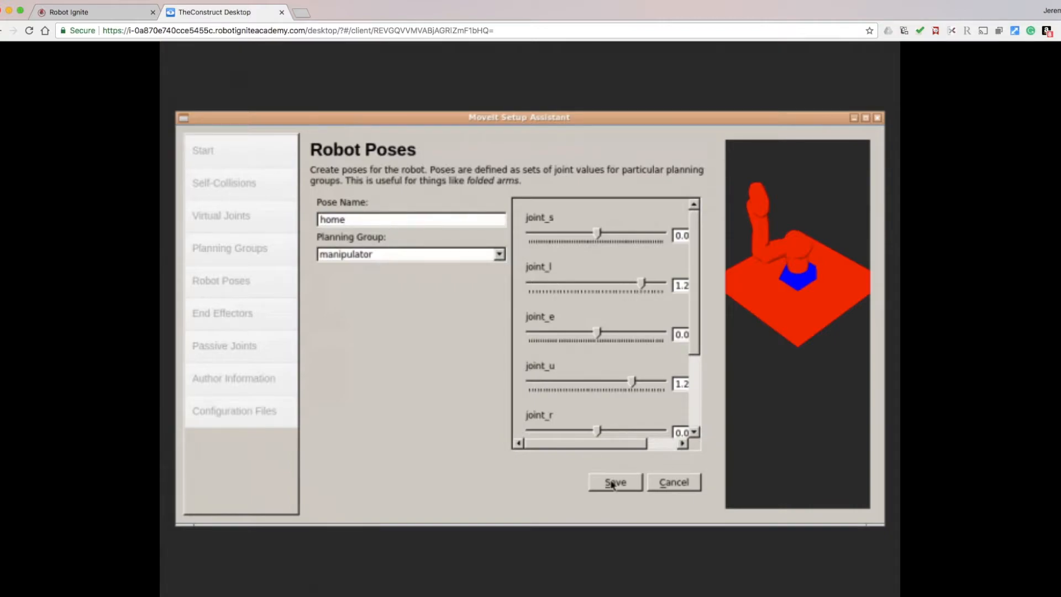
click(613, 481)
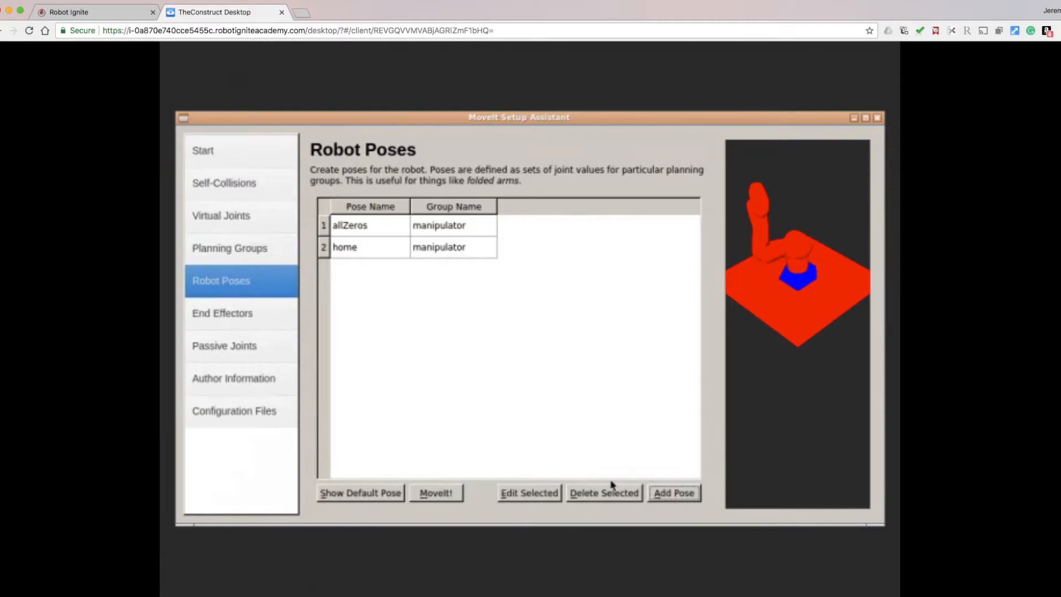
click(241, 378)
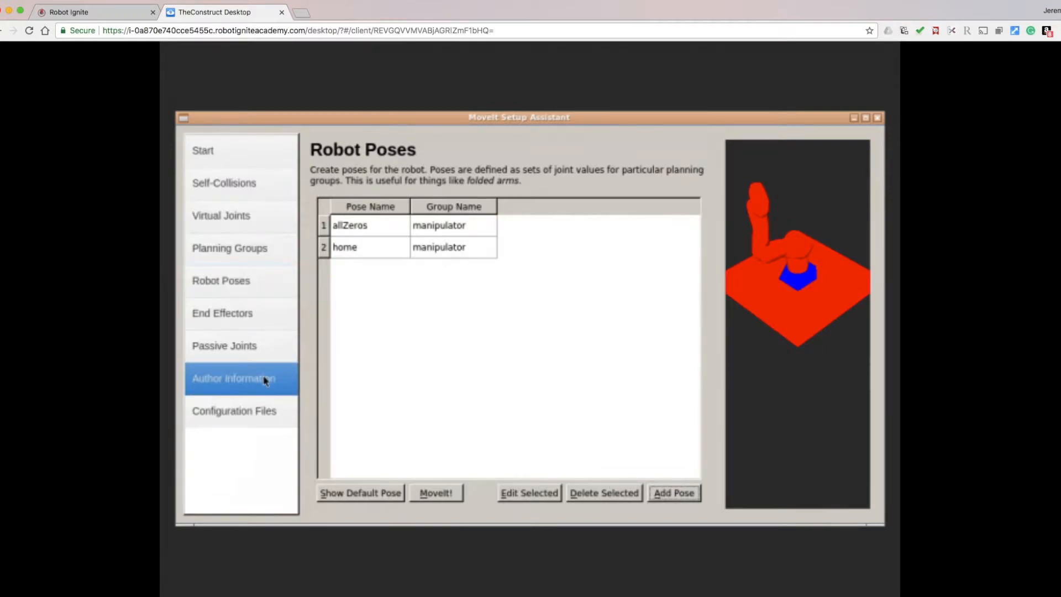
click(233, 378)
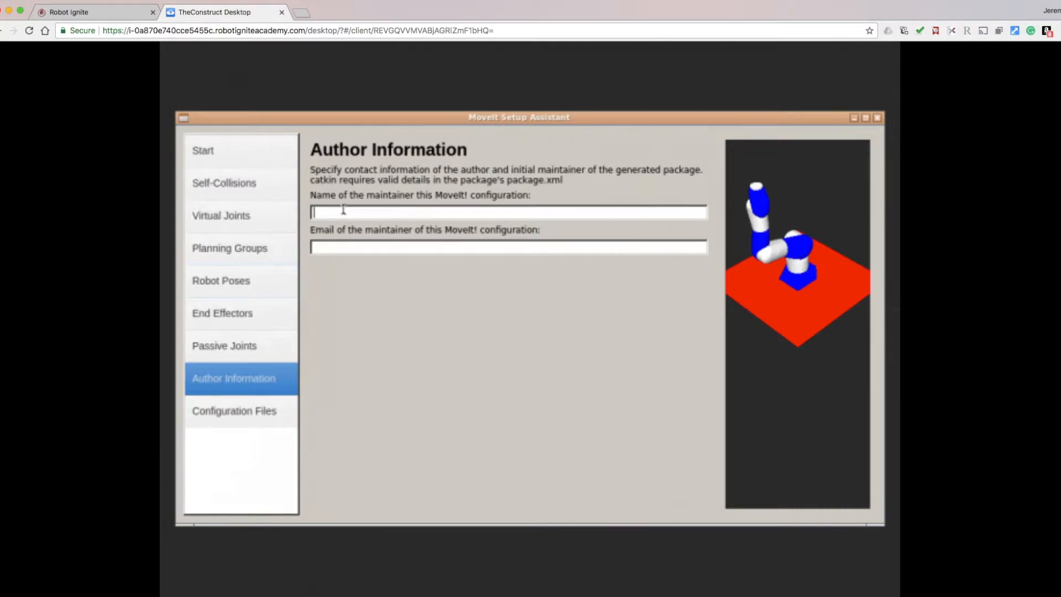
text(name)
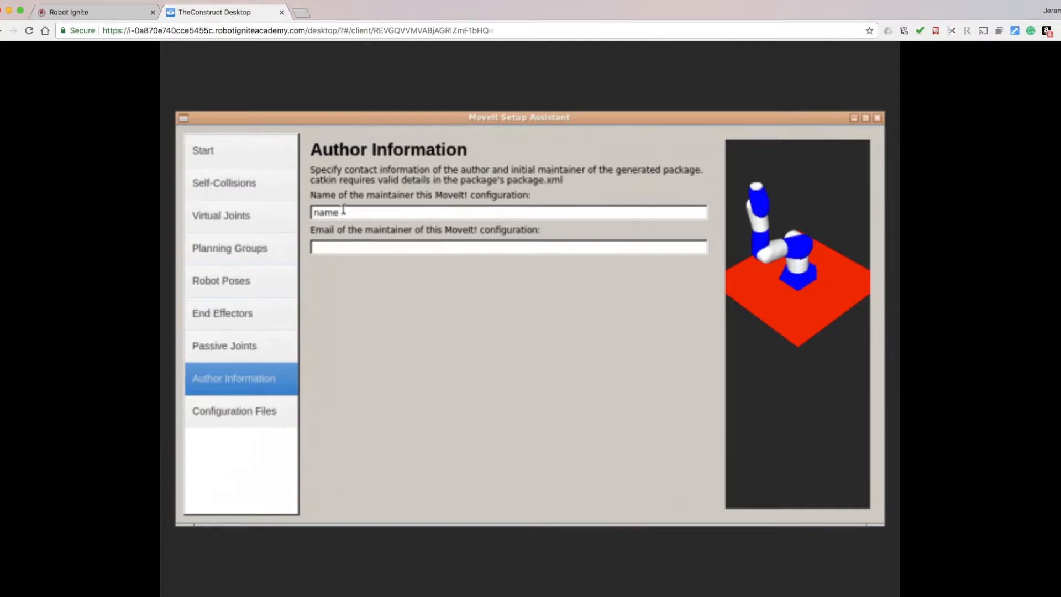
text(name@)
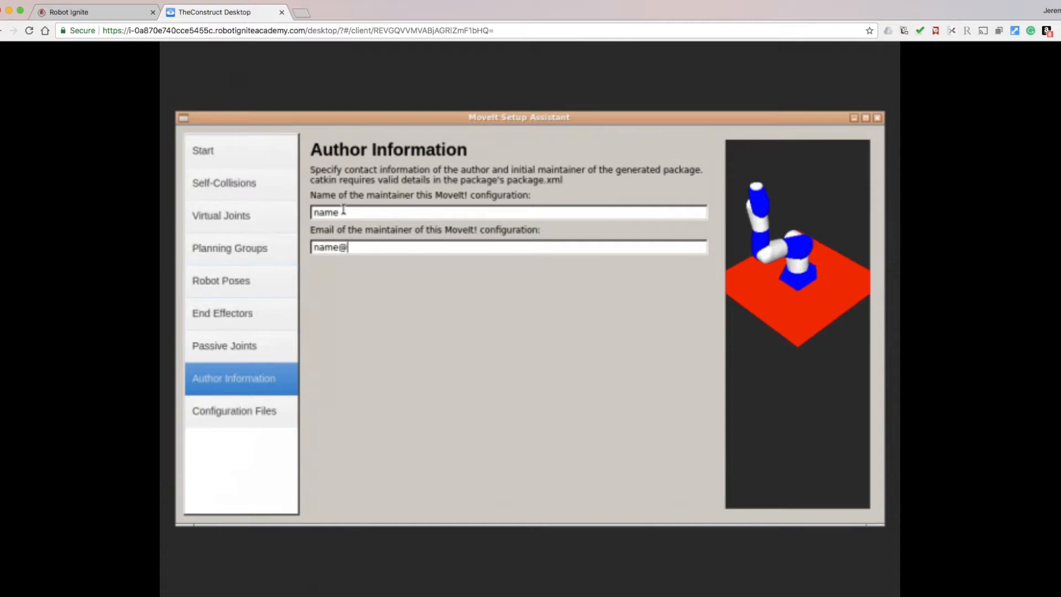
text(email)
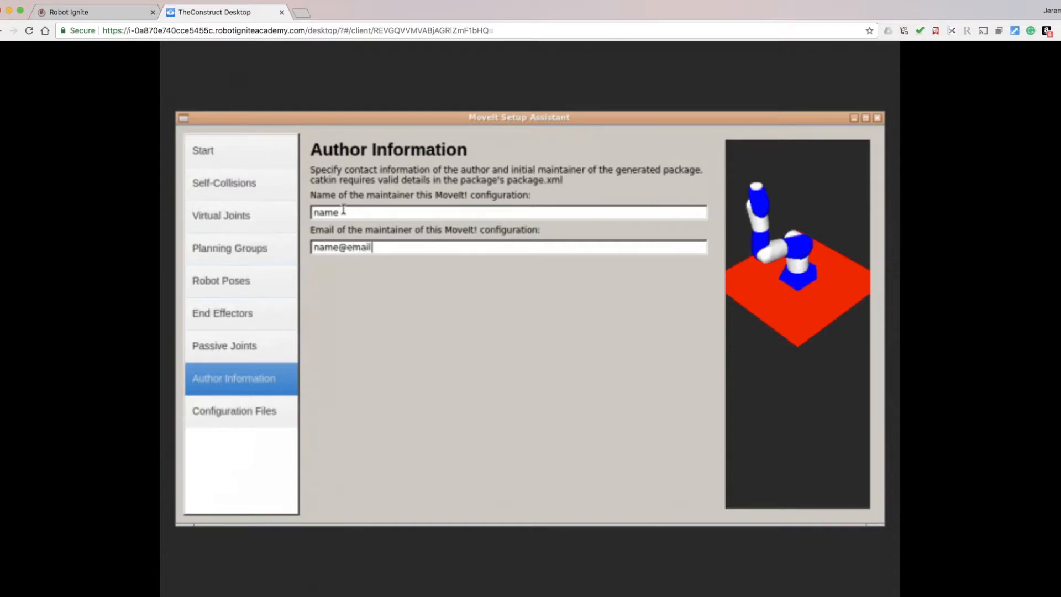
text(.com)
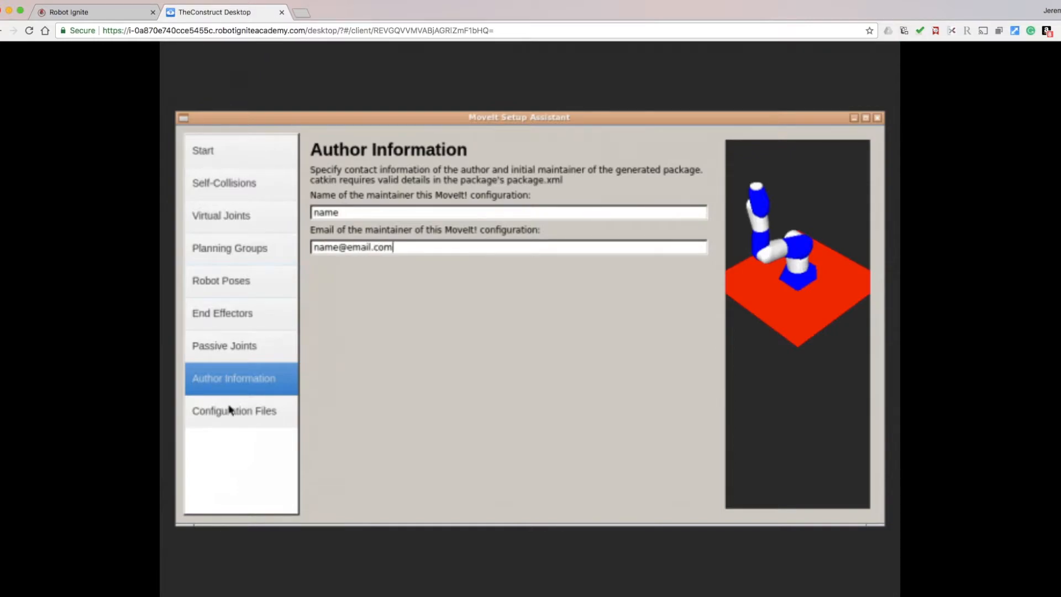
Step: Go to the Configuration Files step in the Setup Assistant sidebar
click(233, 411)
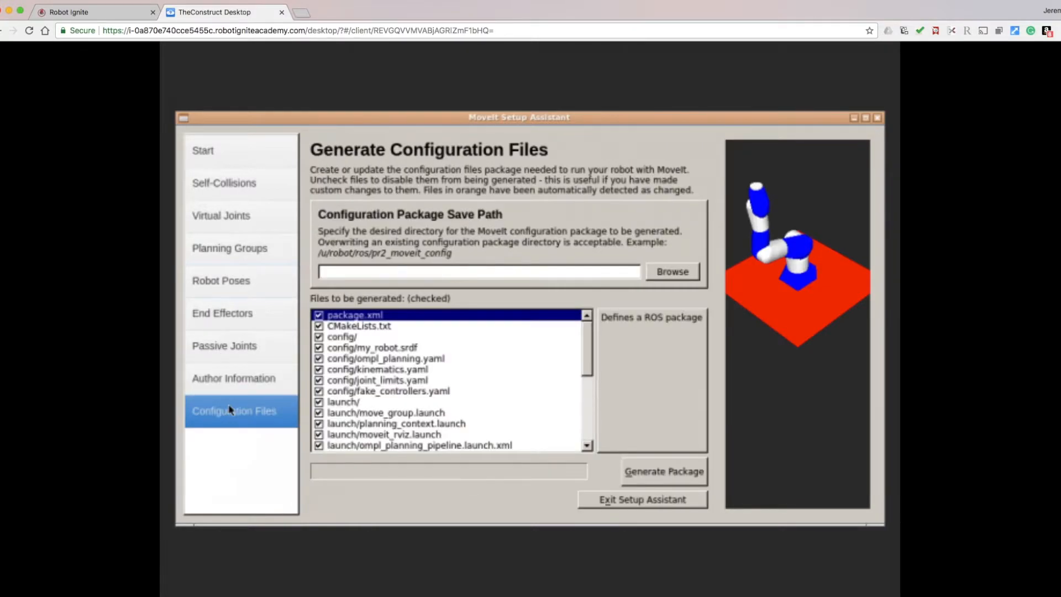
mouse_move(342, 402)
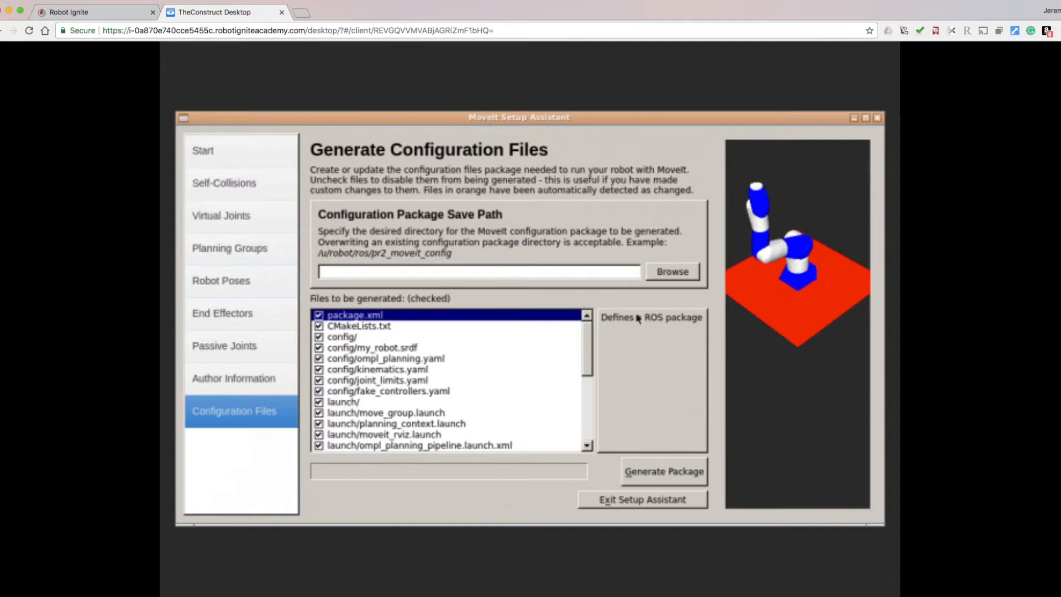
mouse_move(673, 280)
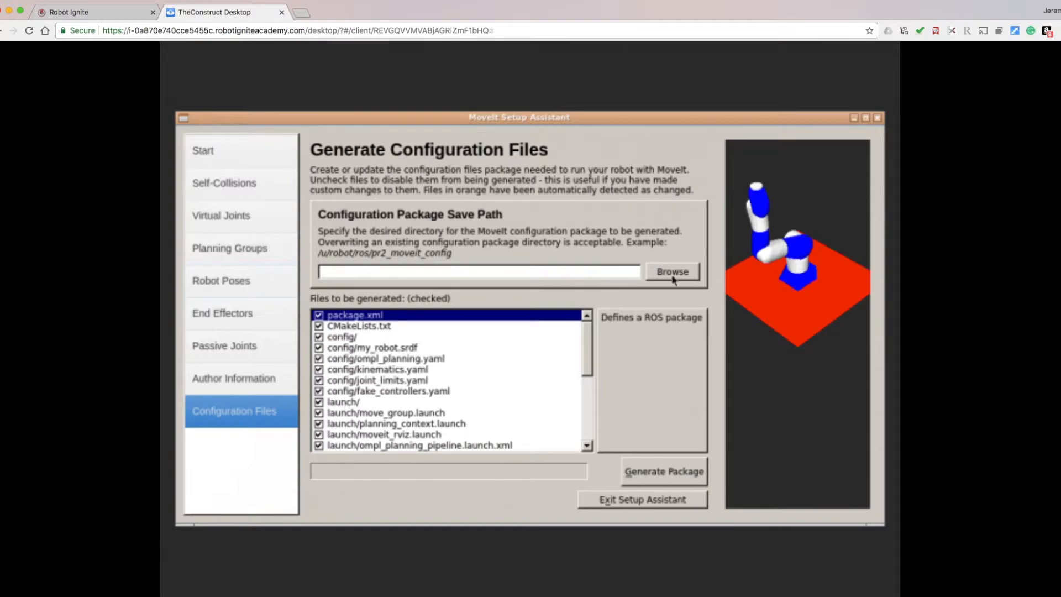
Step: Browse to ~/catkin_ws/src and create a new folder named myrobot_moveit_config
click(670, 272)
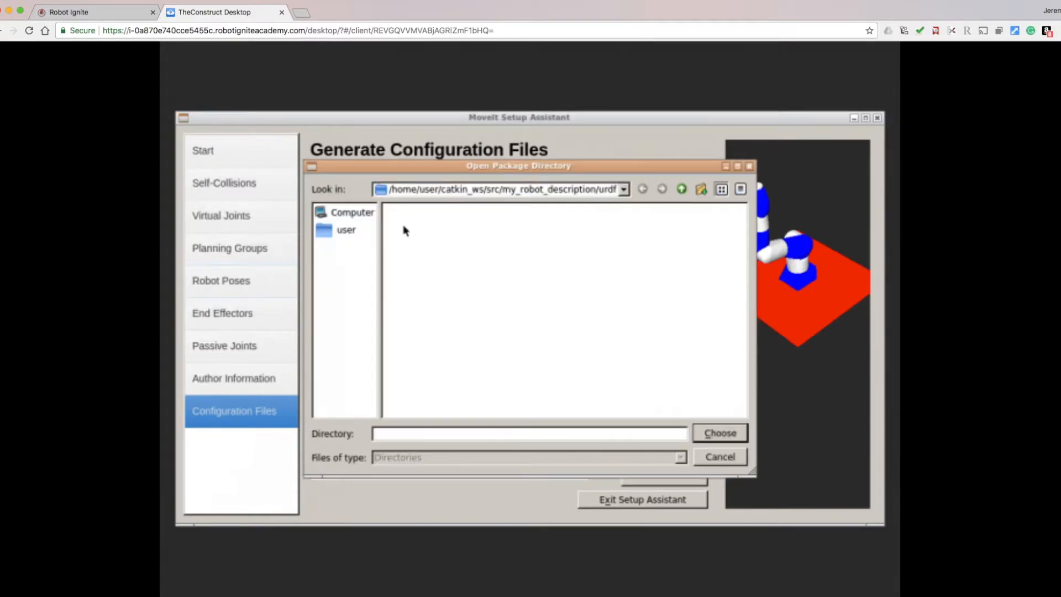
click(345, 229)
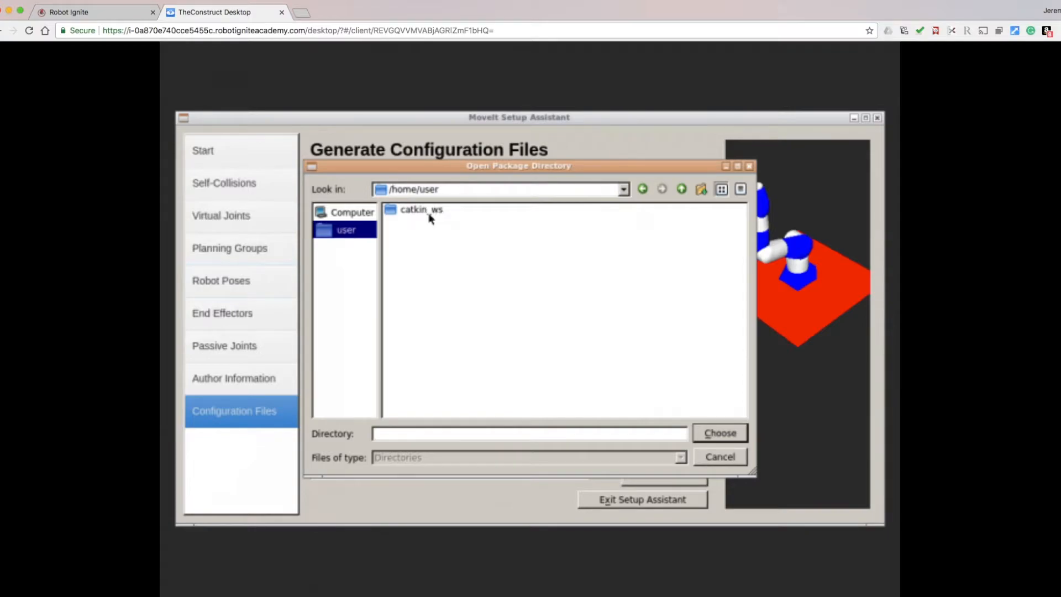
mouse_move(424, 213)
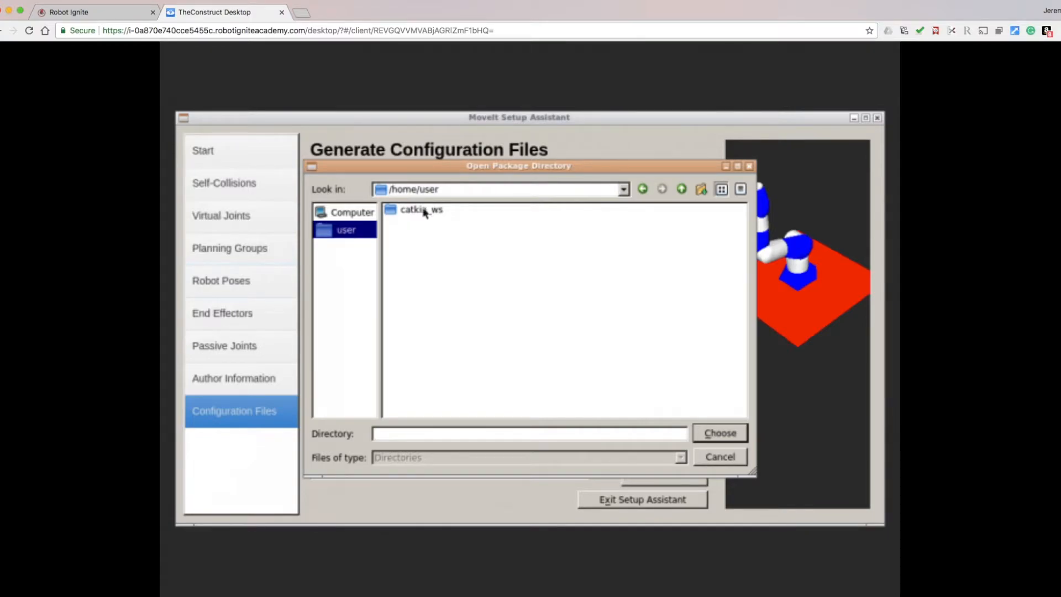
double_click(420, 208)
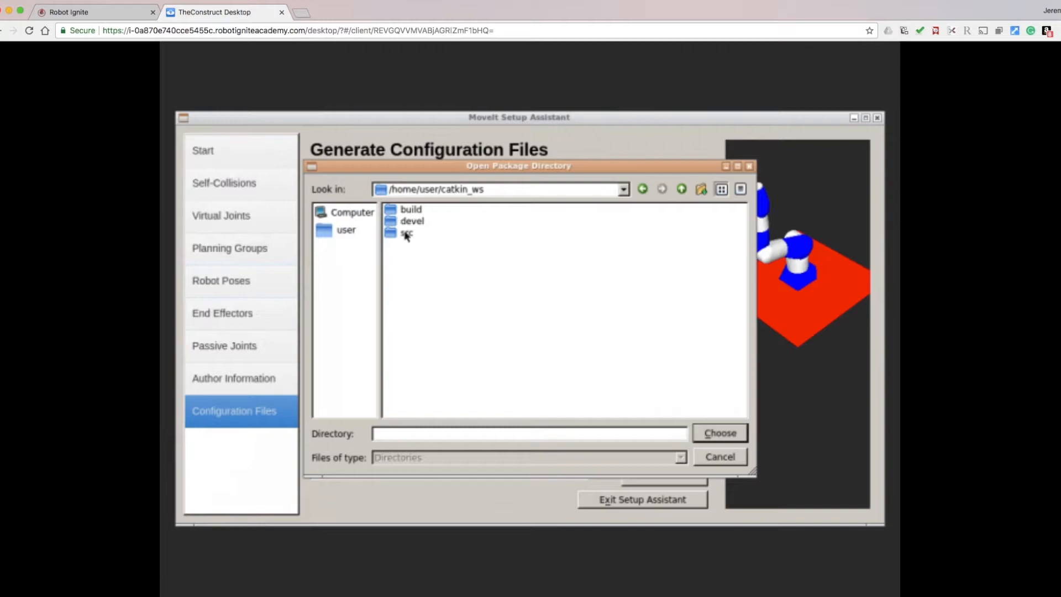
click(407, 232)
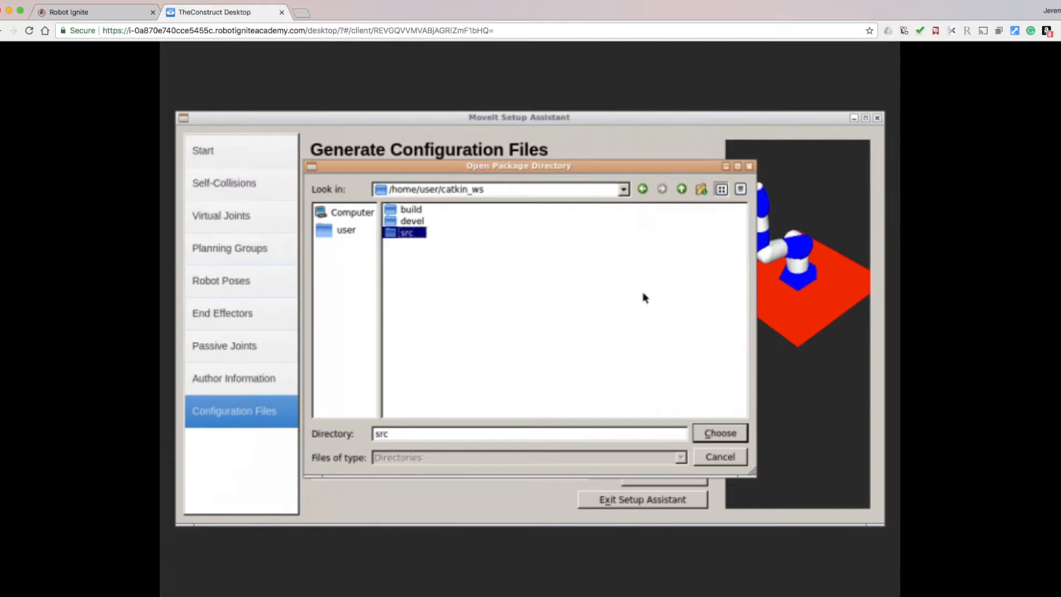
mouse_move(710, 416)
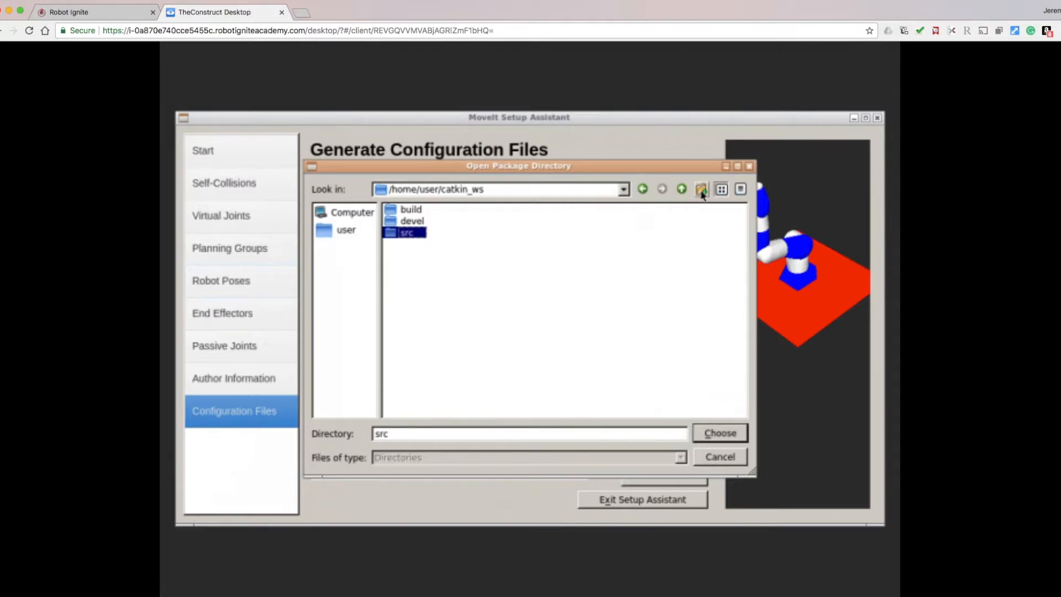
click(700, 189)
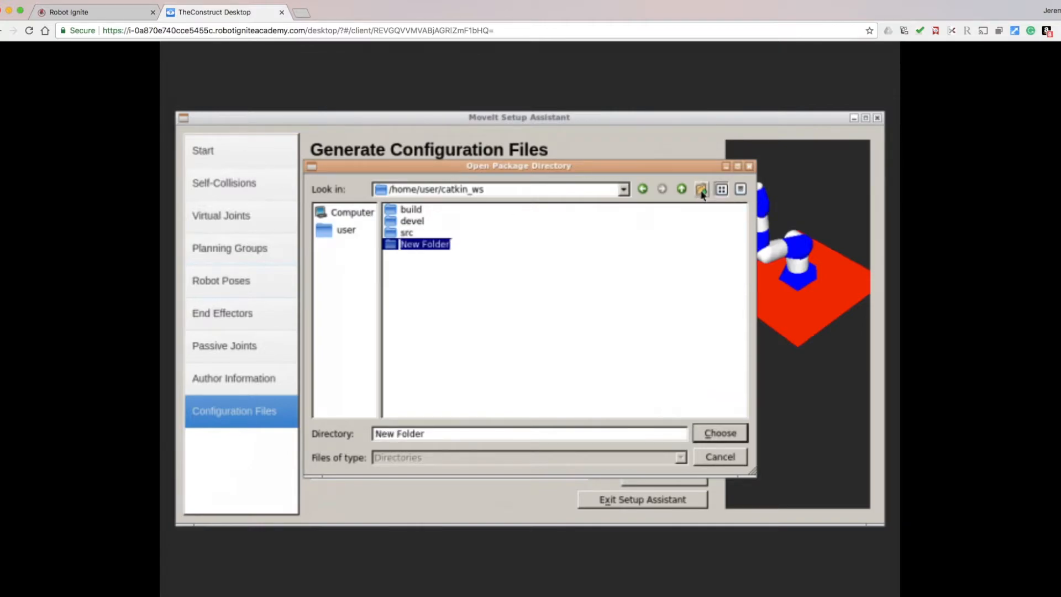
text(m)
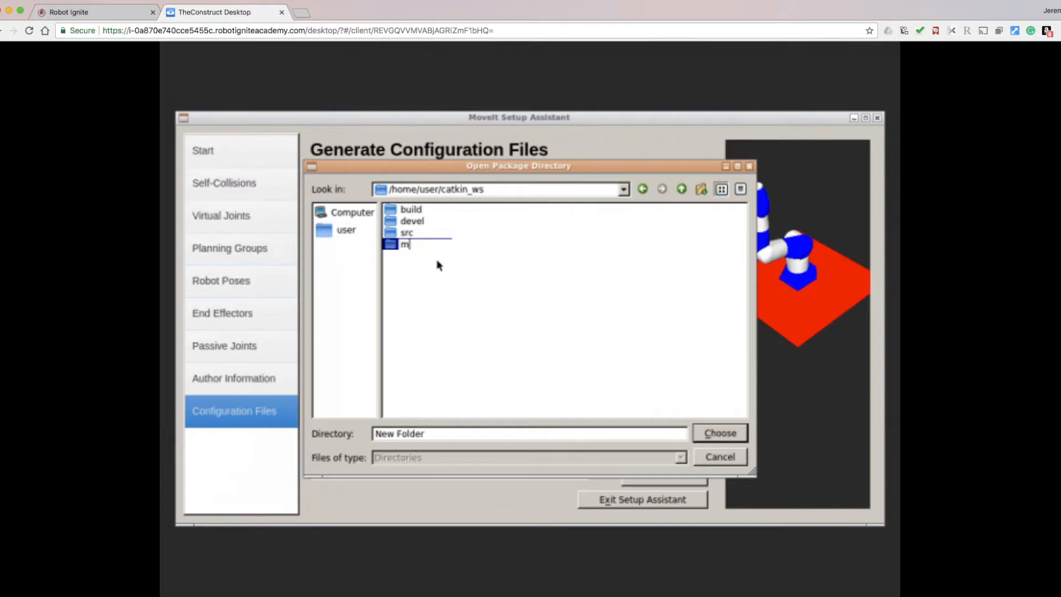
text(yrobot)
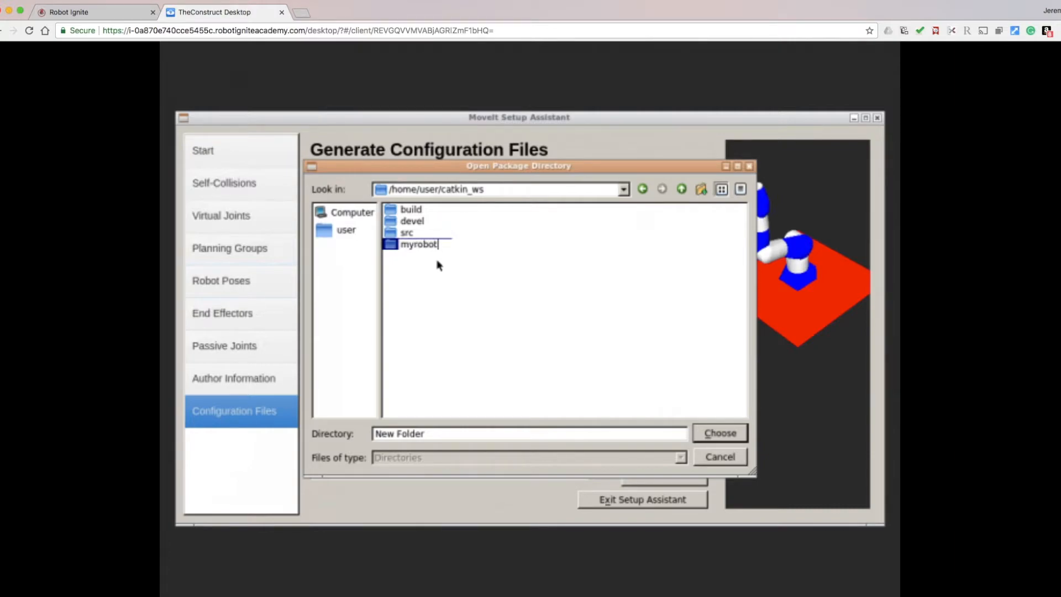
text(_moveit)
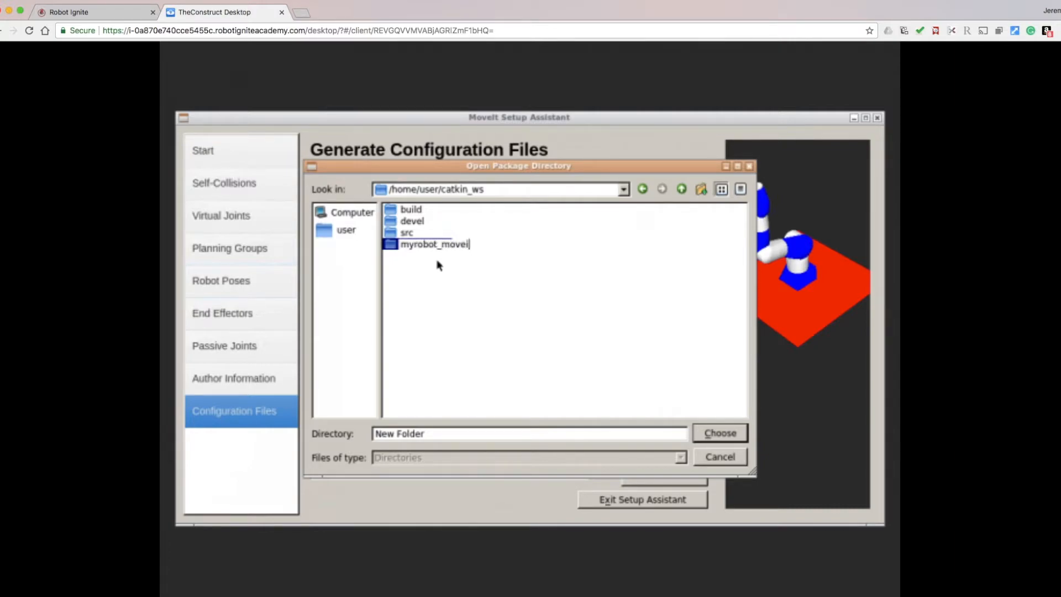
text(tc)
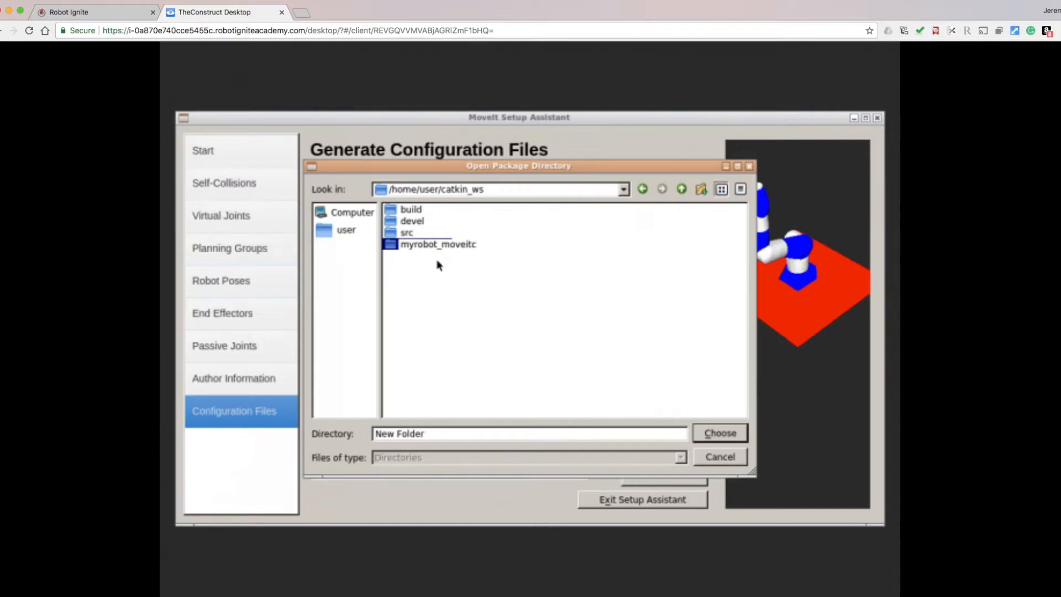
text(_config)
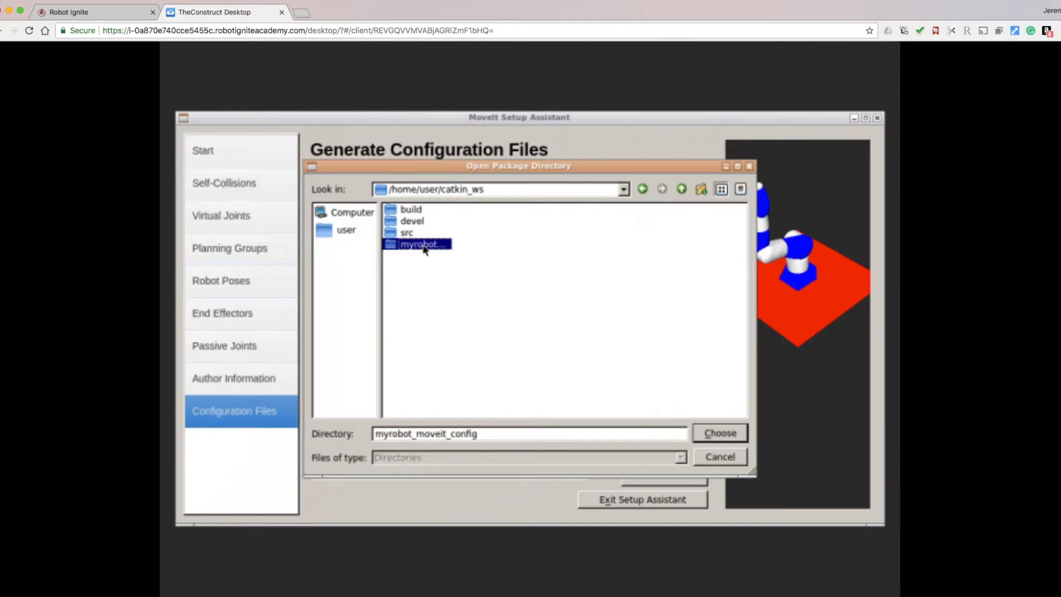
Step: Choose myrobot_moveit_config as save path and generate the package, accepting the missing end effectors warning
click(407, 232)
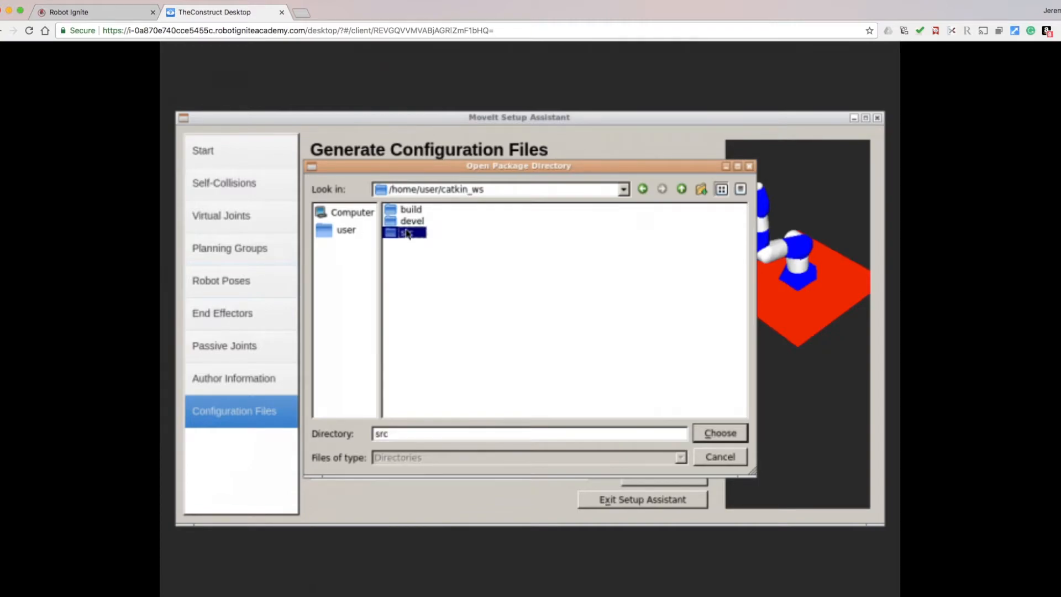
double_click(404, 232)
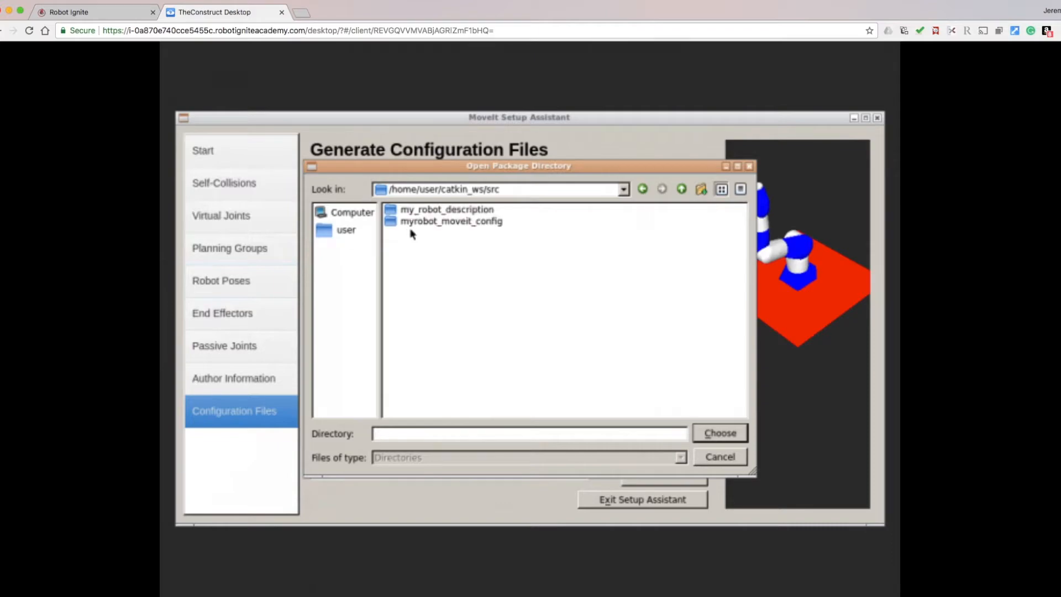
mouse_move(428, 235)
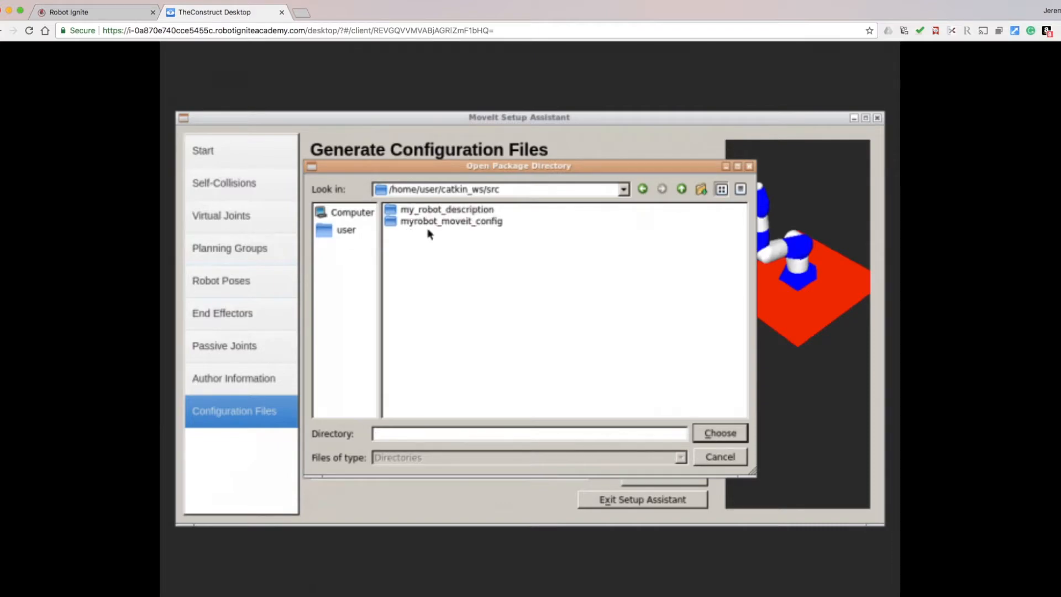
click(451, 221)
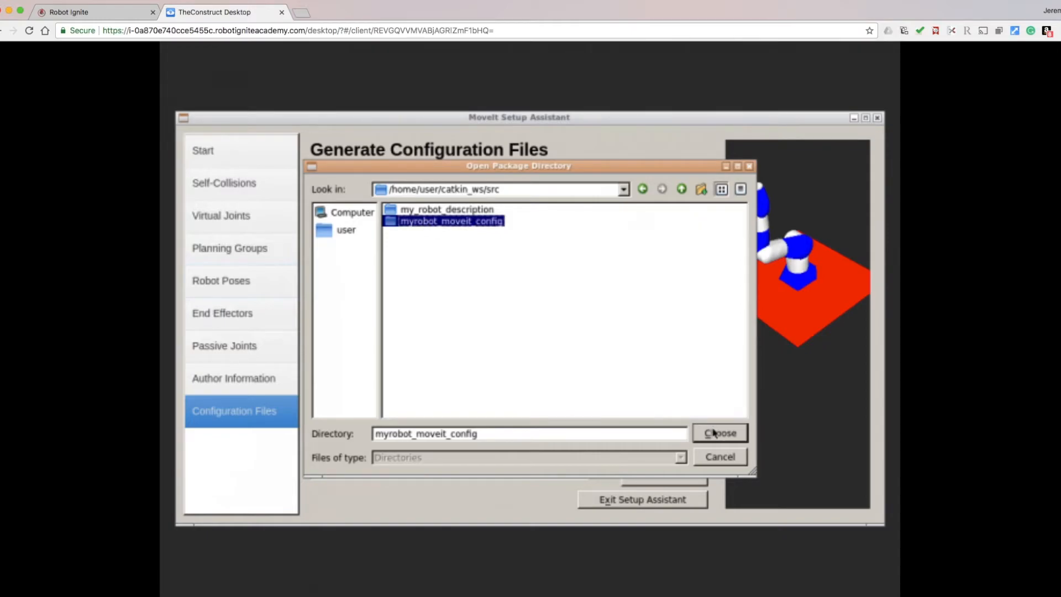
click(719, 433)
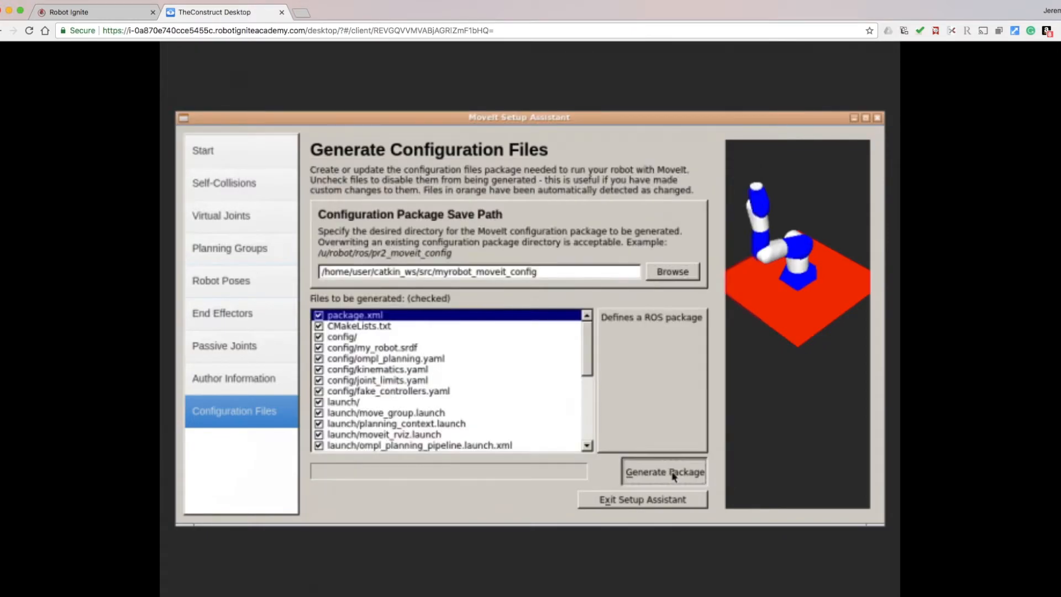
click(663, 472)
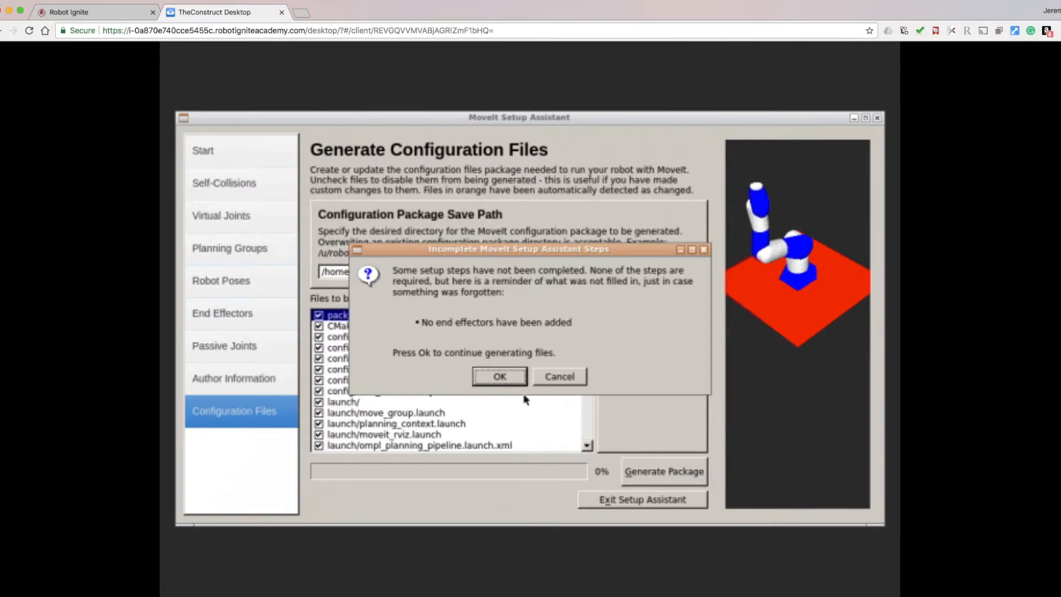
click(499, 375)
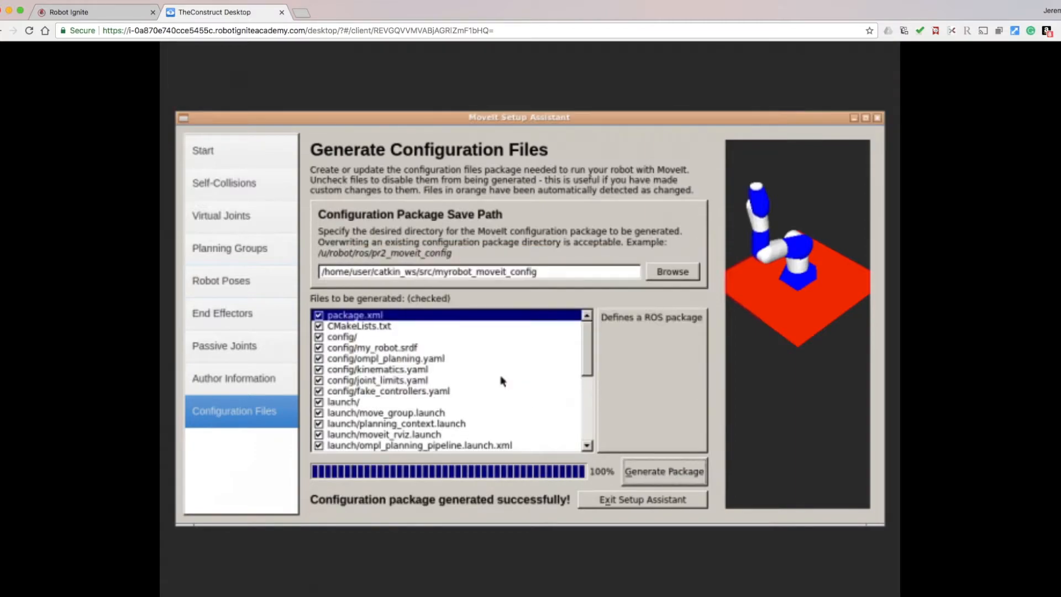
mouse_move(614, 459)
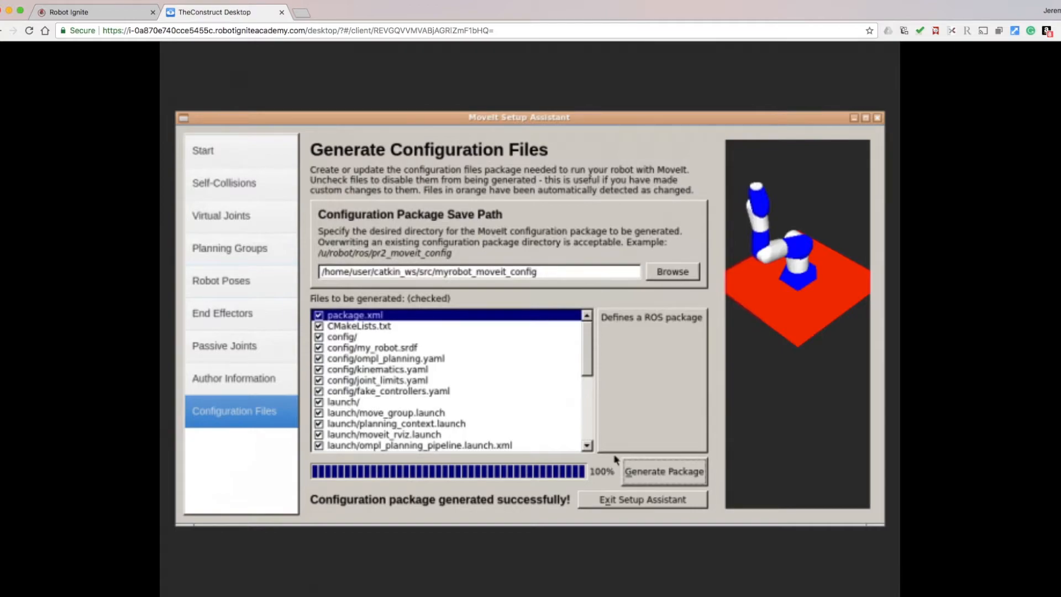
mouse_move(618, 474)
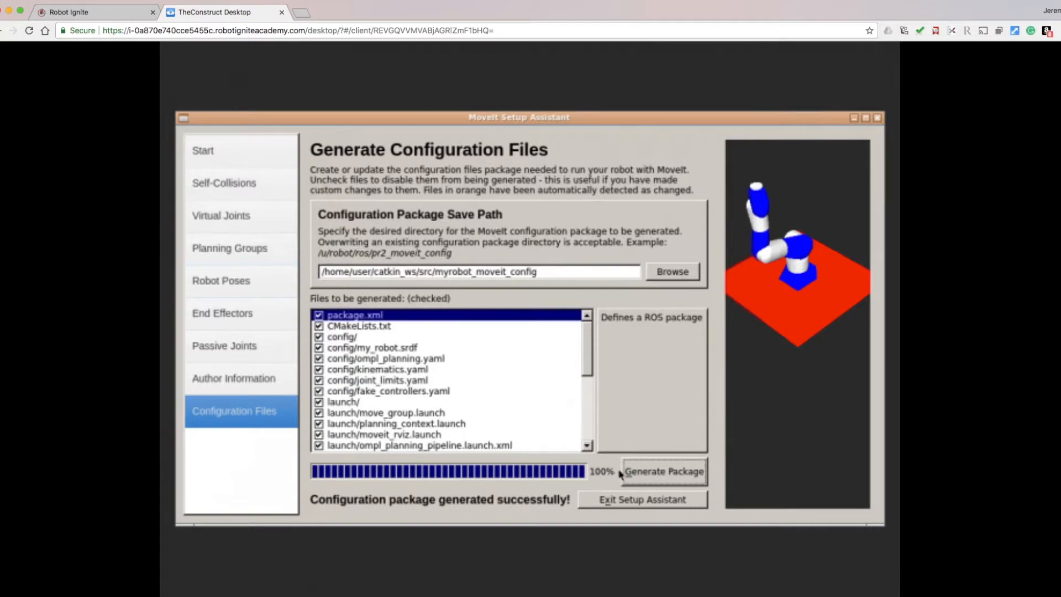
Step: Run 'roslaunch myrobot_moveit_config demo.launch' in the WebShell and check the RViz window on the desktop
click(67, 12)
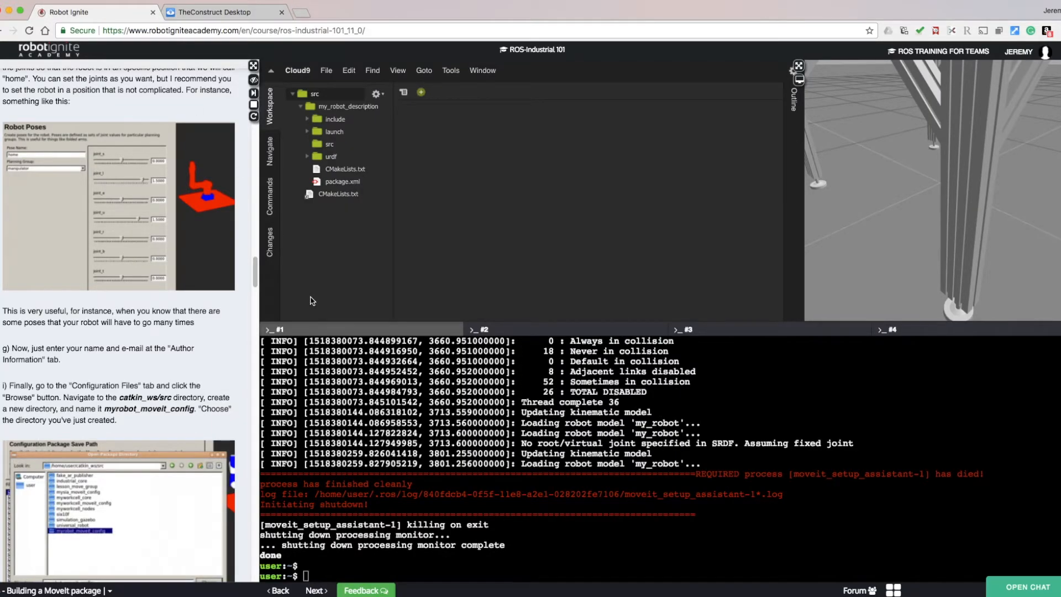
scroll(down, 3)
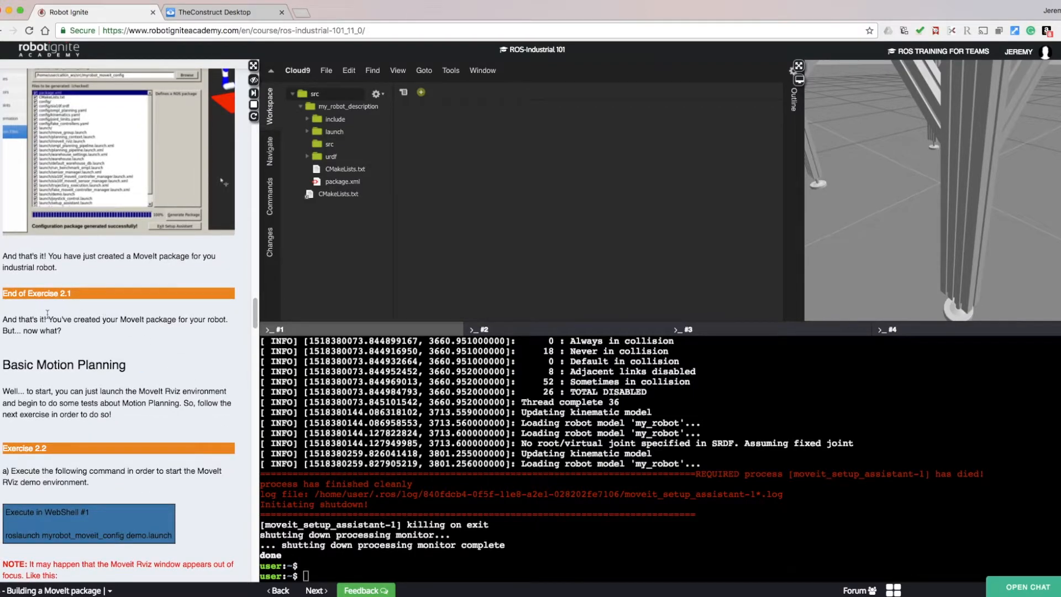
scroll(down, 3)
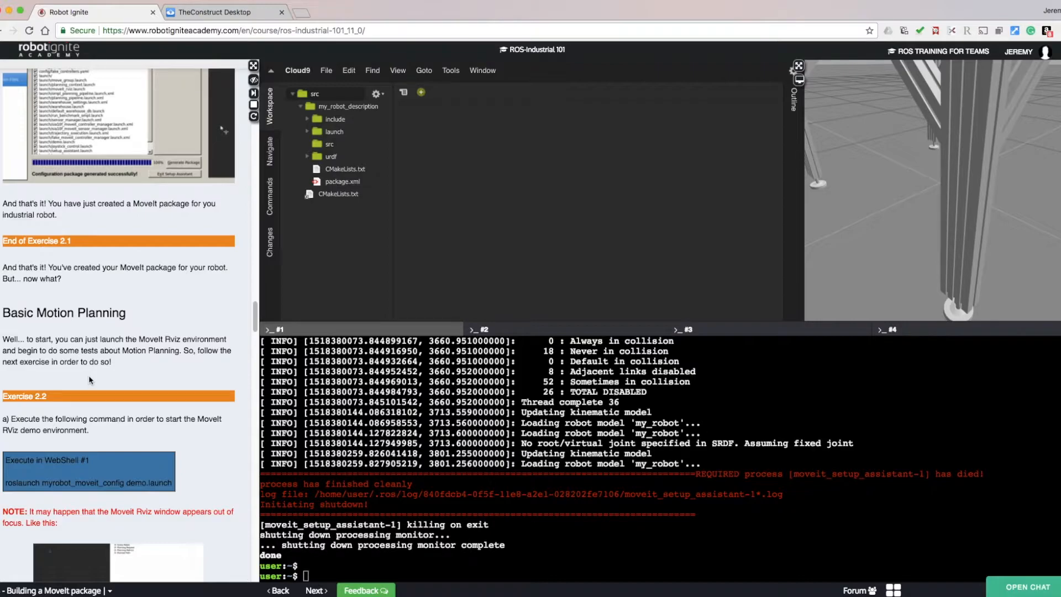
scroll(down, 3)
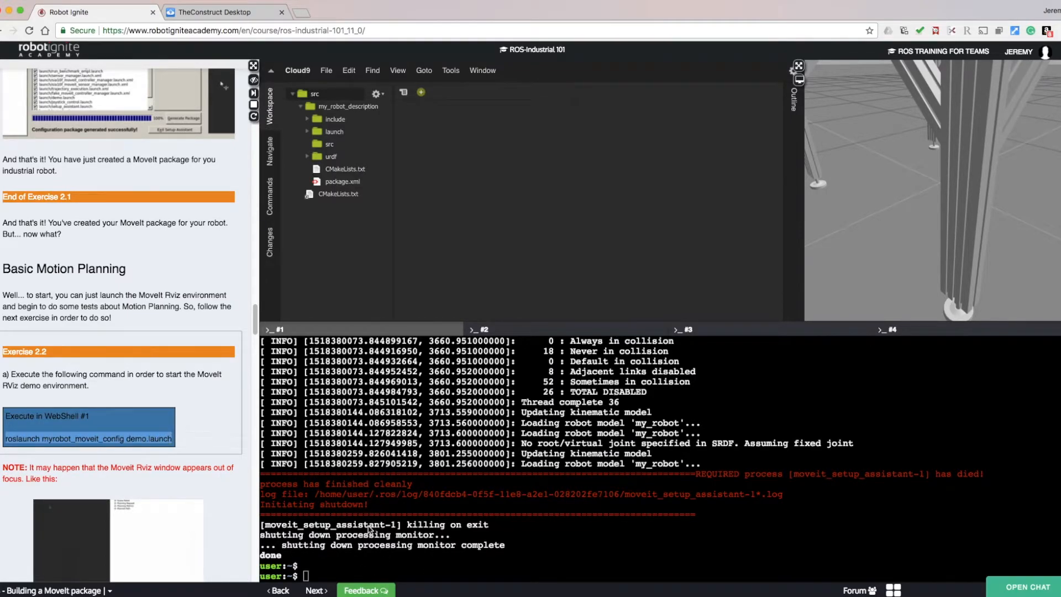
text(roslaunch myrobot_moveit_config demo.launch)
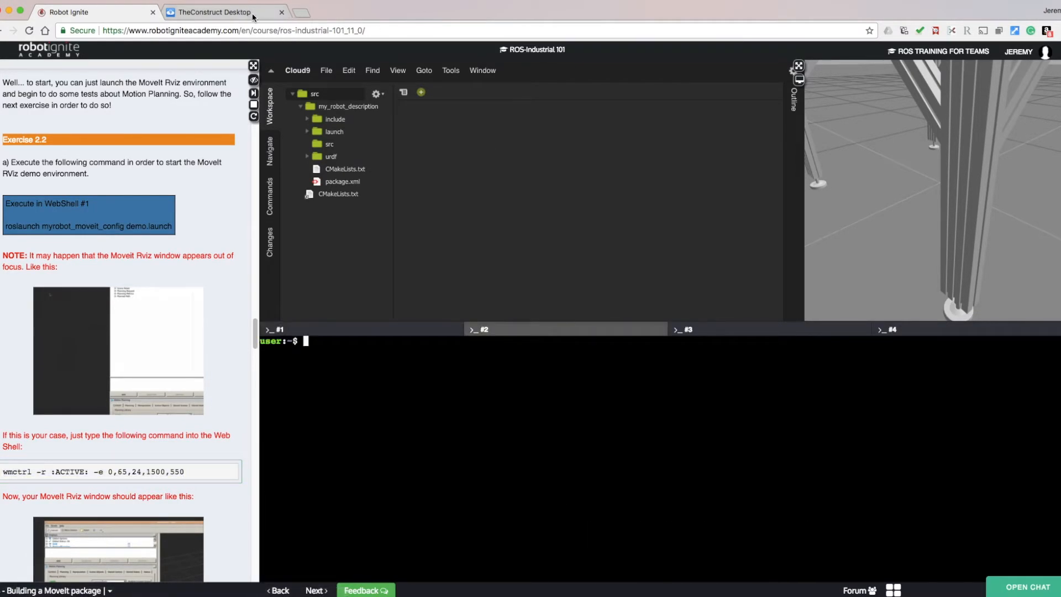
click(214, 12)
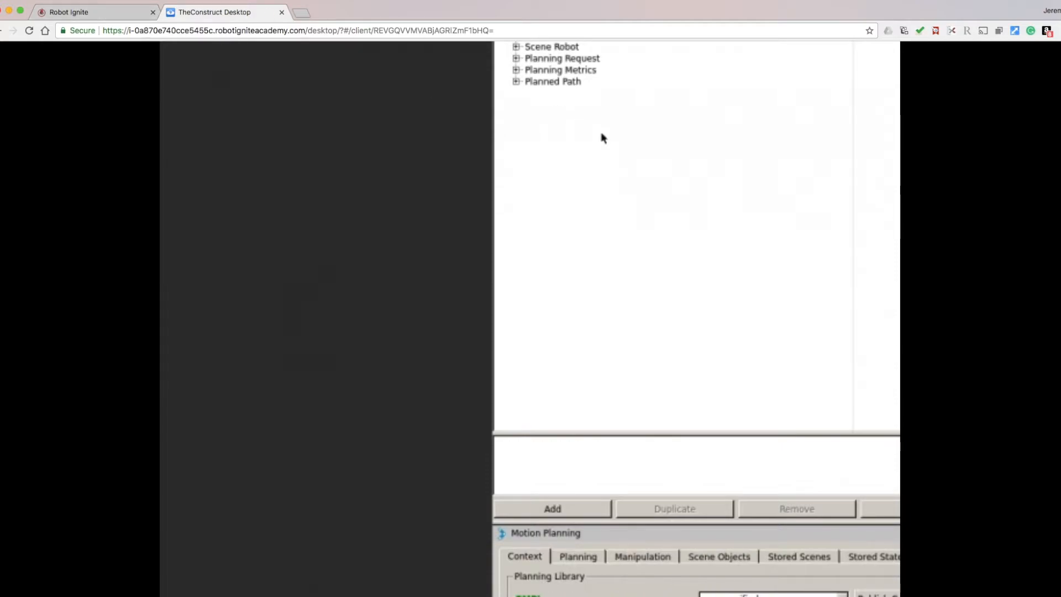
Step: Run the wmctrl resize command so the RViz demo window displays properly on the desktop
click(95, 12)
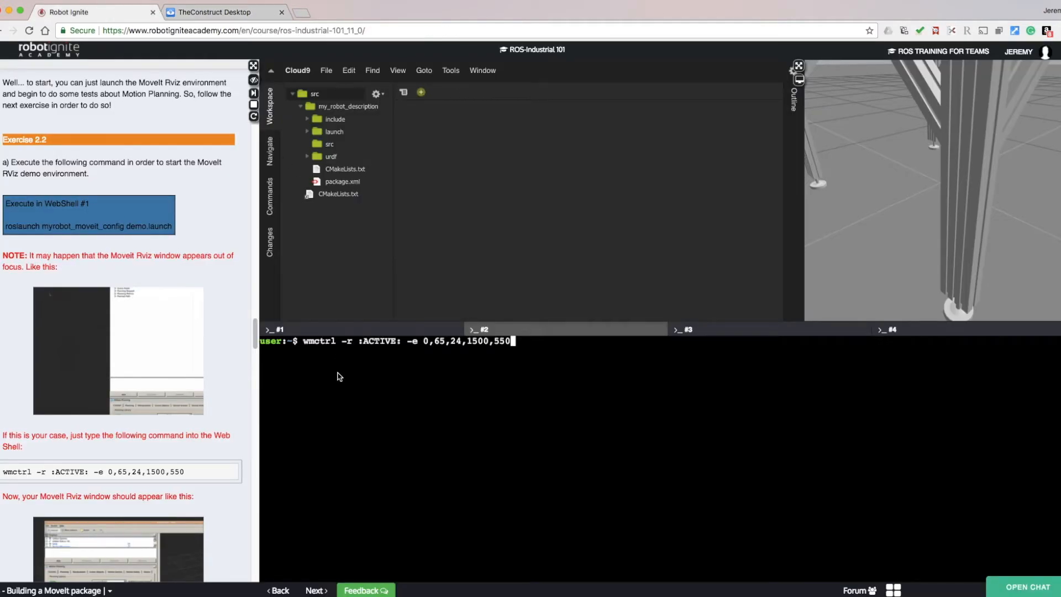
key(Return)
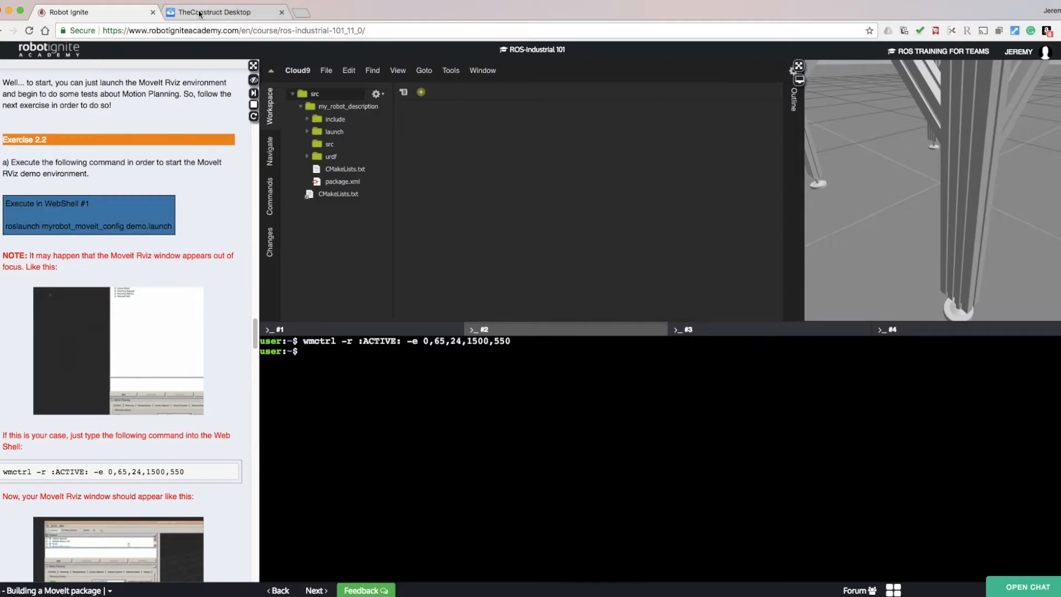
click(218, 11)
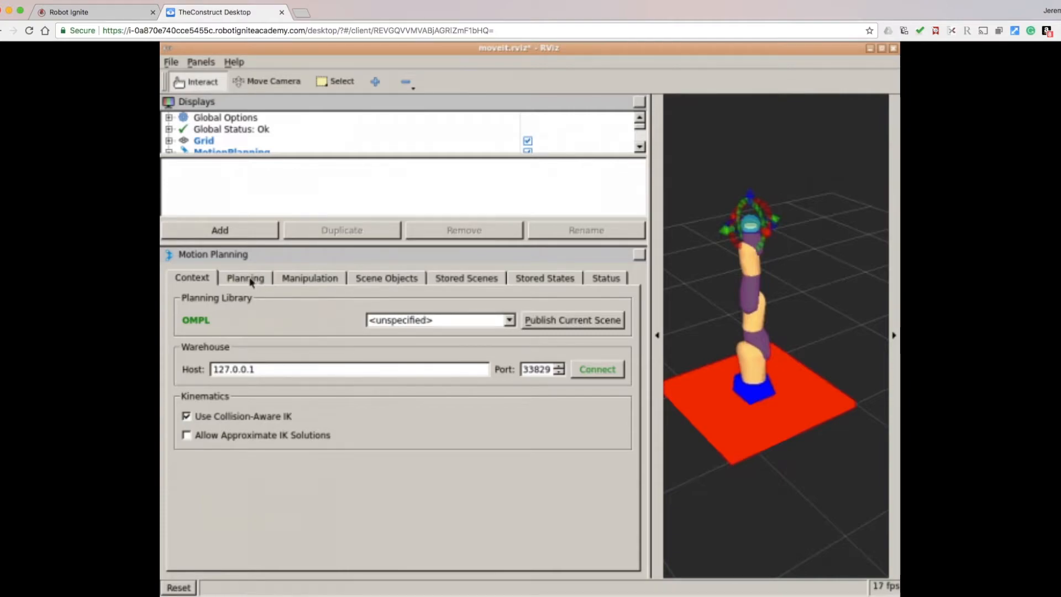
Step: In the Planning tab, set the goal state to <random valid> and update it
click(245, 278)
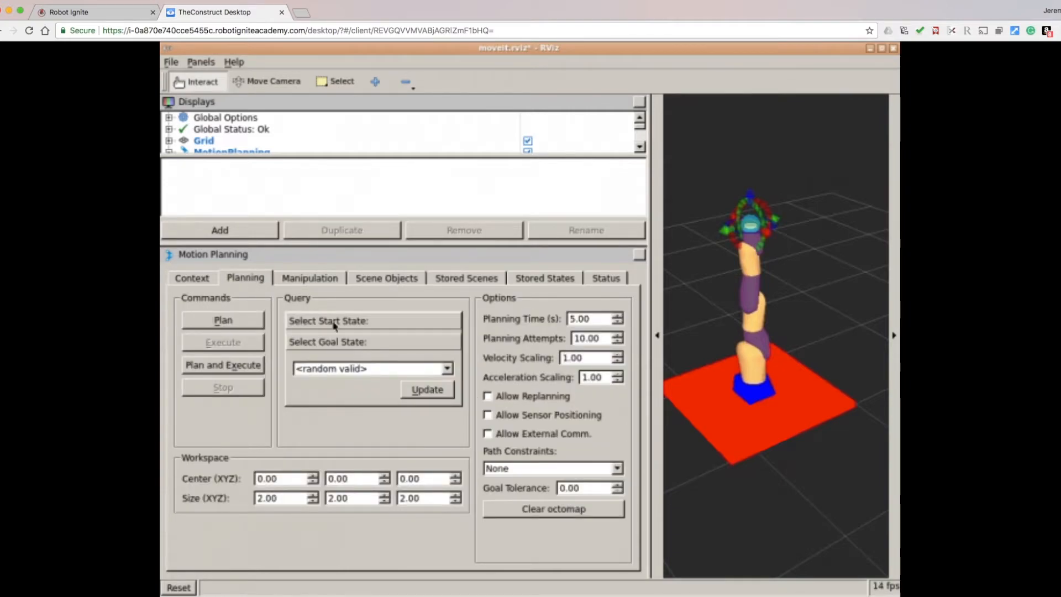
click(446, 368)
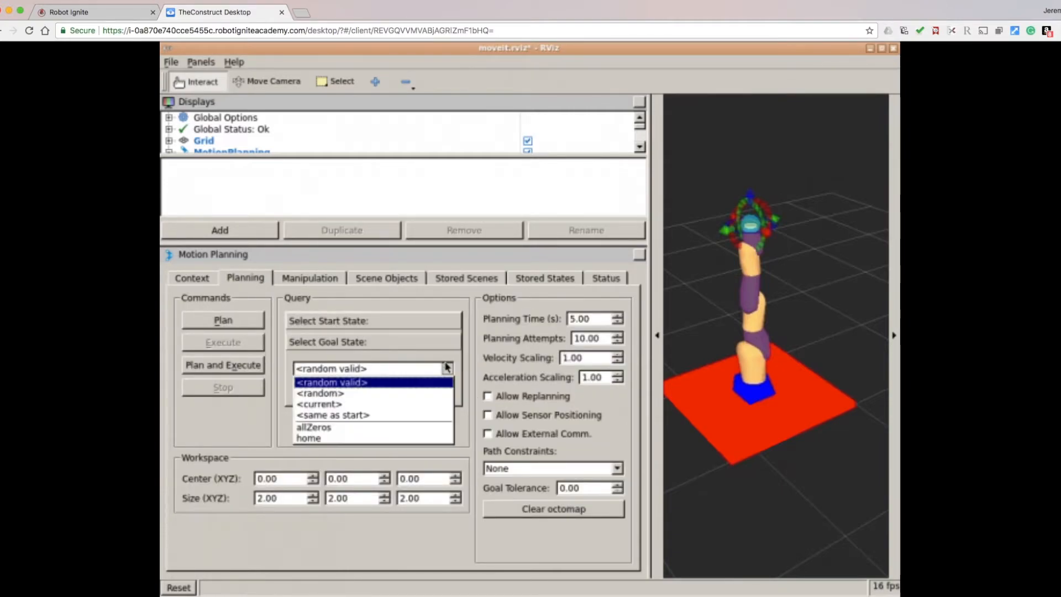
mouse_move(385, 404)
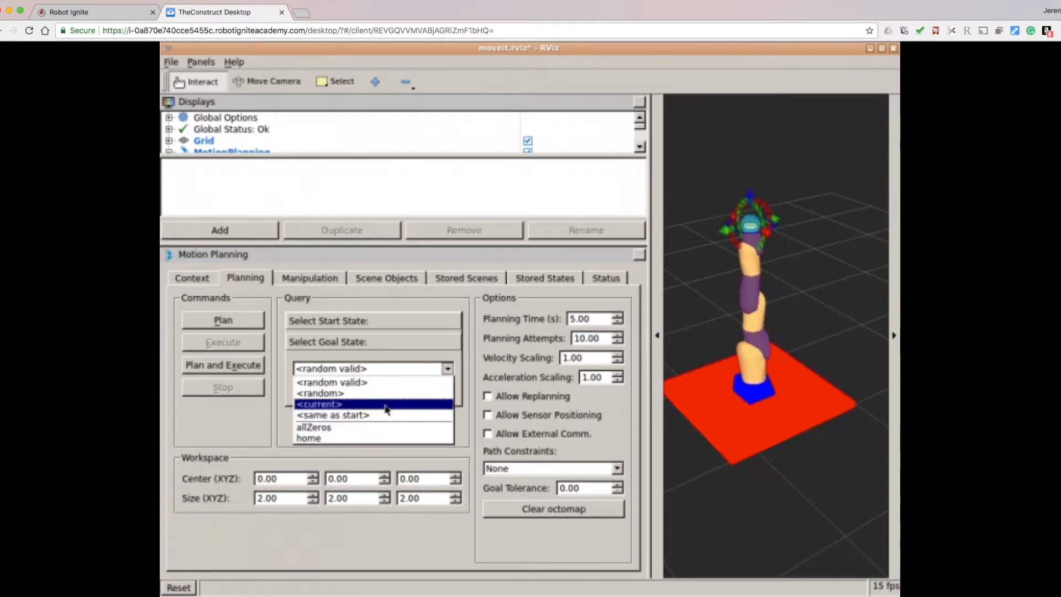
click(318, 404)
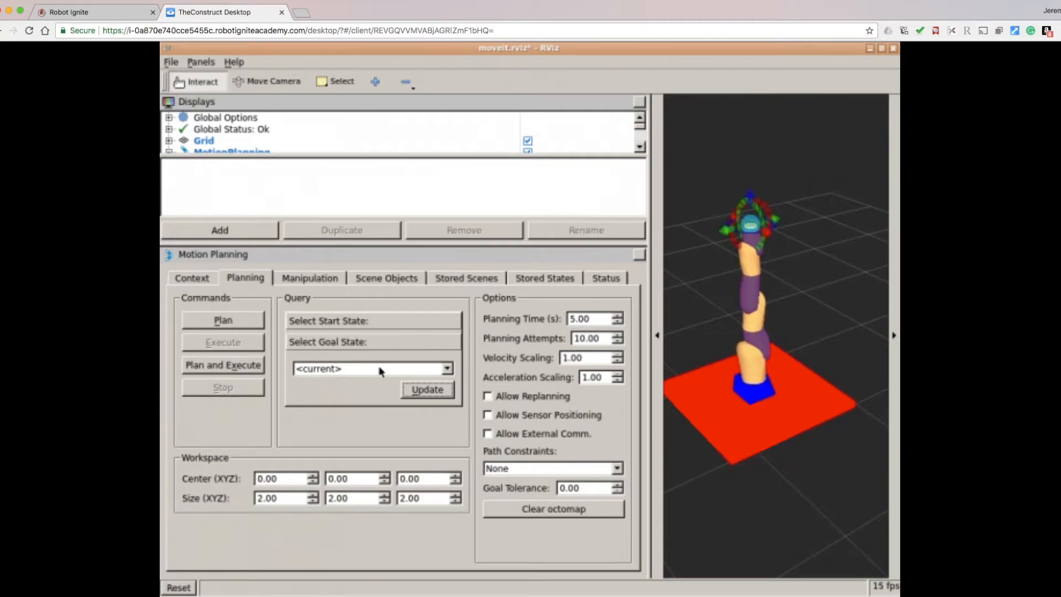
click(445, 368)
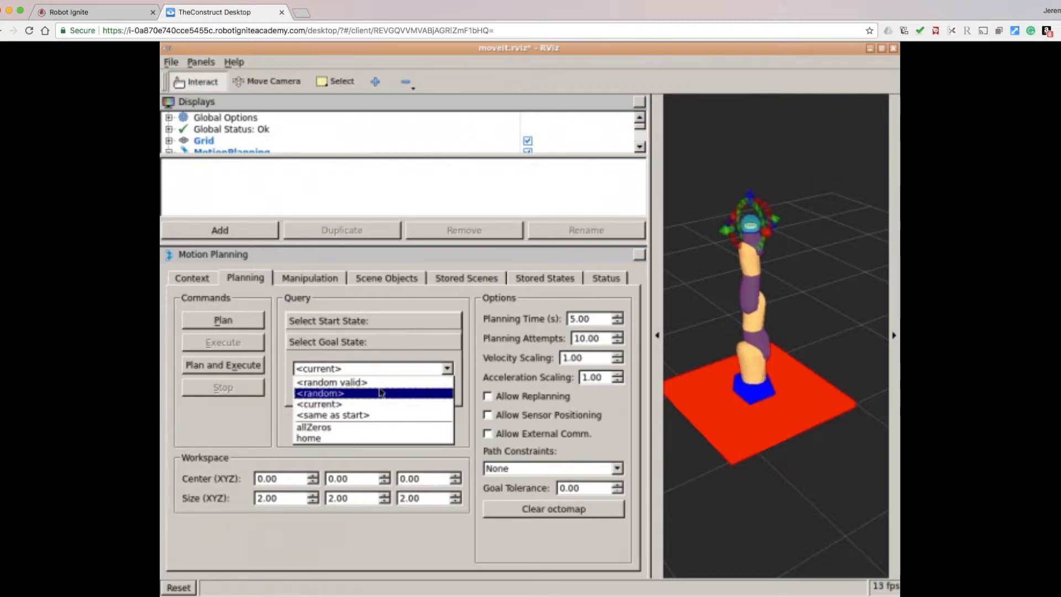
click(329, 381)
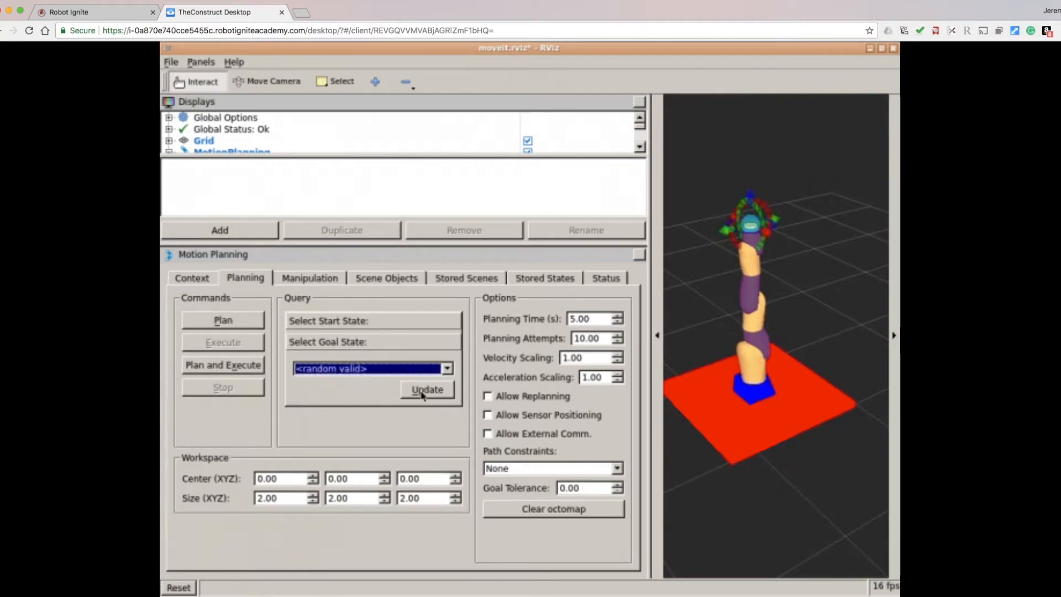
click(427, 389)
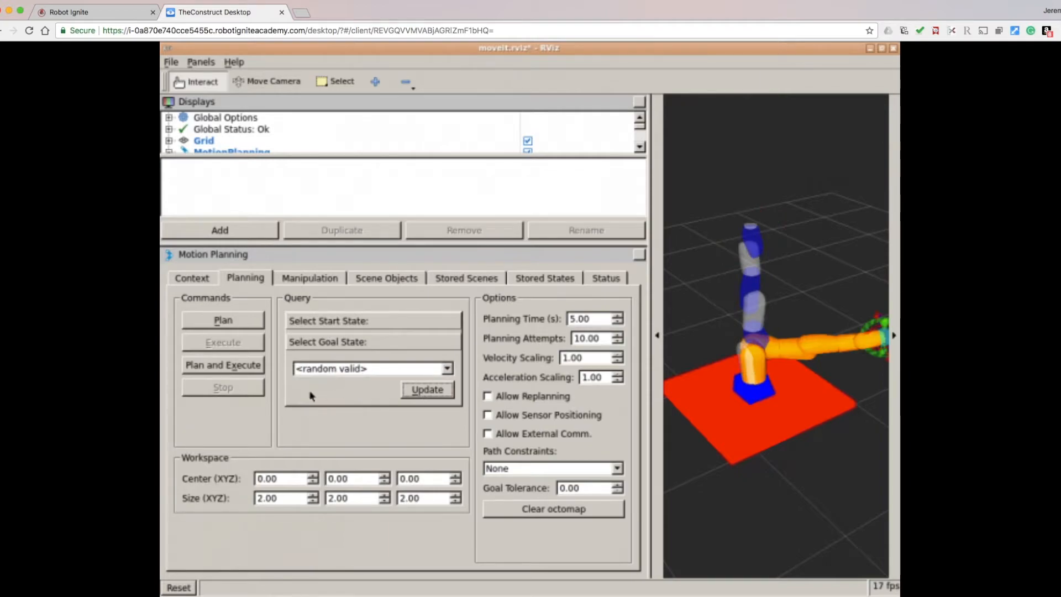
mouse_move(254, 319)
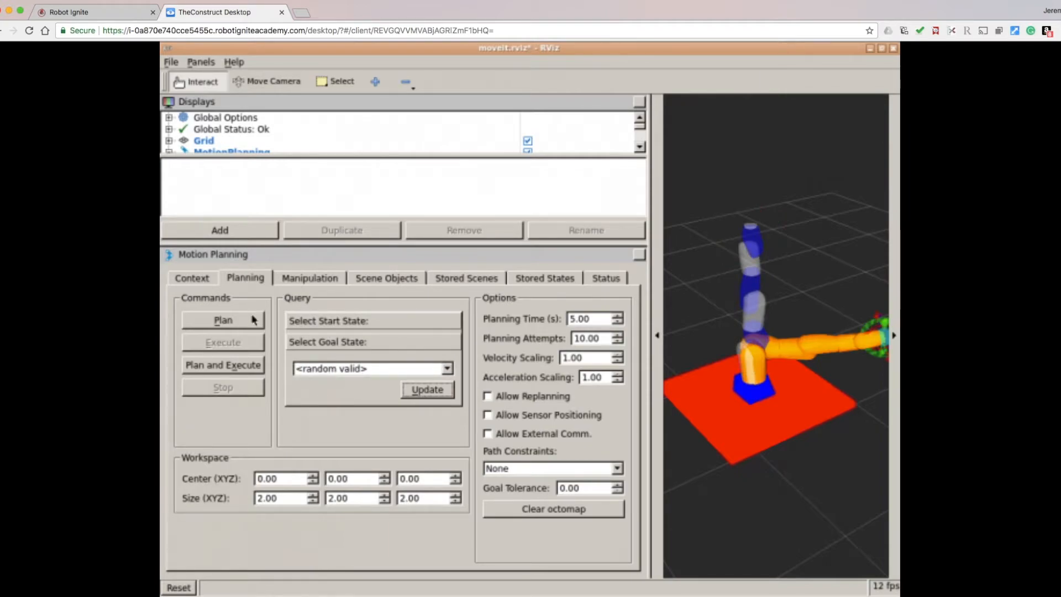
Step: Plan a path to the random valid goal and execute it on the arm
click(222, 320)
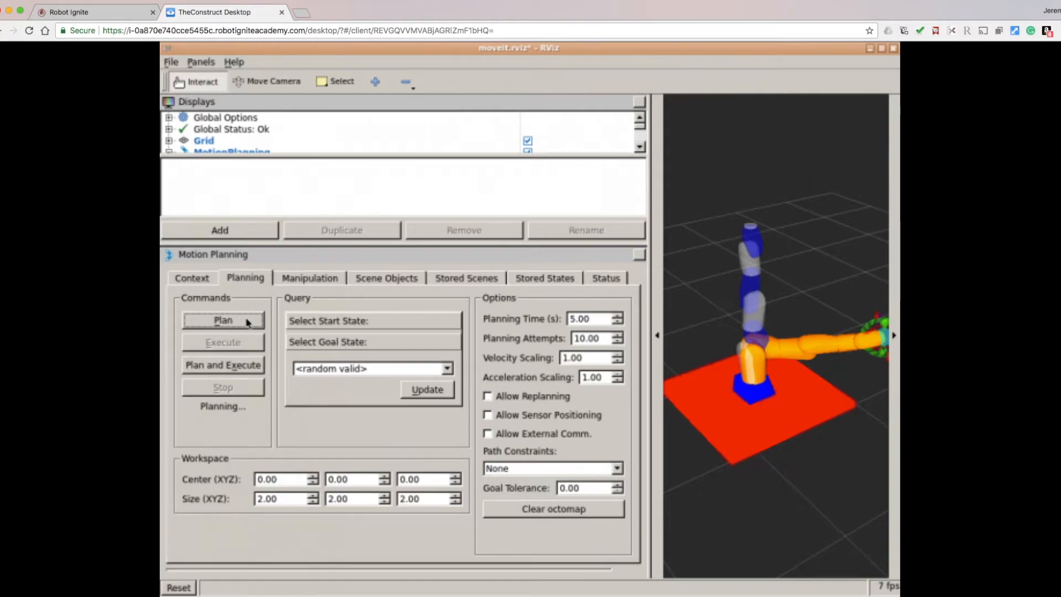
click(222, 320)
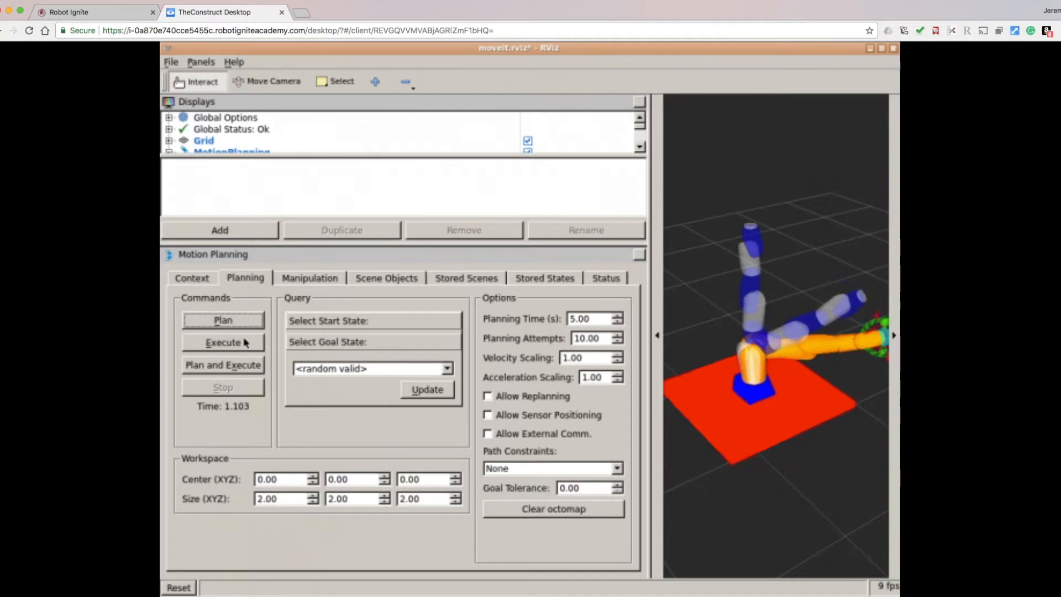
click(222, 341)
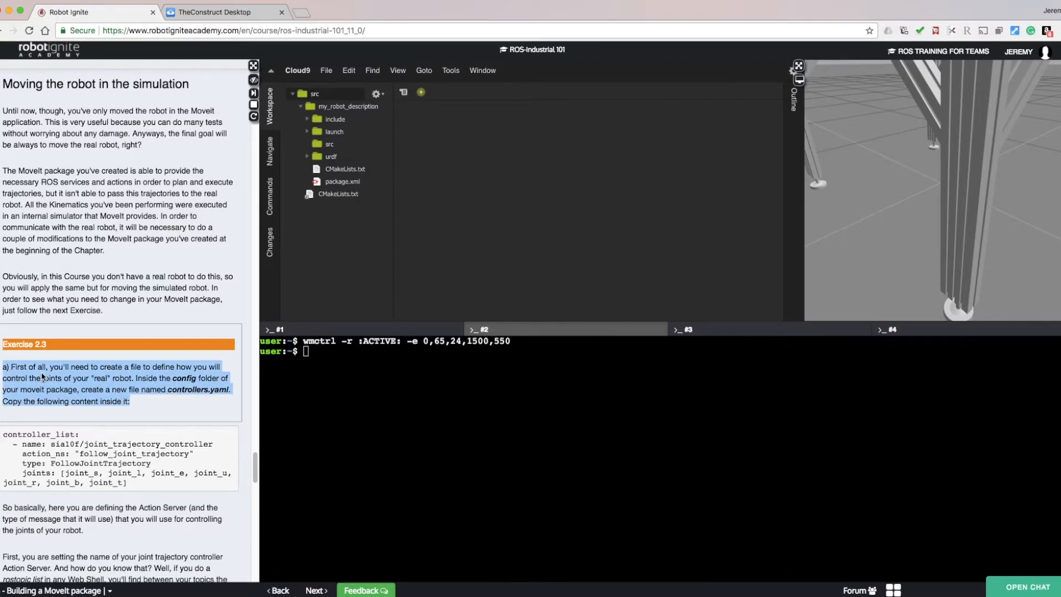
mouse_move(169, 378)
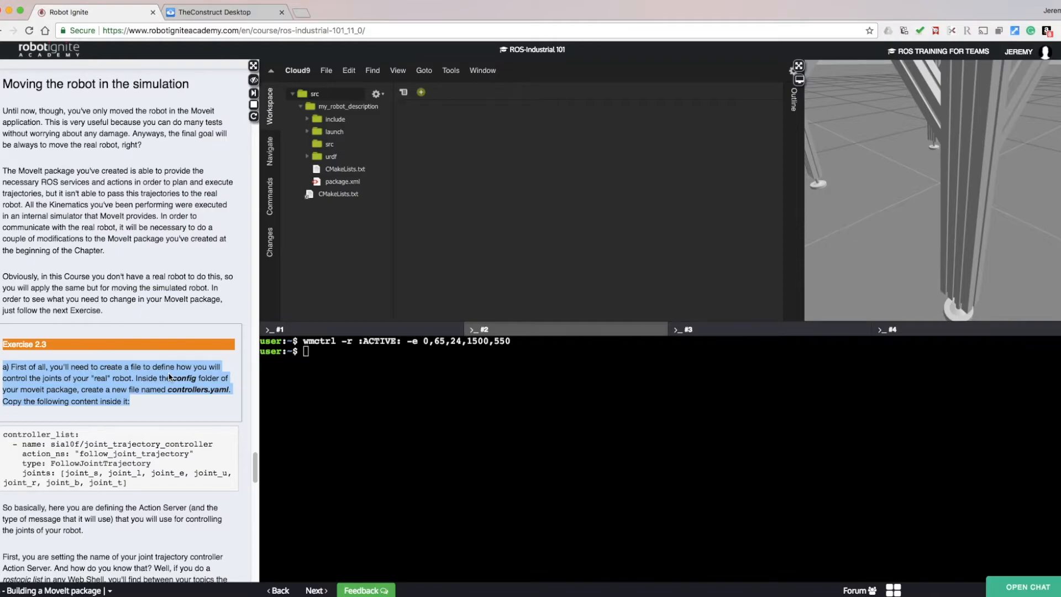
mouse_move(291, 366)
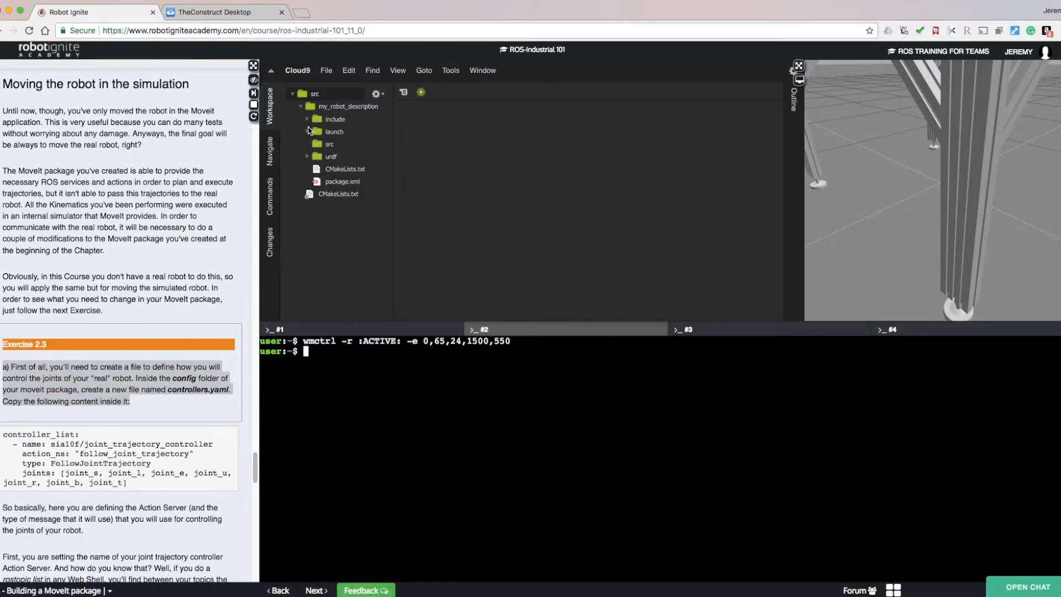
mouse_move(328, 108)
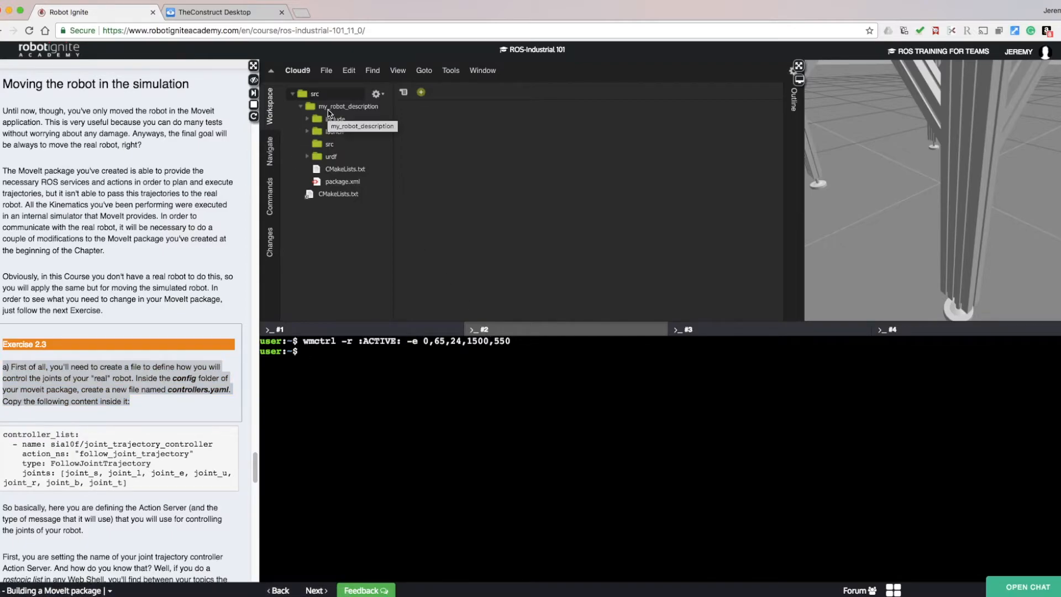
Step: Create a new file controllers.yaml inside myrobot_moveit_config/config in the Cloud9 tree
click(315, 93)
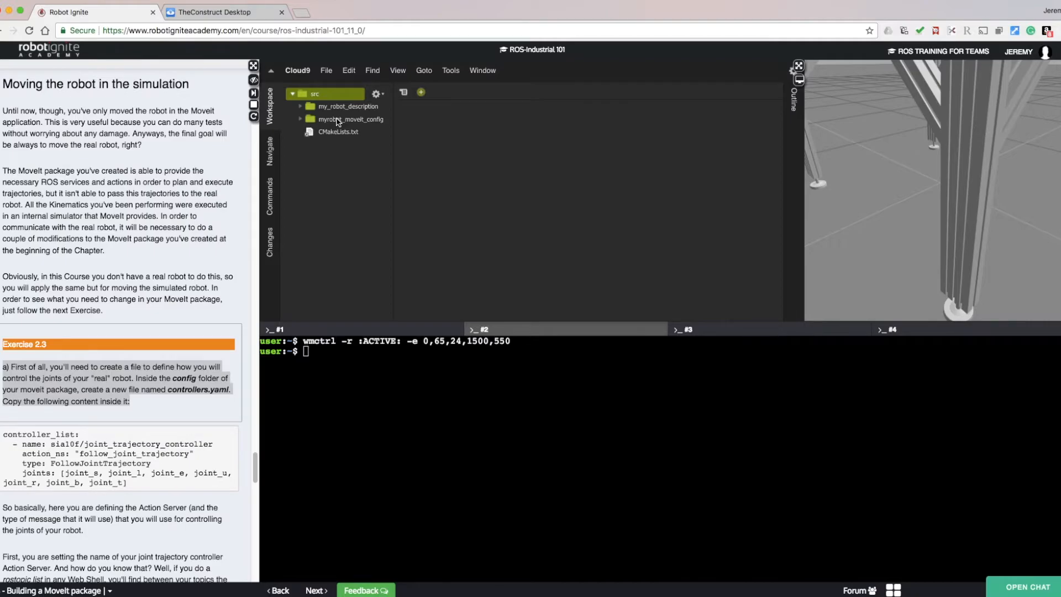
click(351, 119)
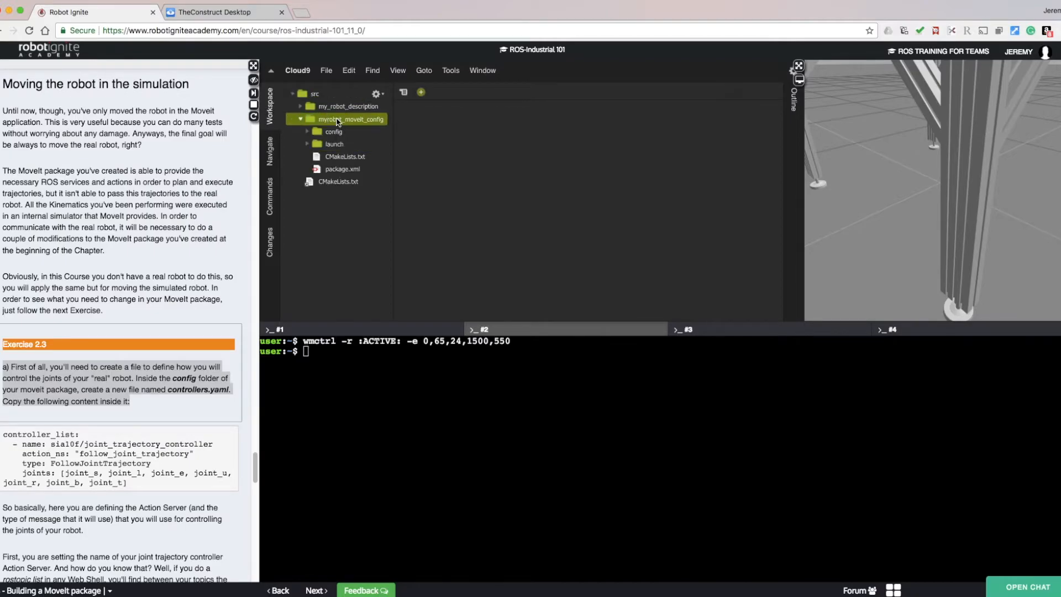
click(332, 132)
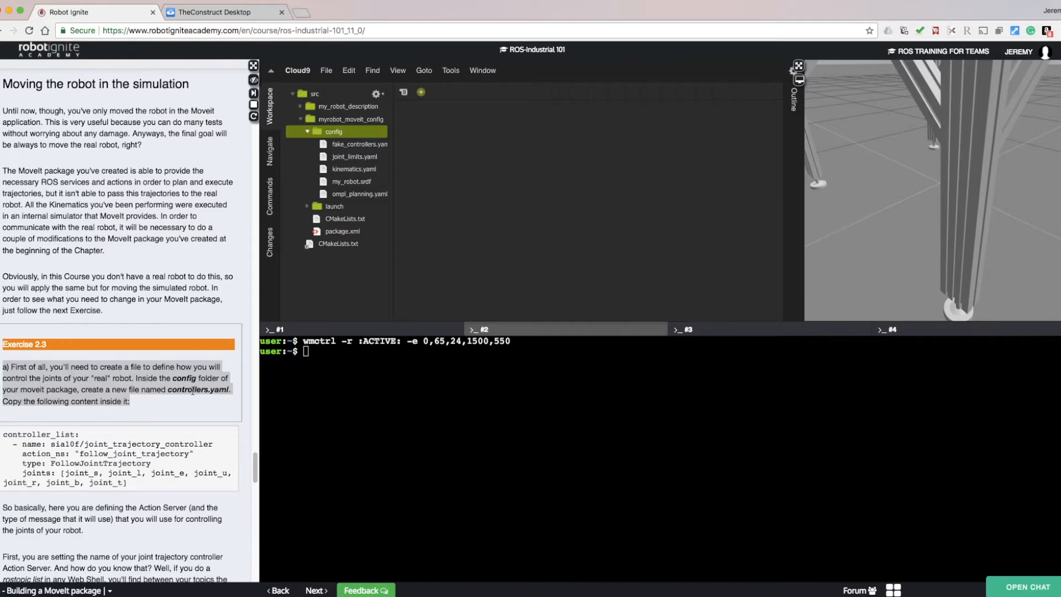
mouse_move(341, 132)
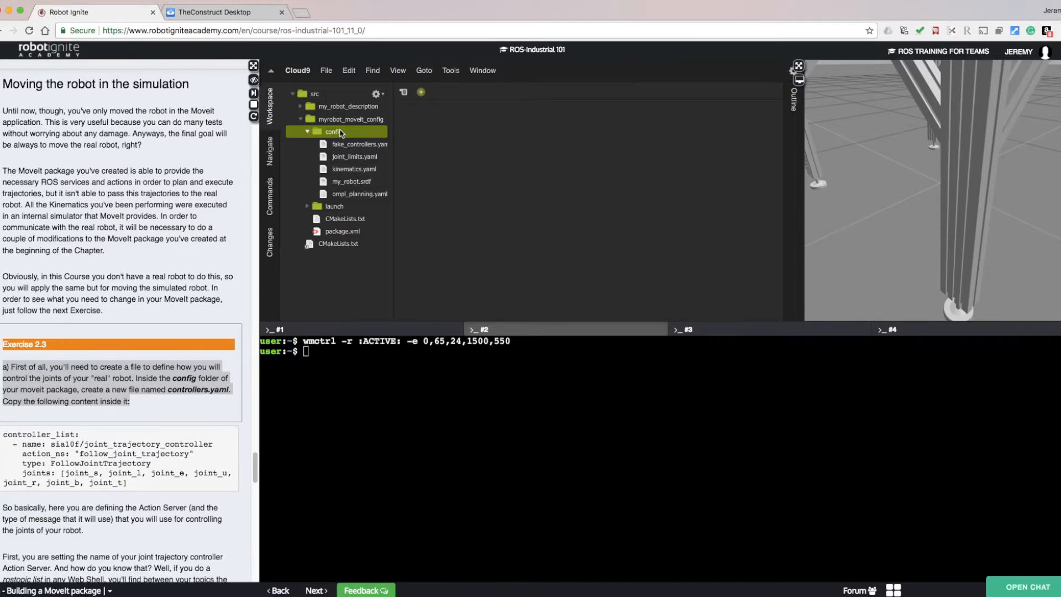
right_click(334, 131)
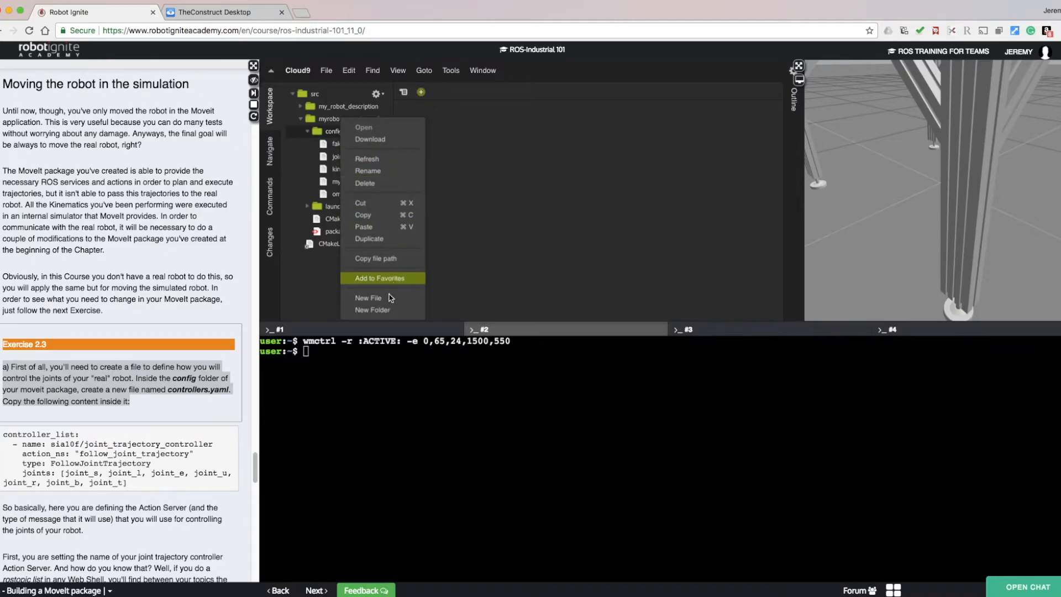
click(368, 297)
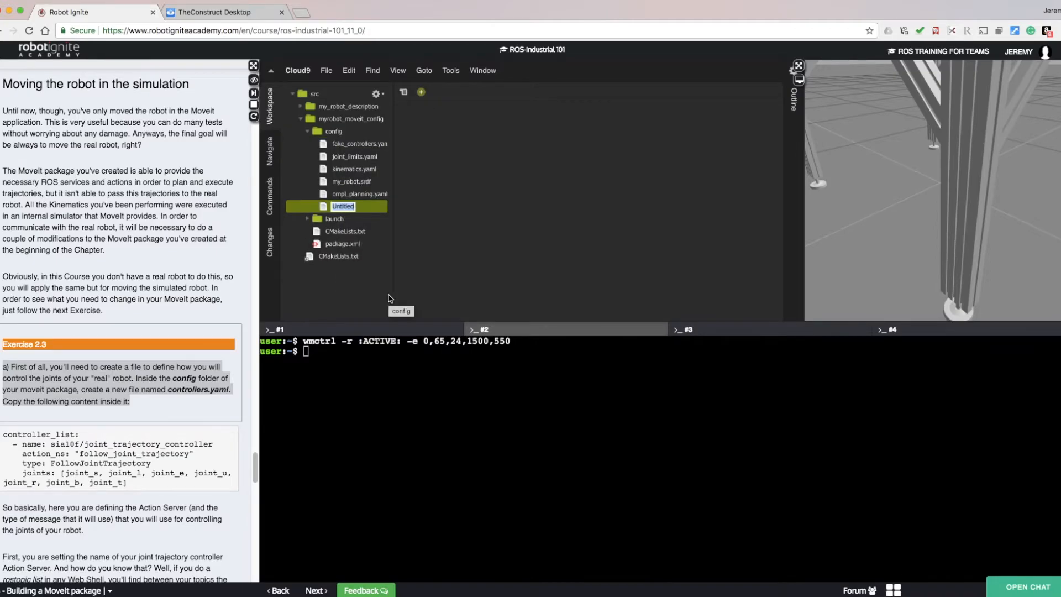
text(controllers.yaml)
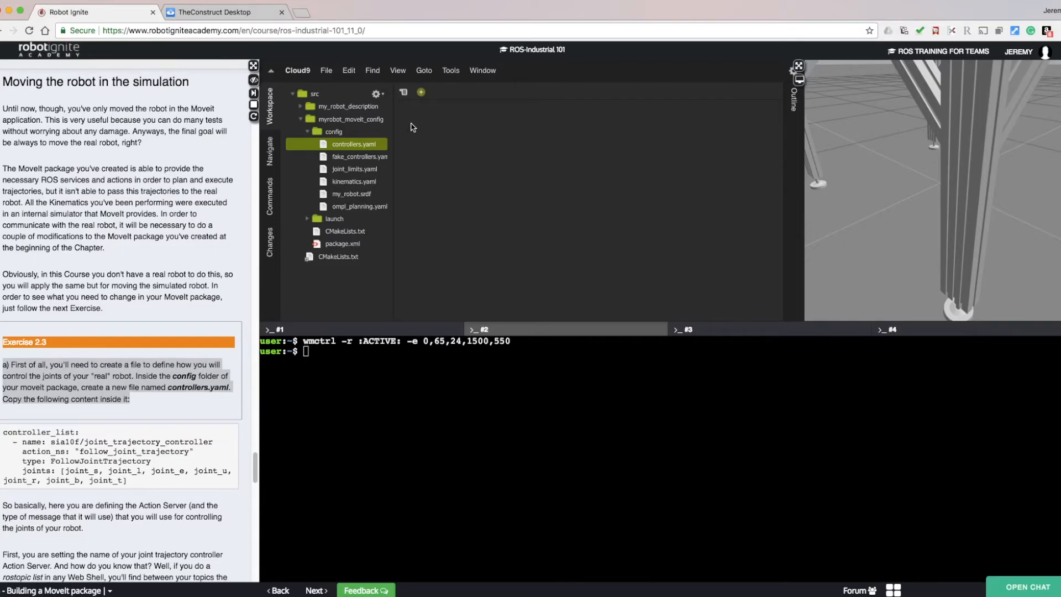
Step: Edit controllers.yaml to hold the sia10f joint trajectory controller_list definition
double_click(354, 144)
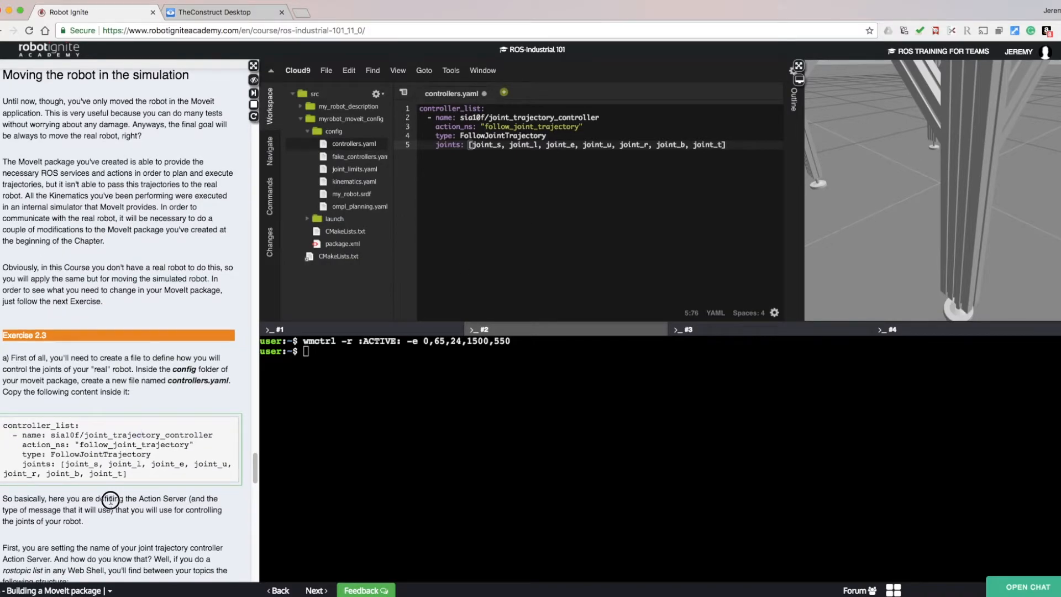
scroll(down, 3)
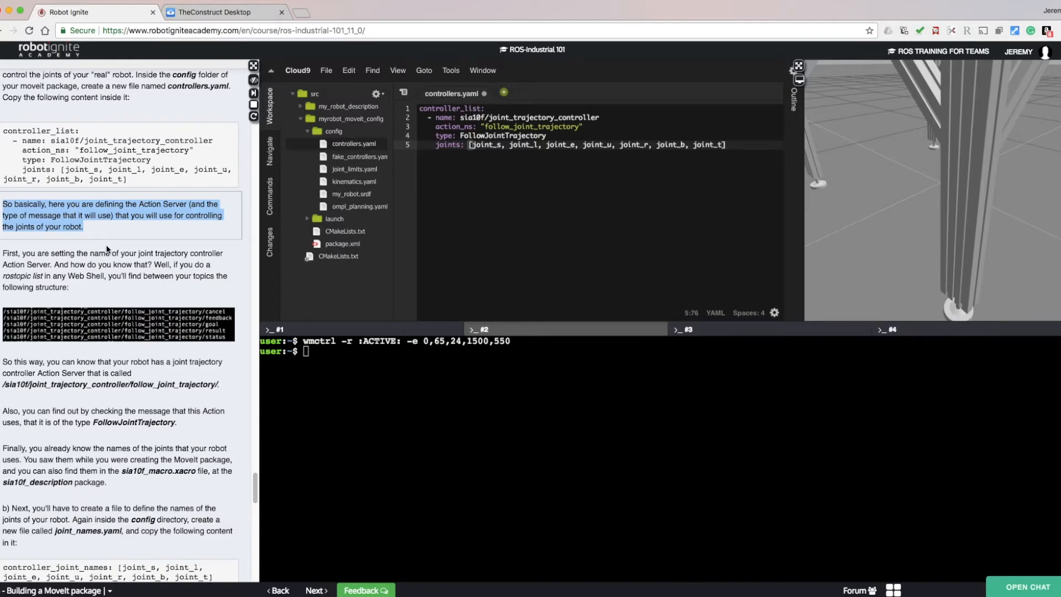
Step: Run 'rostopic list | grep joint_traje' to see the sia10f follow_joint_trajectory action topics
click(111, 264)
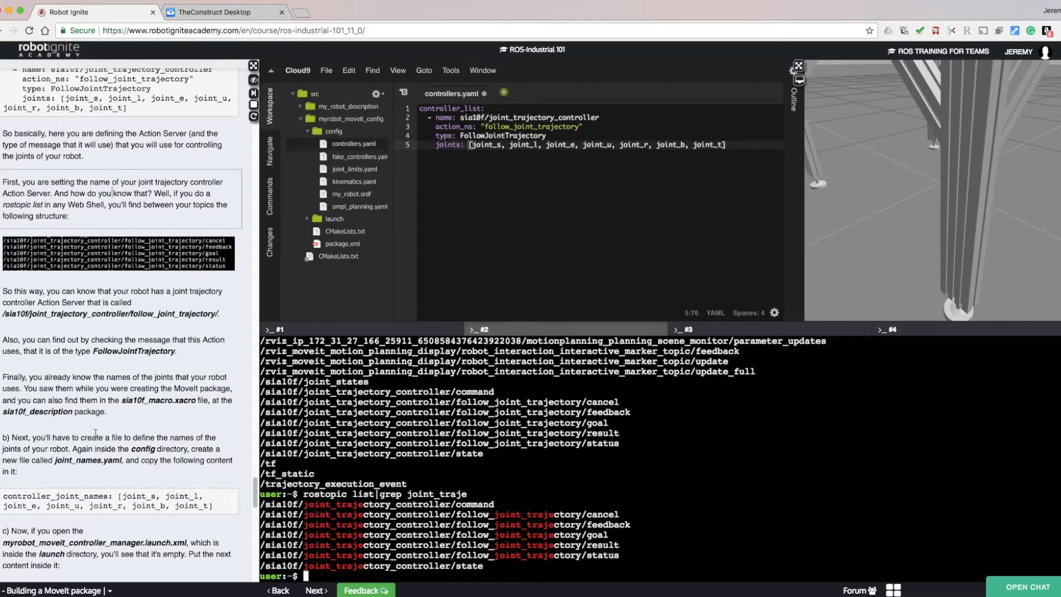
scroll(down, 3)
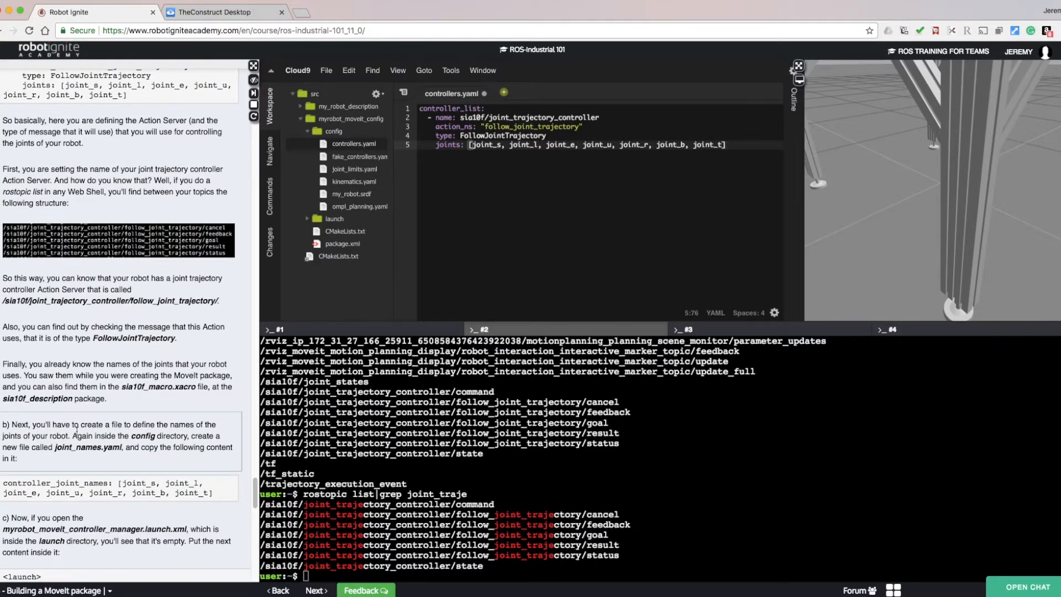
scroll(down, 3)
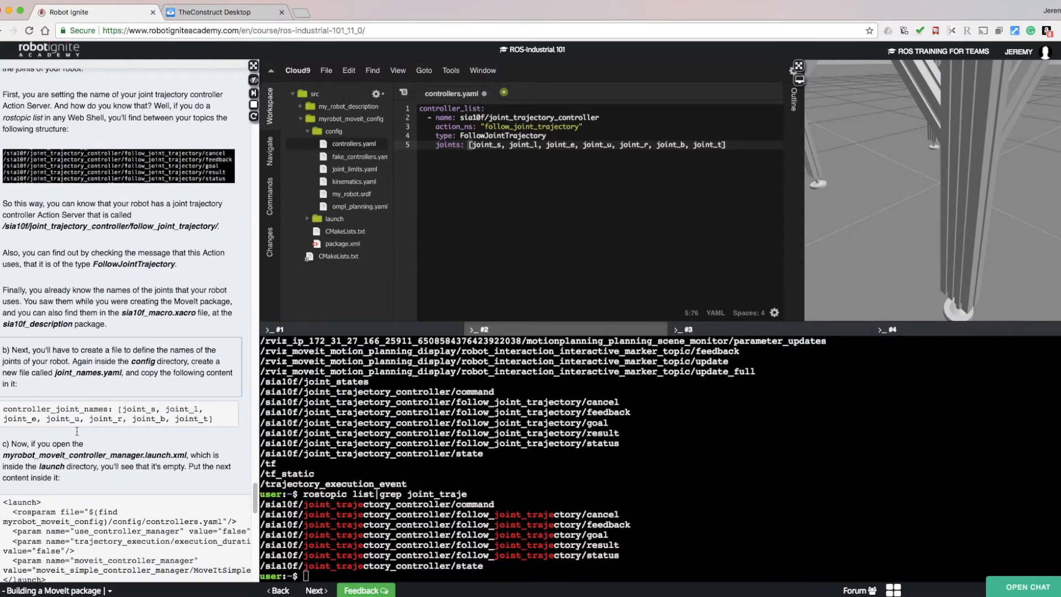
scroll(down, 3)
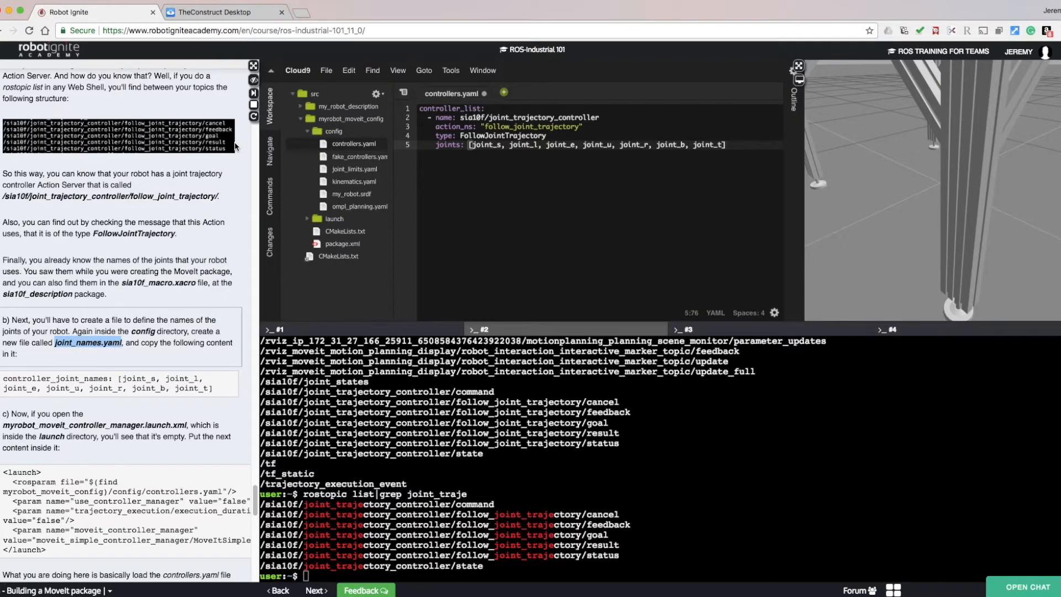
Step: Create joint_names.yaml in config listing the seven sia10f controller_joint_names, comparing with controllers.yaml
right_click(333, 130)
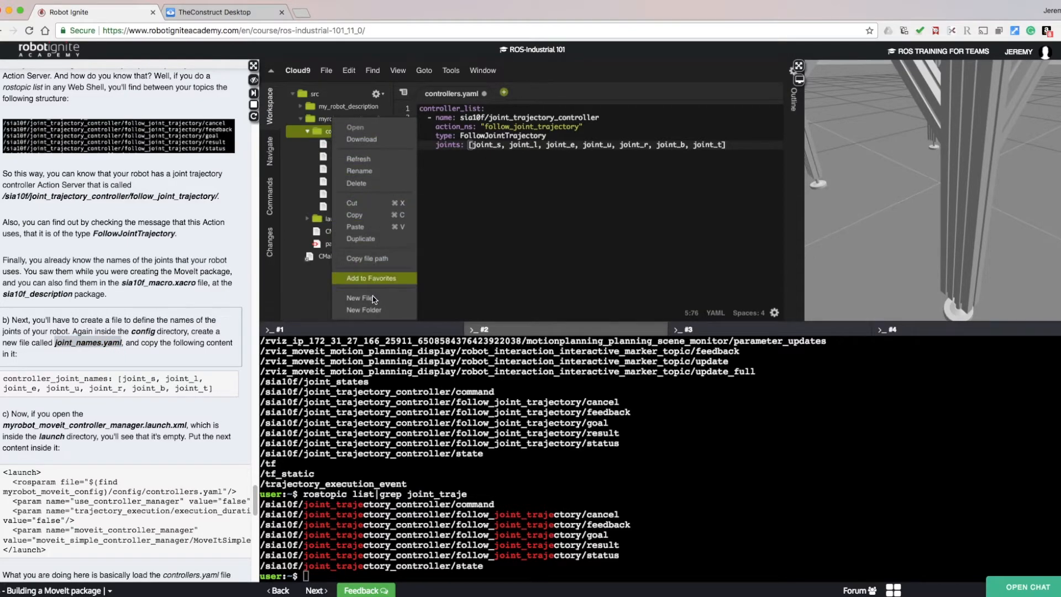
click(356, 297)
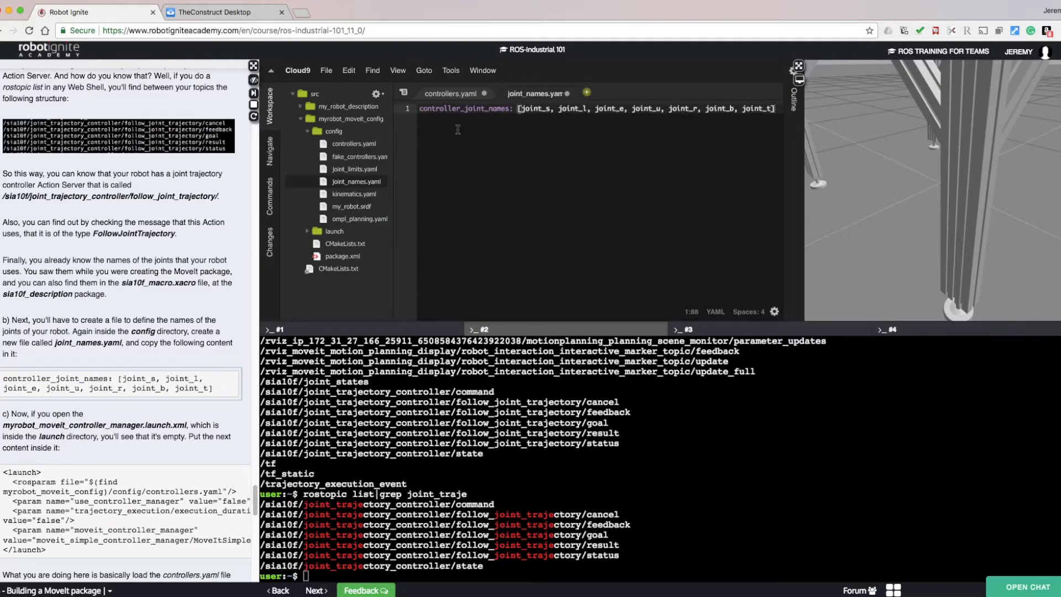
mouse_move(315, 71)
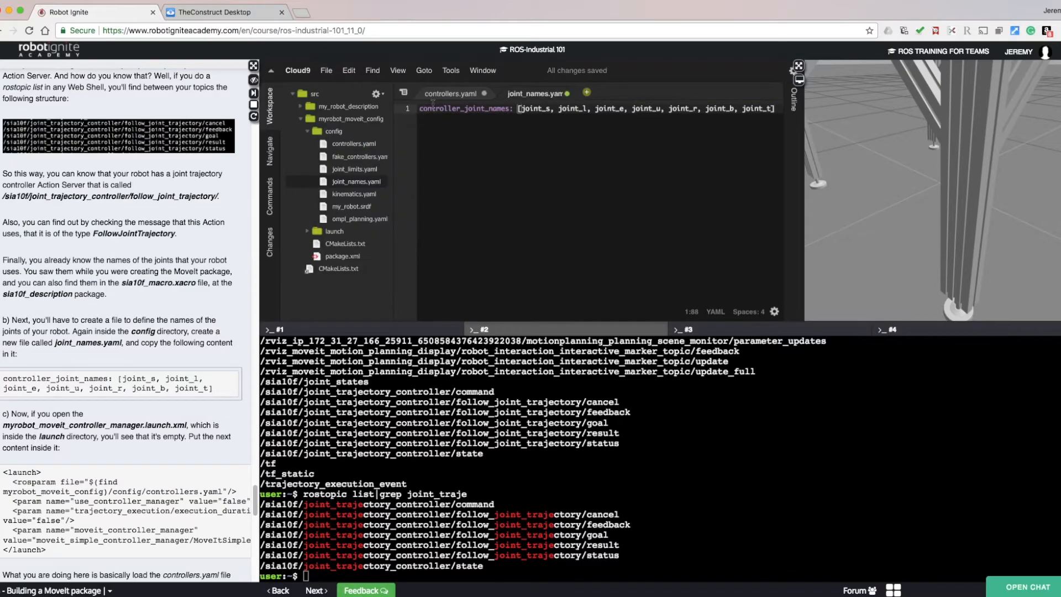
click(325, 71)
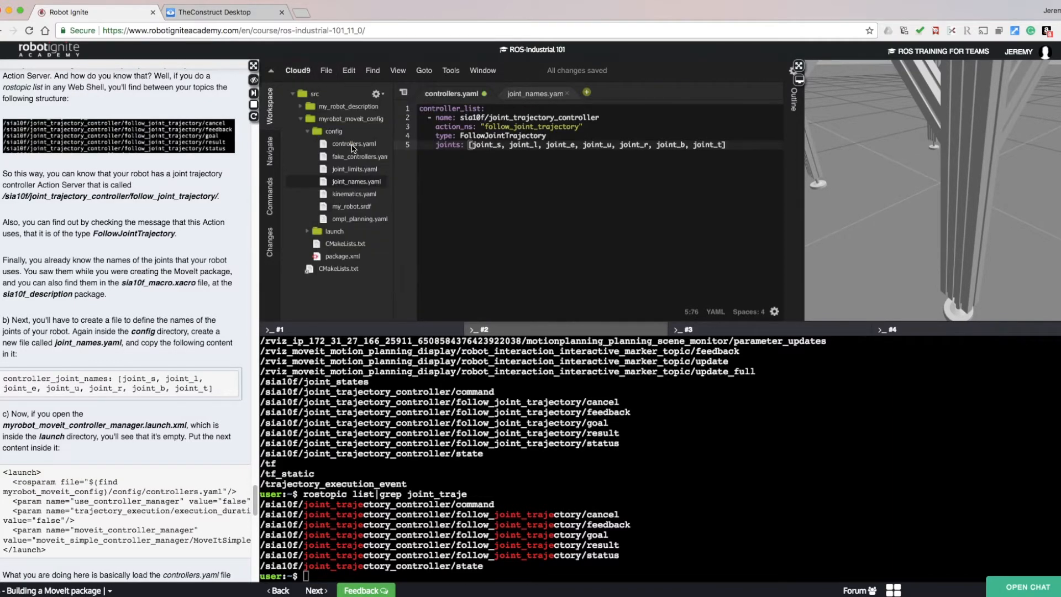
scroll(down, 3)
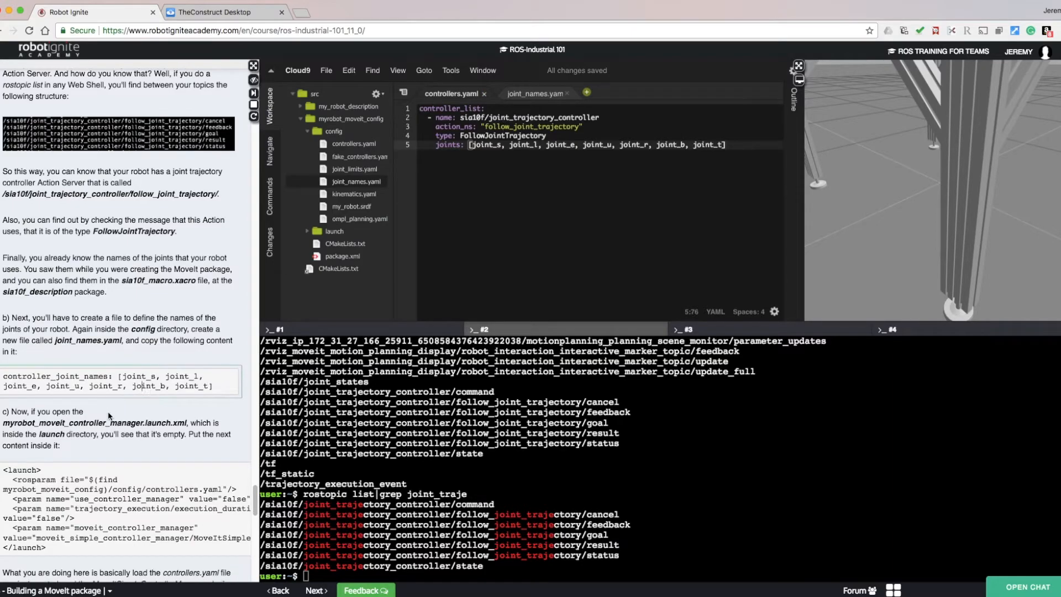
mouse_move(535, 93)
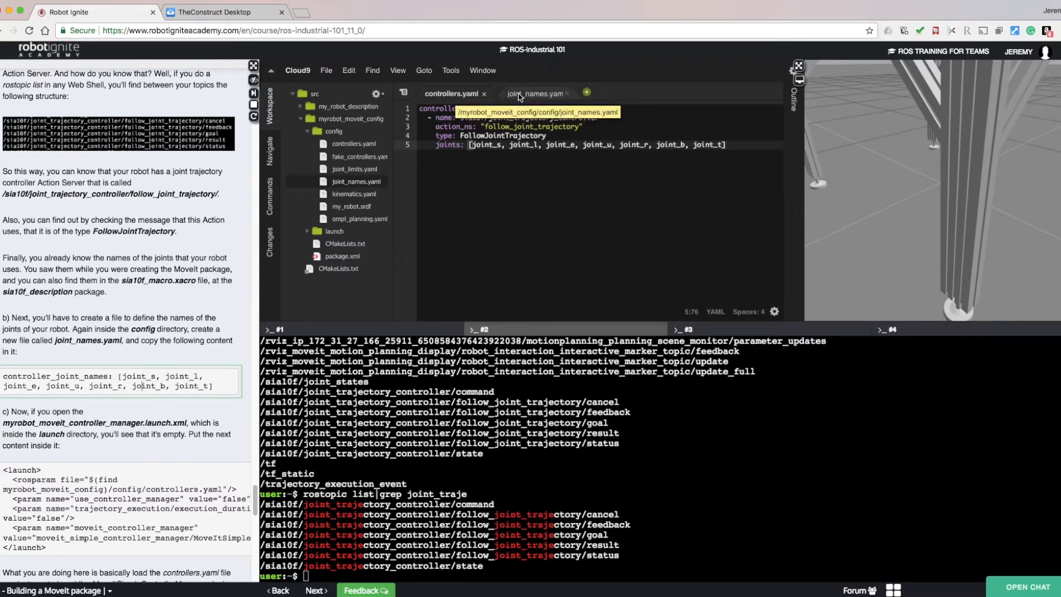
click(535, 92)
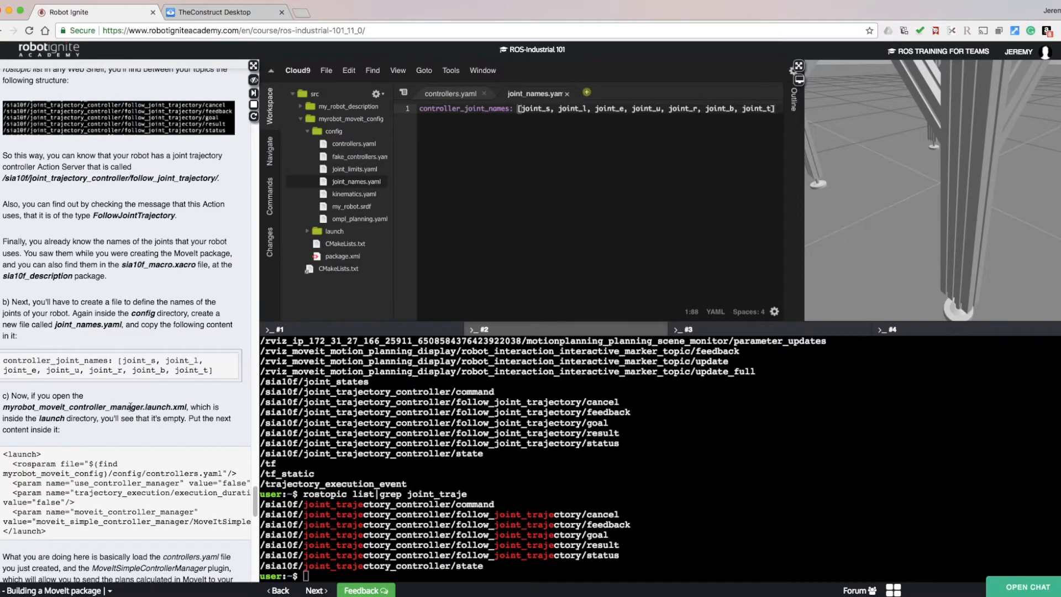
mouse_move(350, 129)
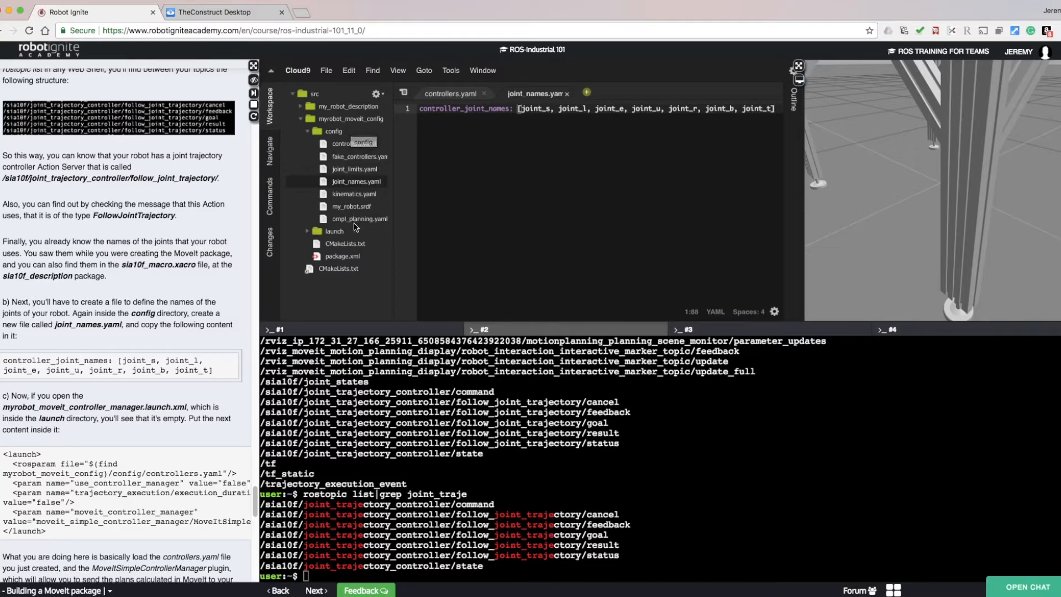
mouse_move(334, 231)
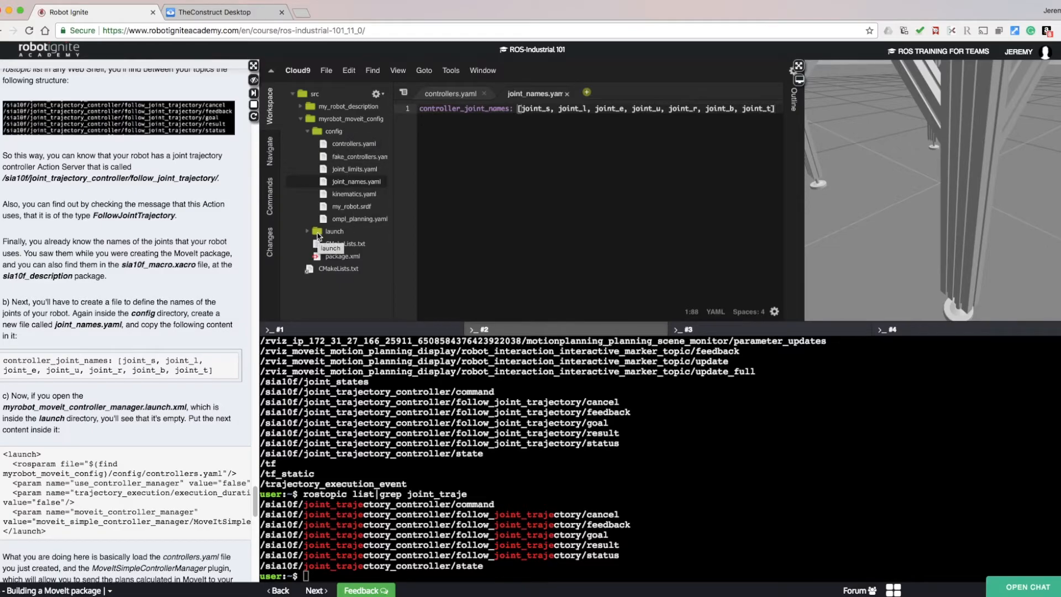
Step: Fill my_robot_moveit_controller_manager.launch.xml with rosparam loading controllers.yaml and controller manager params, then save
click(308, 231)
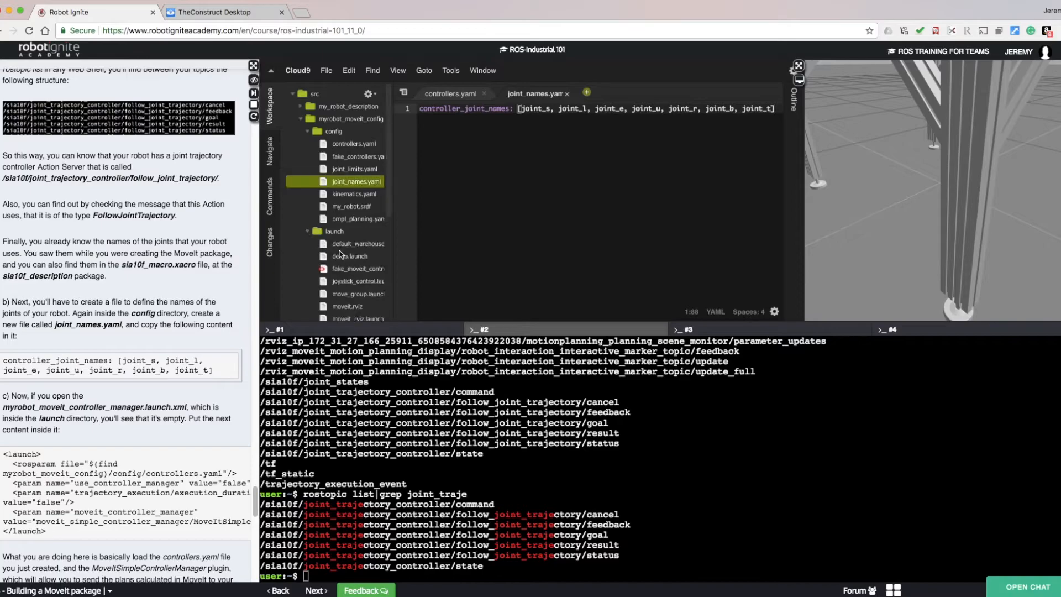
scroll(down, 3)
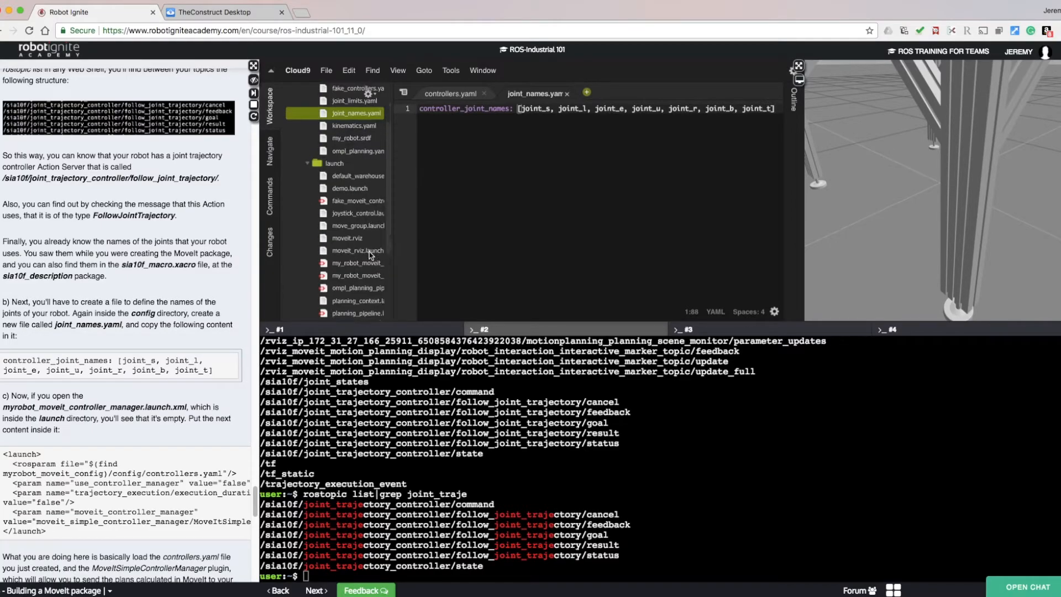
mouse_move(358, 275)
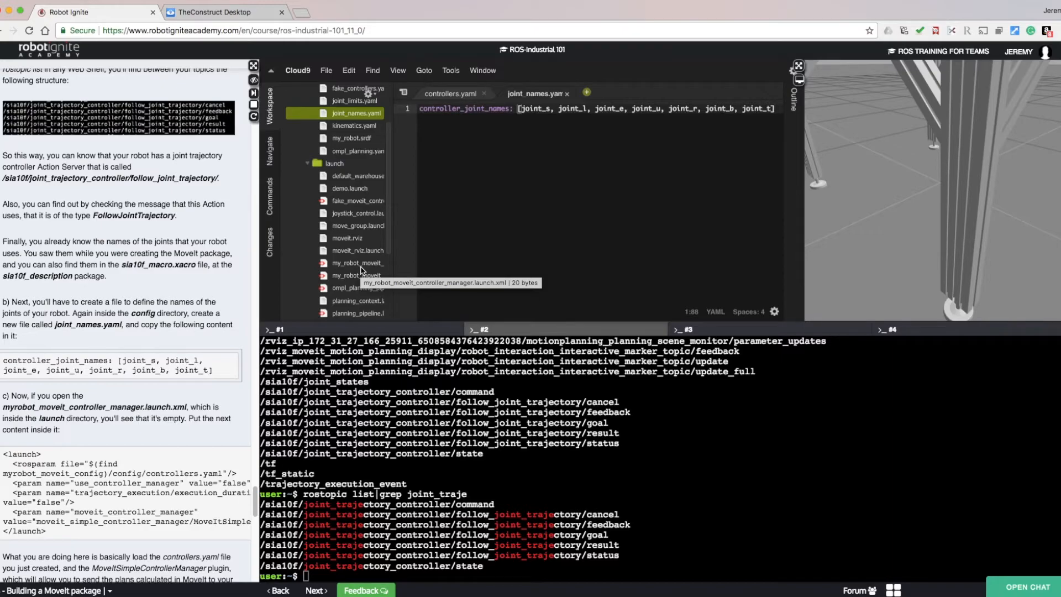
click(357, 263)
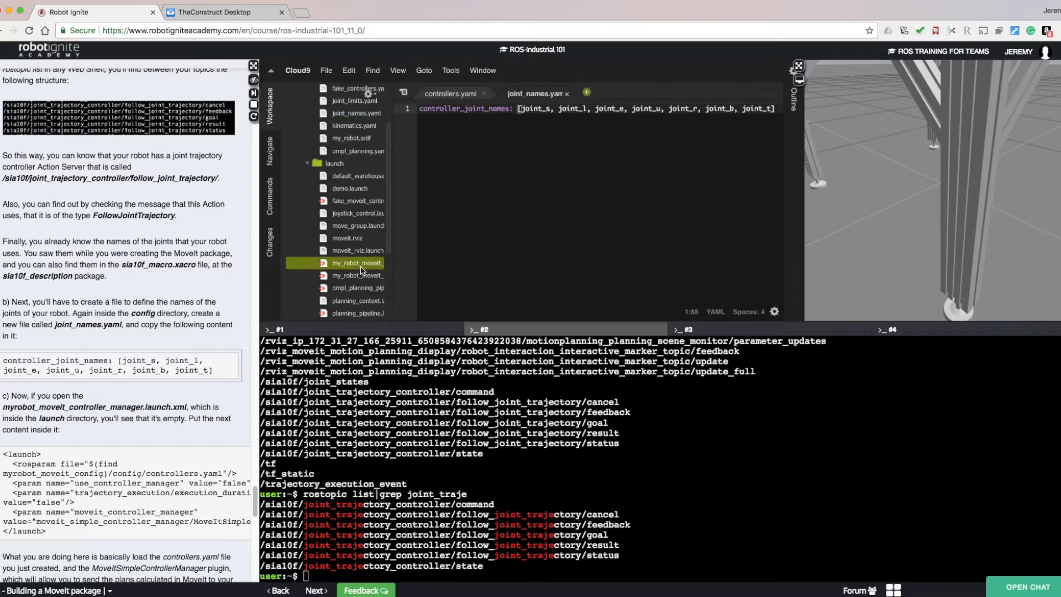
click(357, 263)
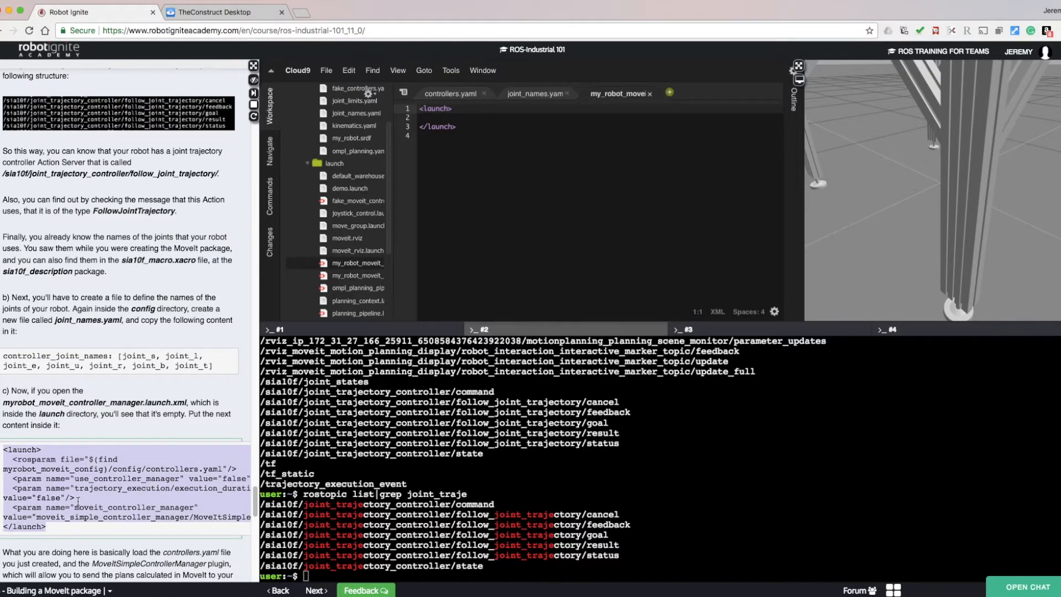
mouse_move(147, 460)
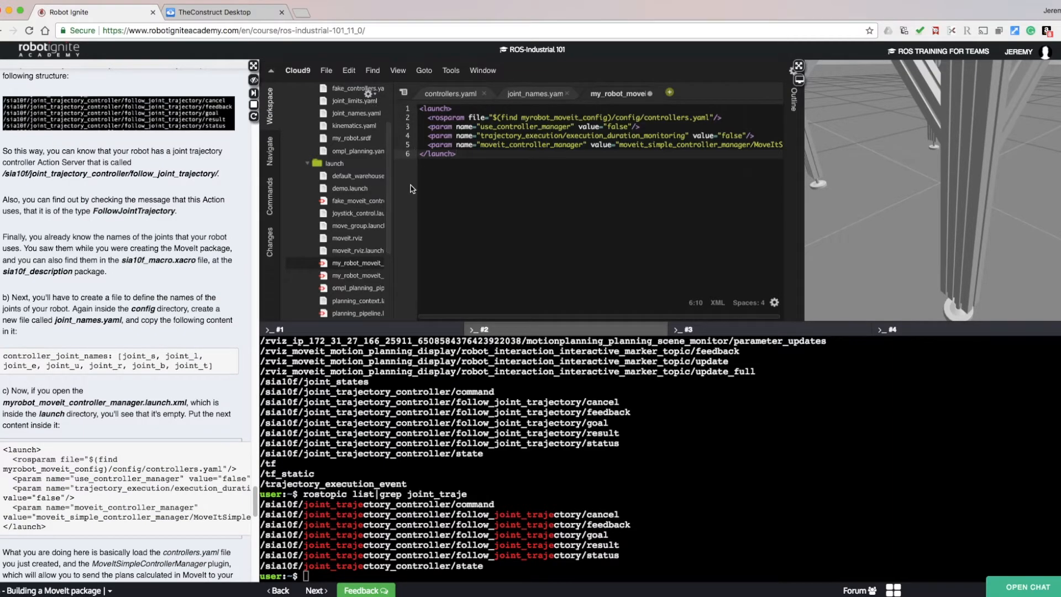
mouse_move(357, 113)
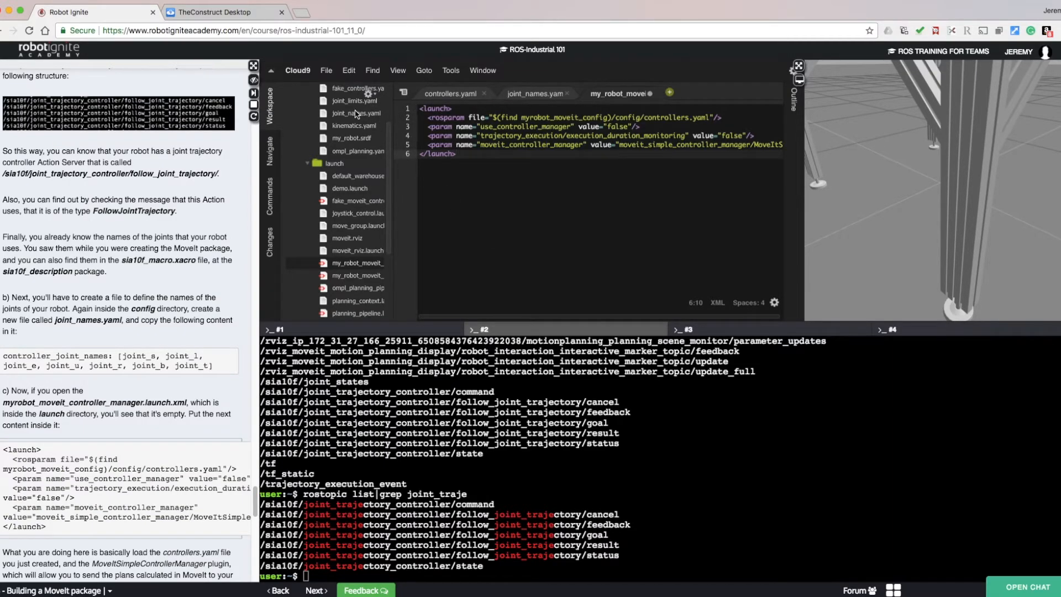
click(325, 70)
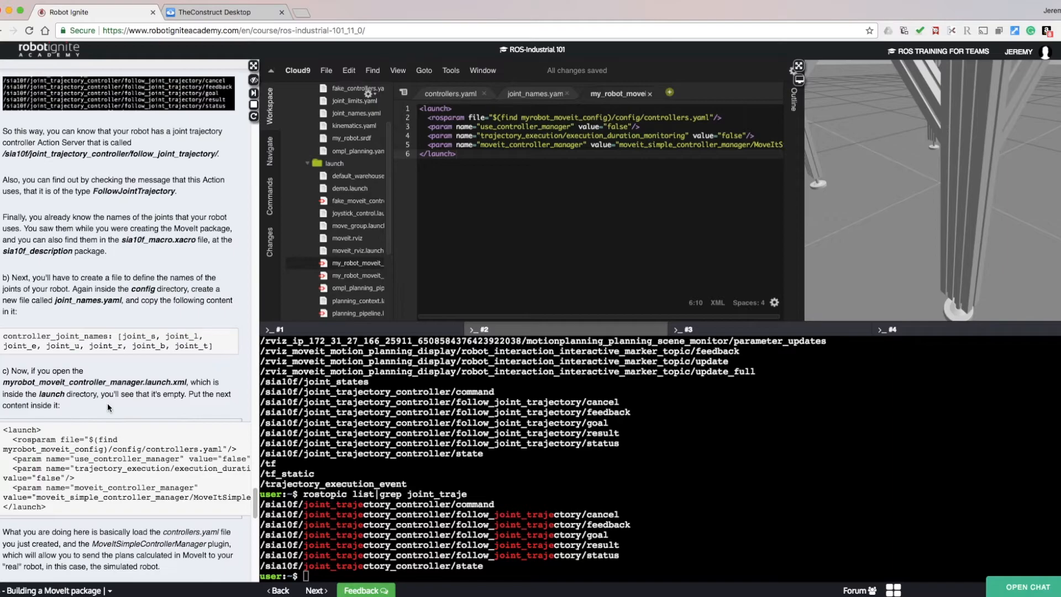
Step: Scroll the course notes to step d) describing the new myrobot_planning_exeution.launch file
scroll(down, 3)
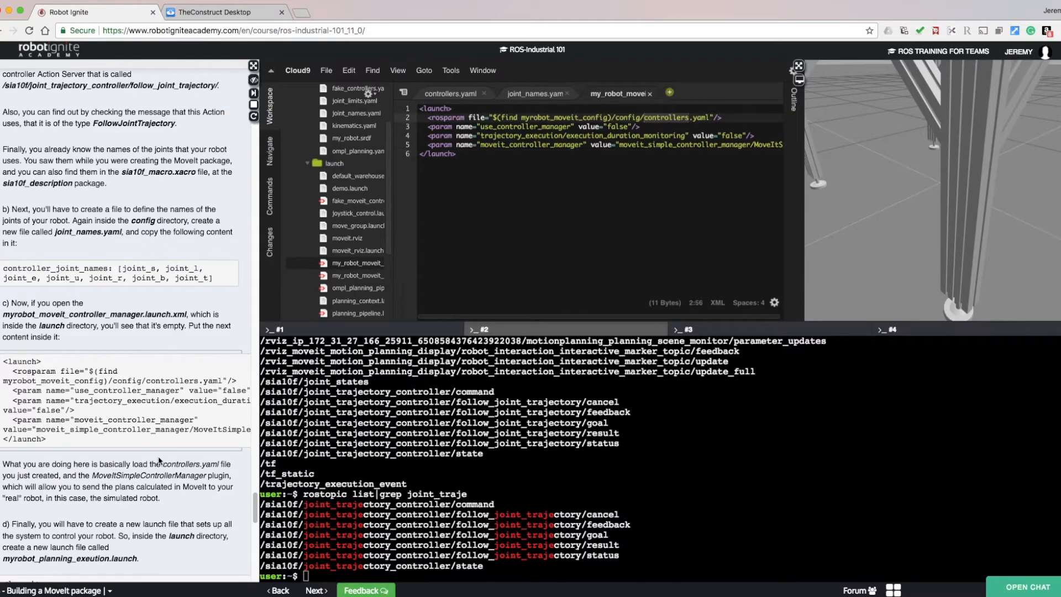
scroll(down, 3)
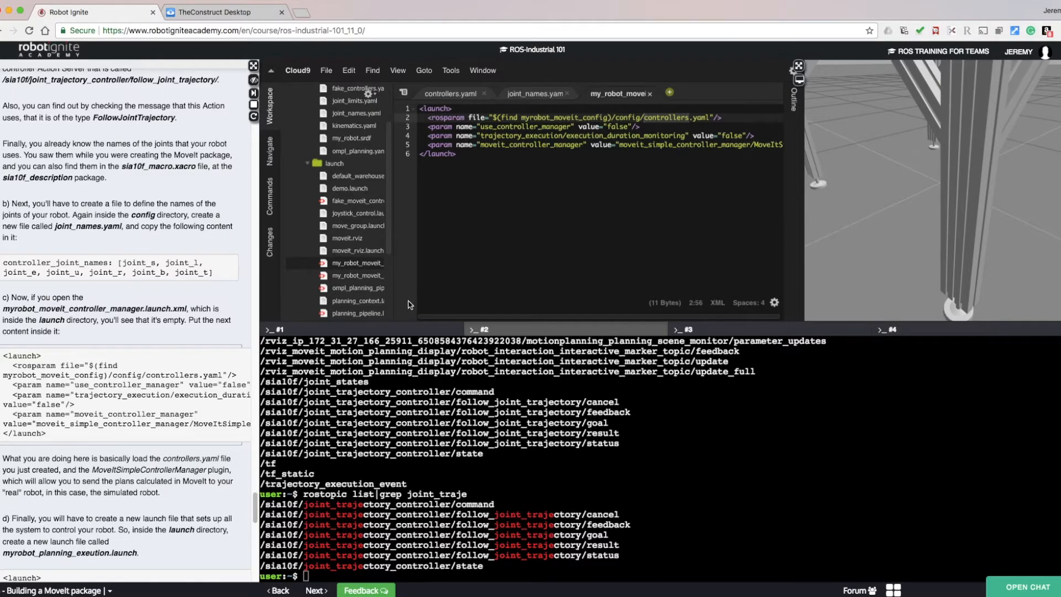
scroll(down, 3)
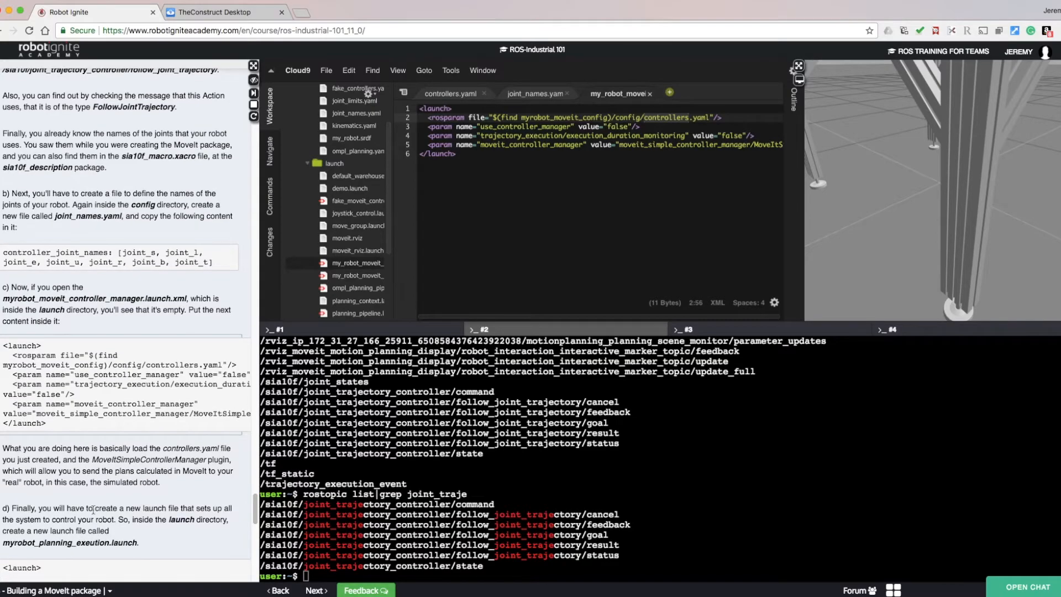
scroll(down, 3)
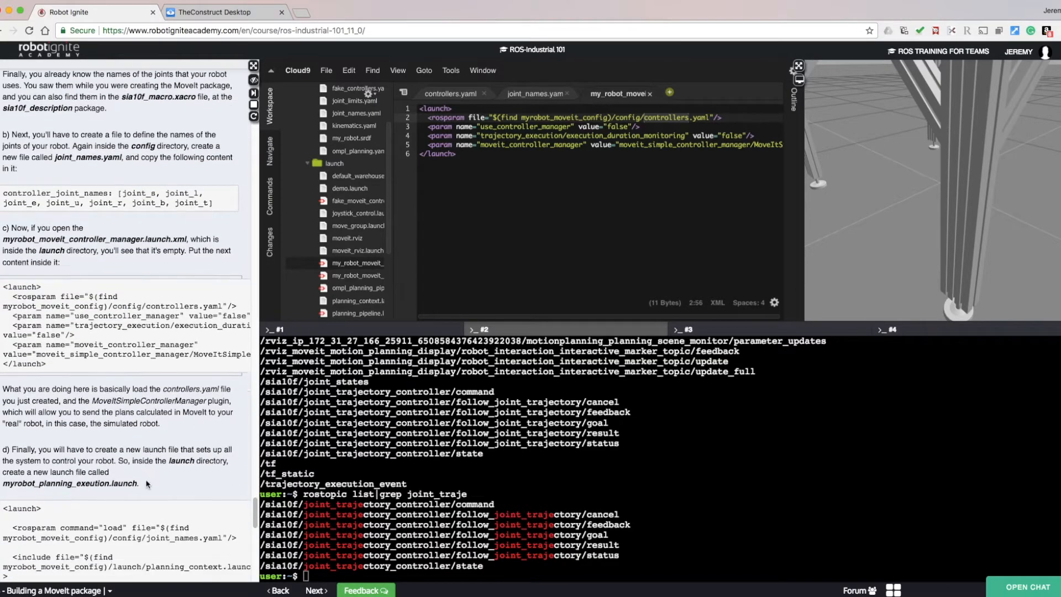
scroll(down, 3)
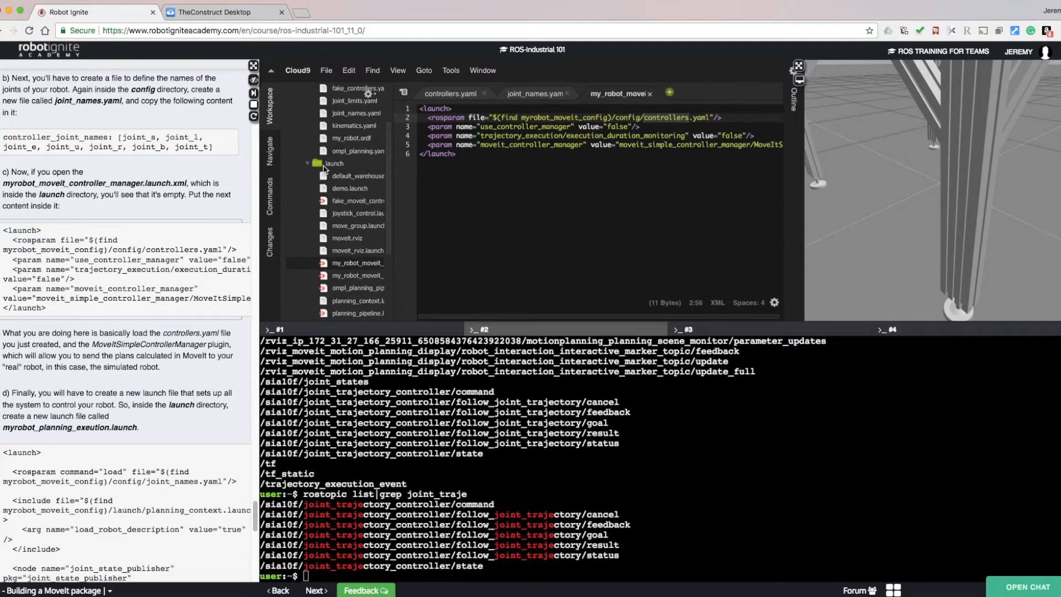
mouse_move(351, 277)
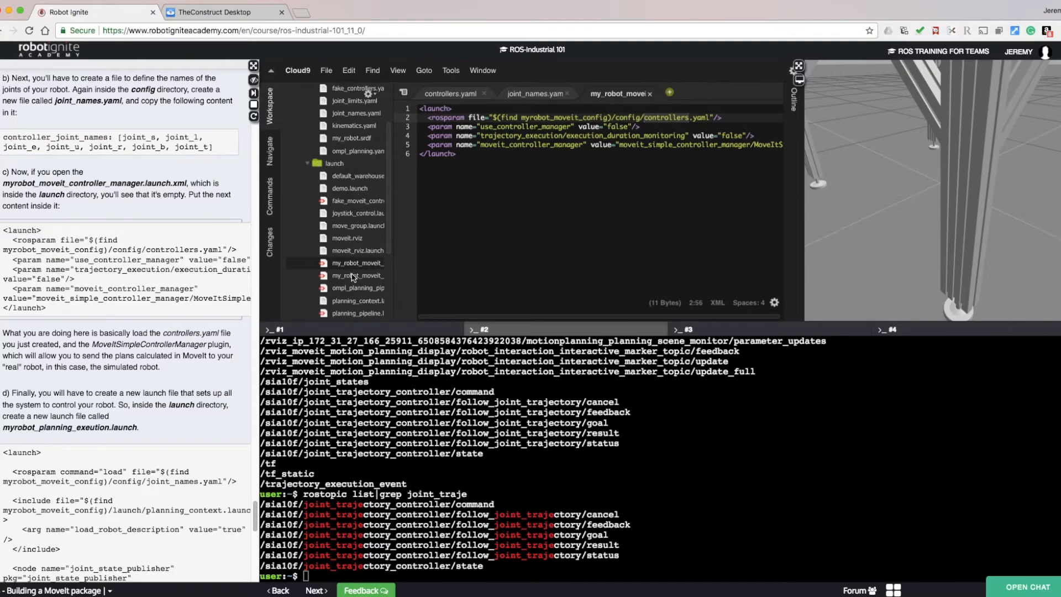
mouse_move(358, 287)
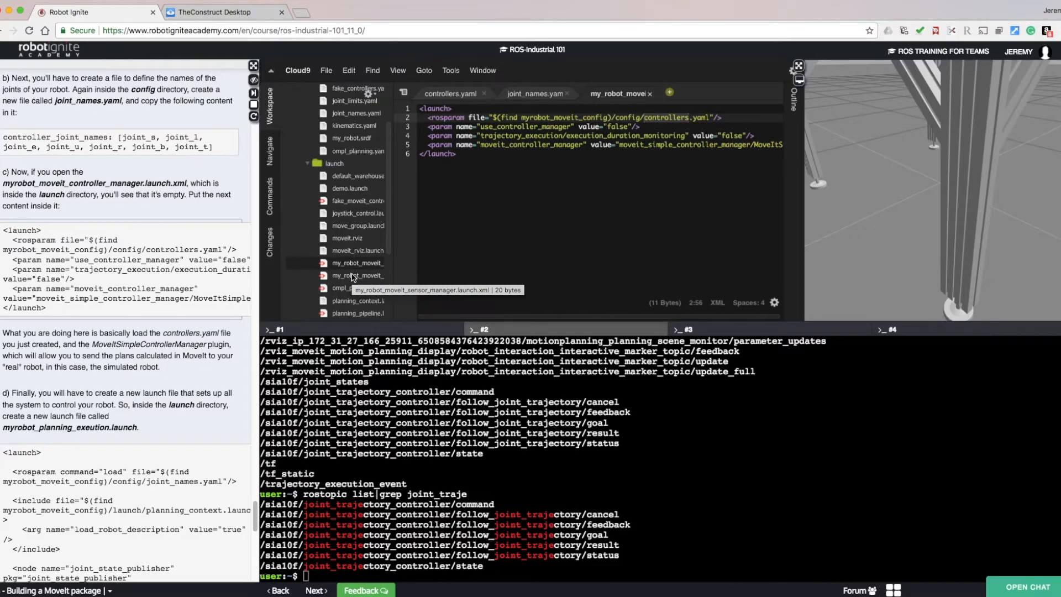
mouse_move(389, 271)
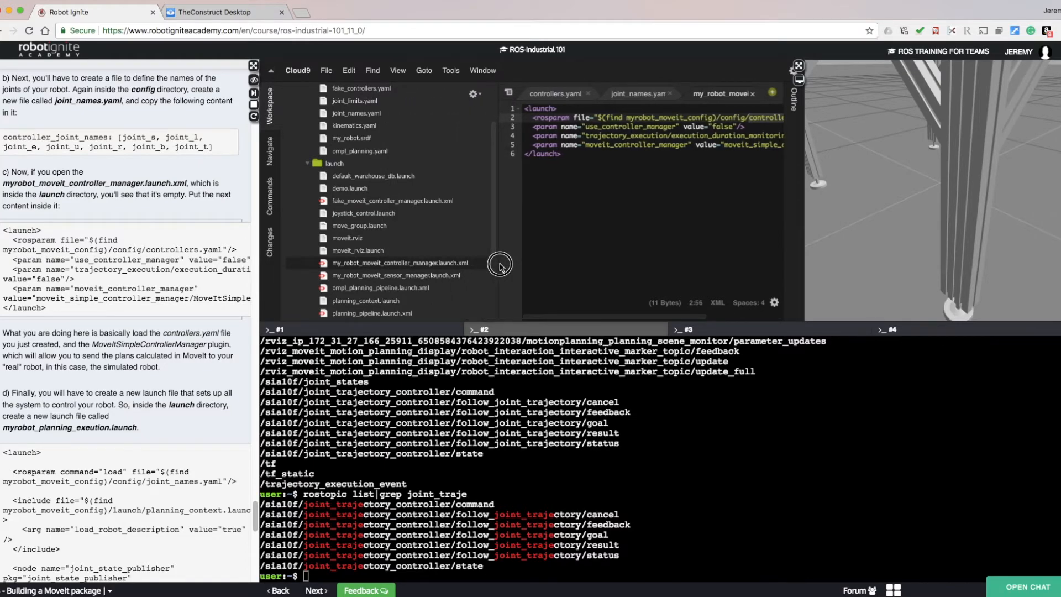
mouse_move(341, 339)
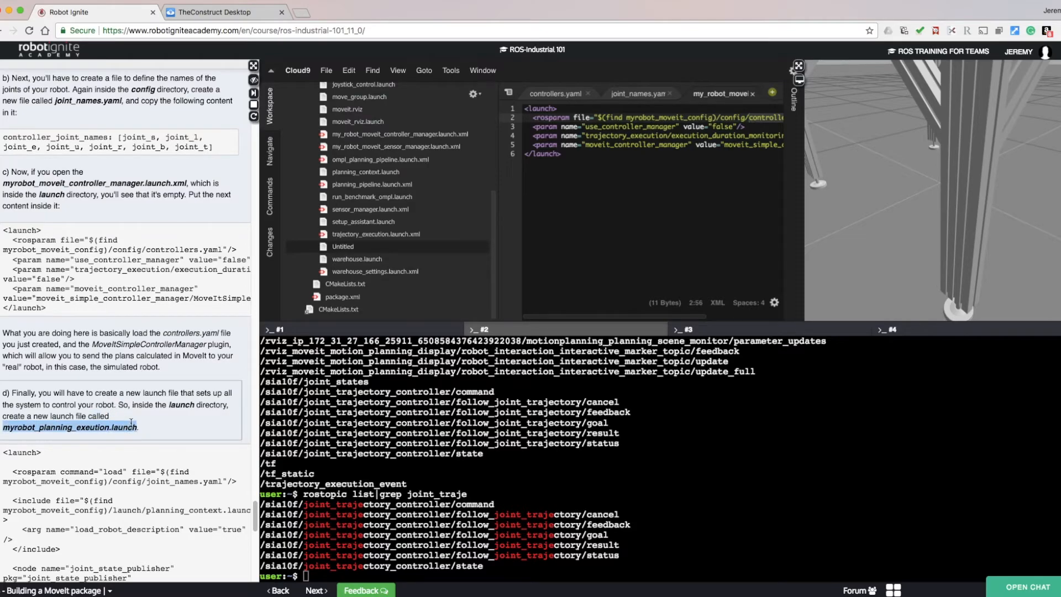
Step: Rename Untitled to myrobot_planning_exeution.launch, paste the launch XML, set XML syntax mode and save
right_click(343, 246)
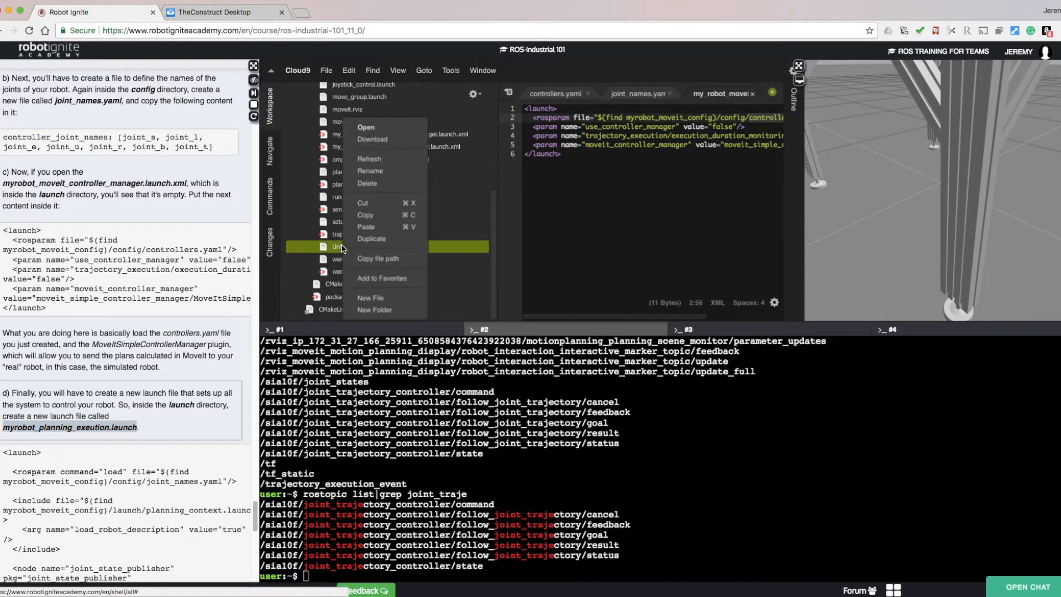
mouse_move(370, 170)
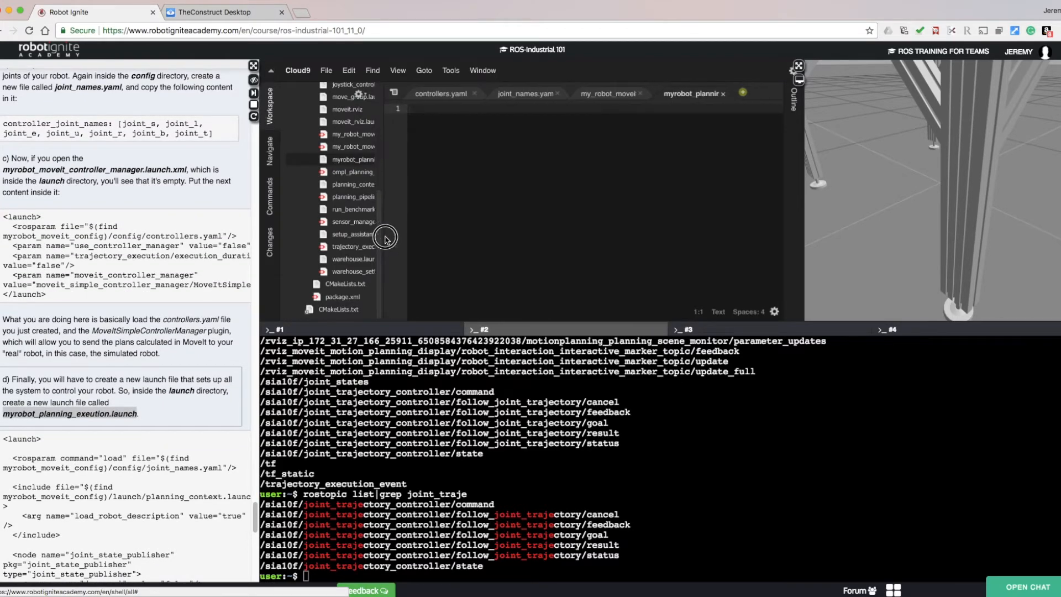
scroll(down, 3)
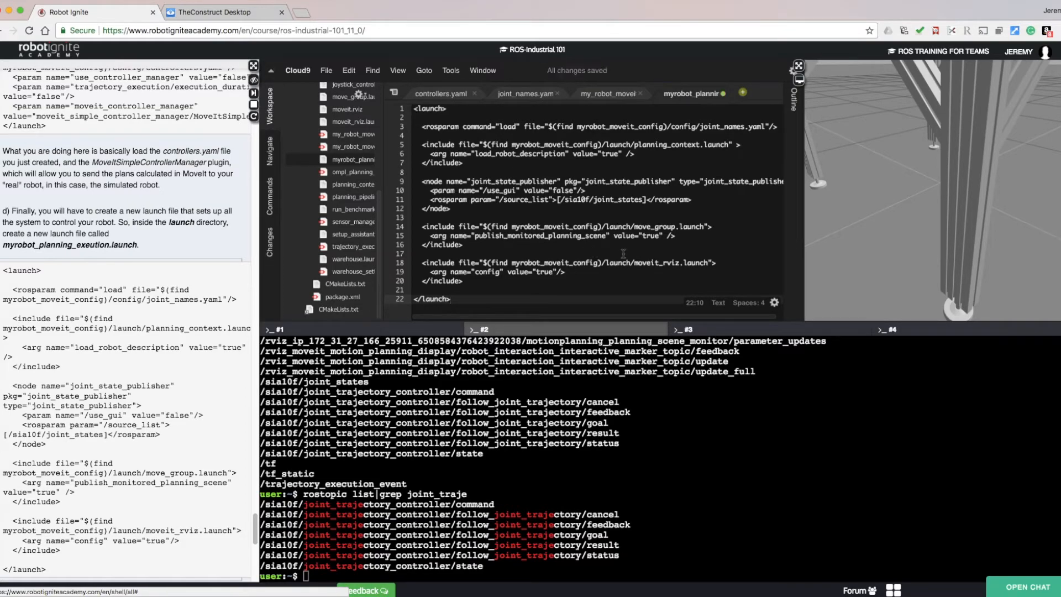
click(718, 303)
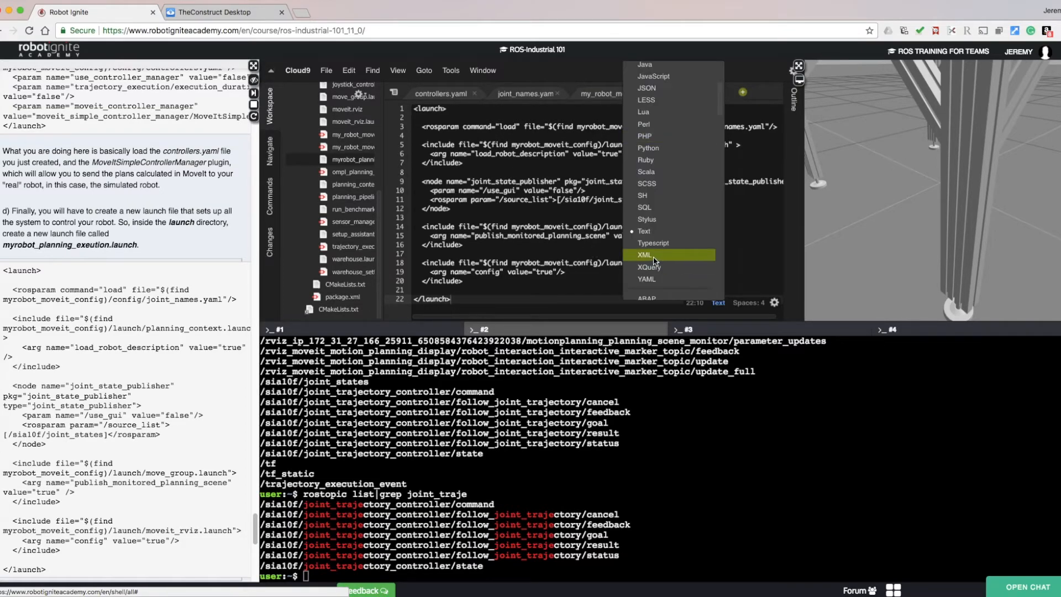
click(644, 254)
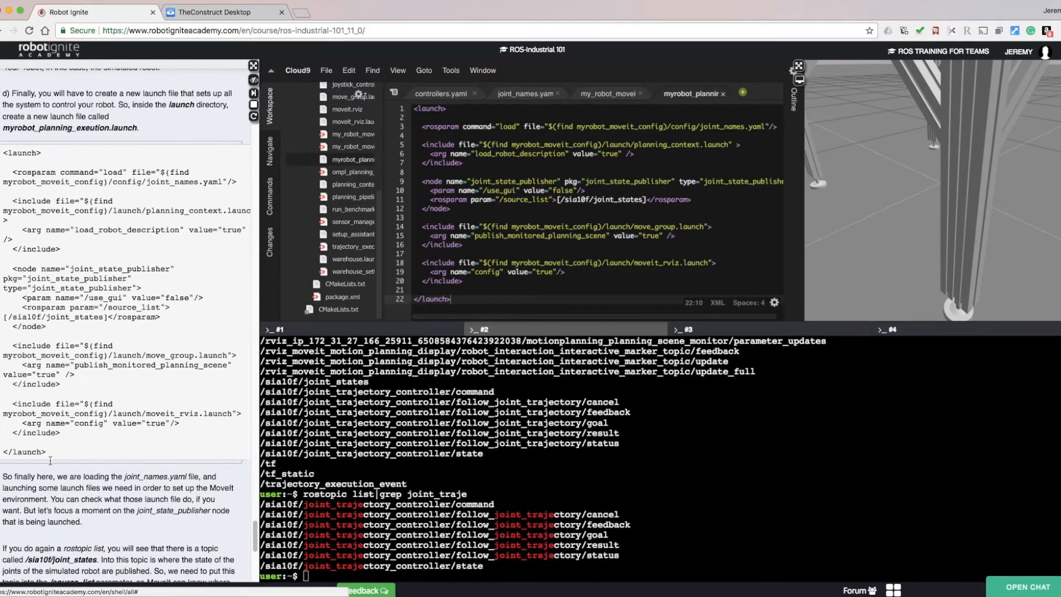
scroll(down, 3)
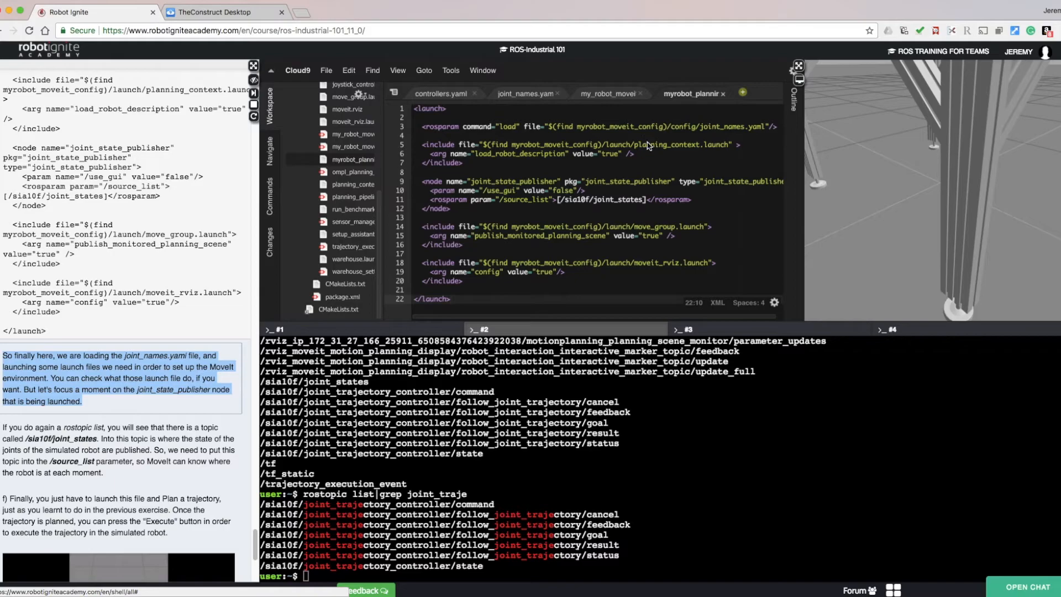
mouse_move(718, 128)
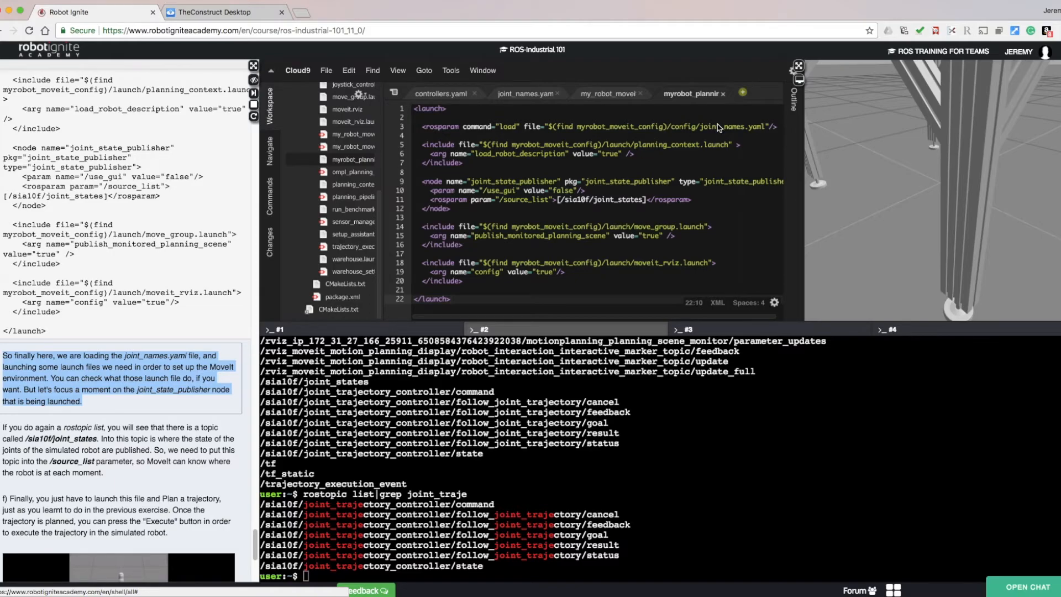
mouse_move(686, 156)
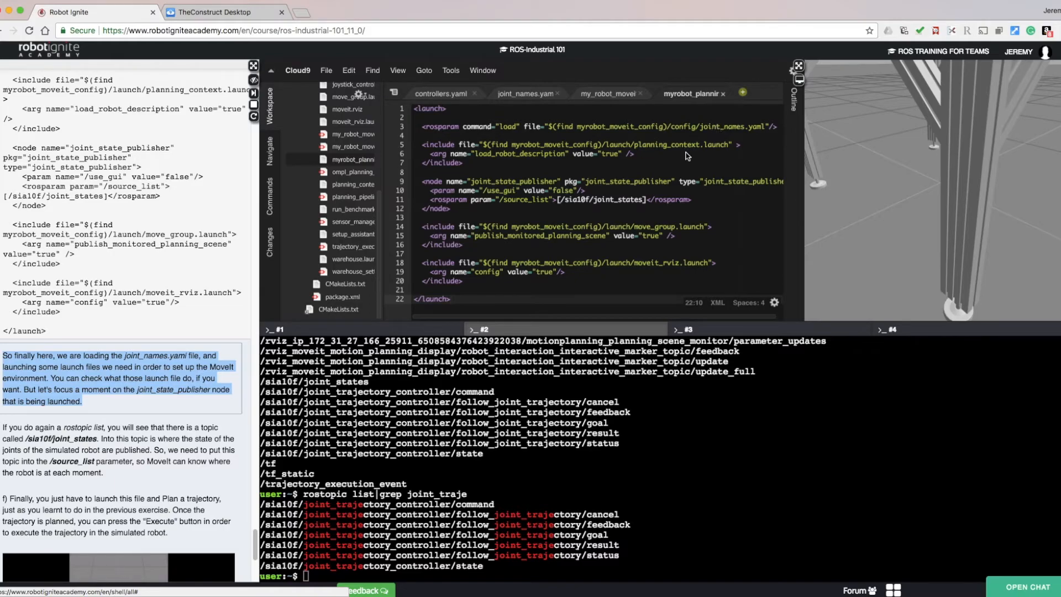
click(324, 70)
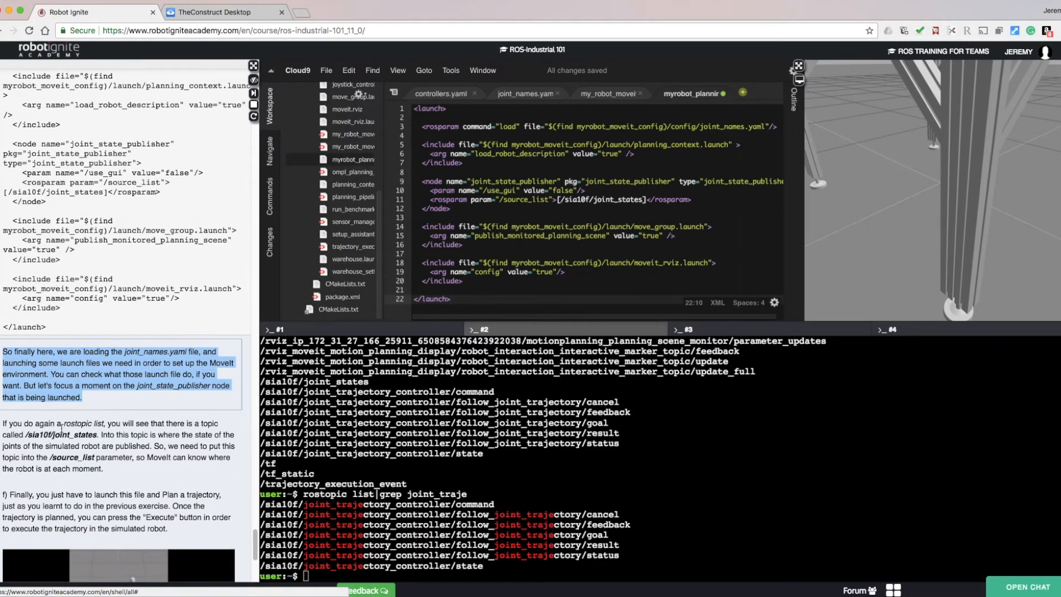
scroll(down, 3)
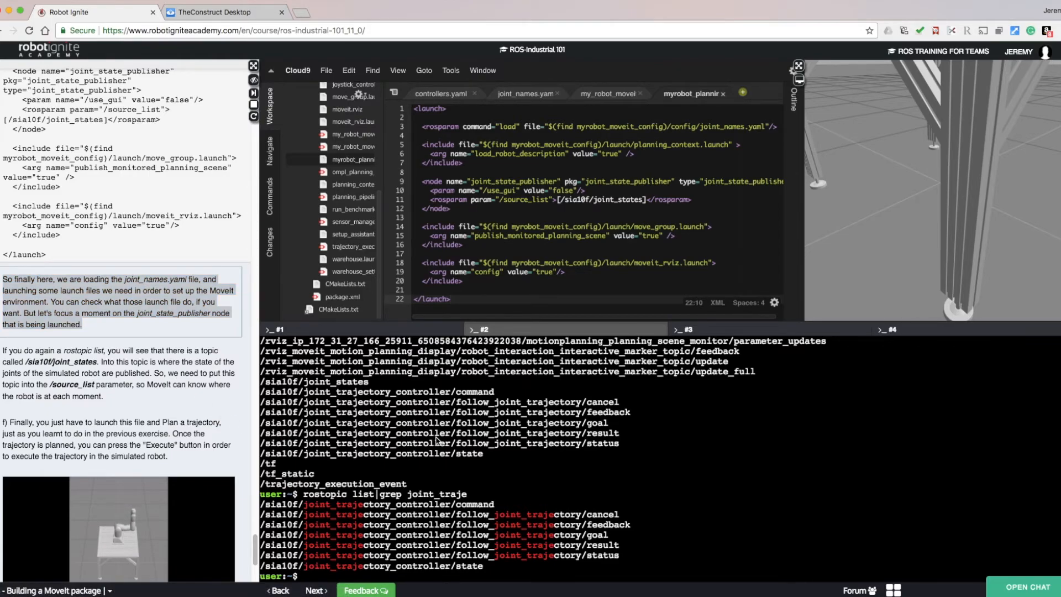
Step: Run rostopic list | grep joint_states to show /joint_states, fake controller and /sia10f/joint_states topics
text(rostopic list|)
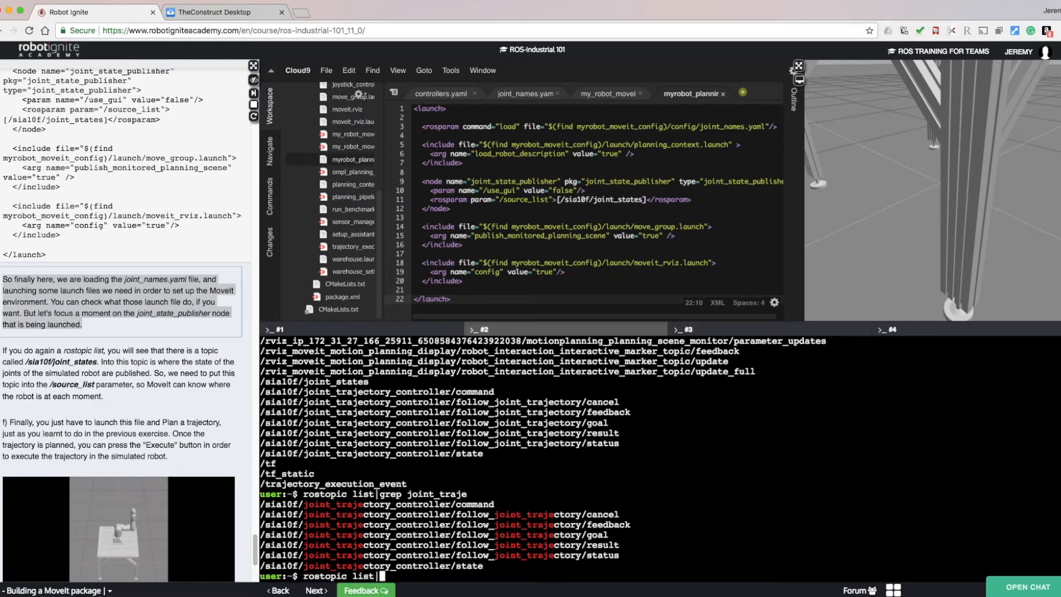
text(grep joint_stat)
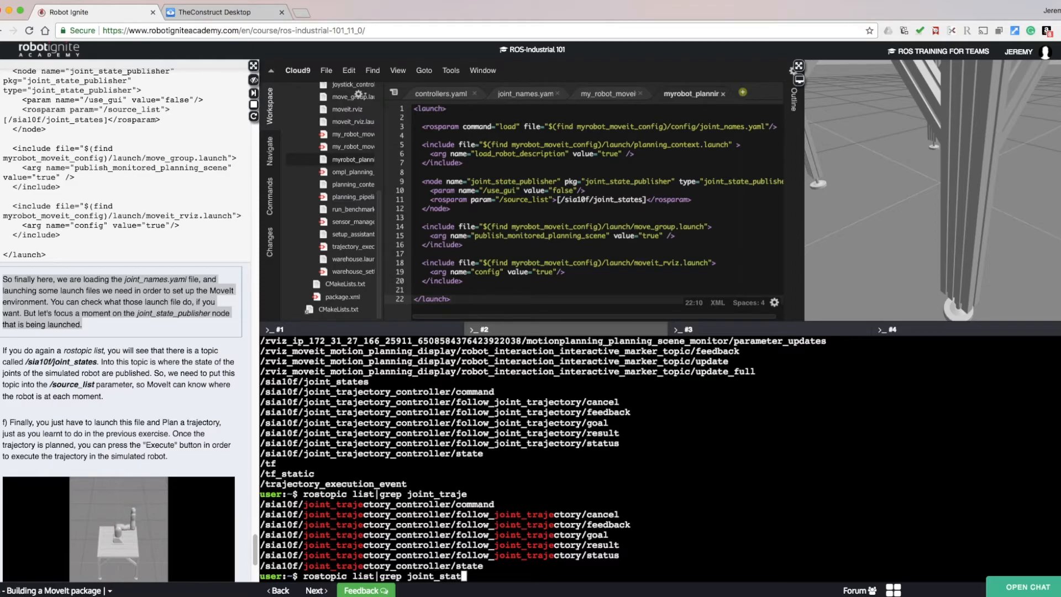
key(Return)
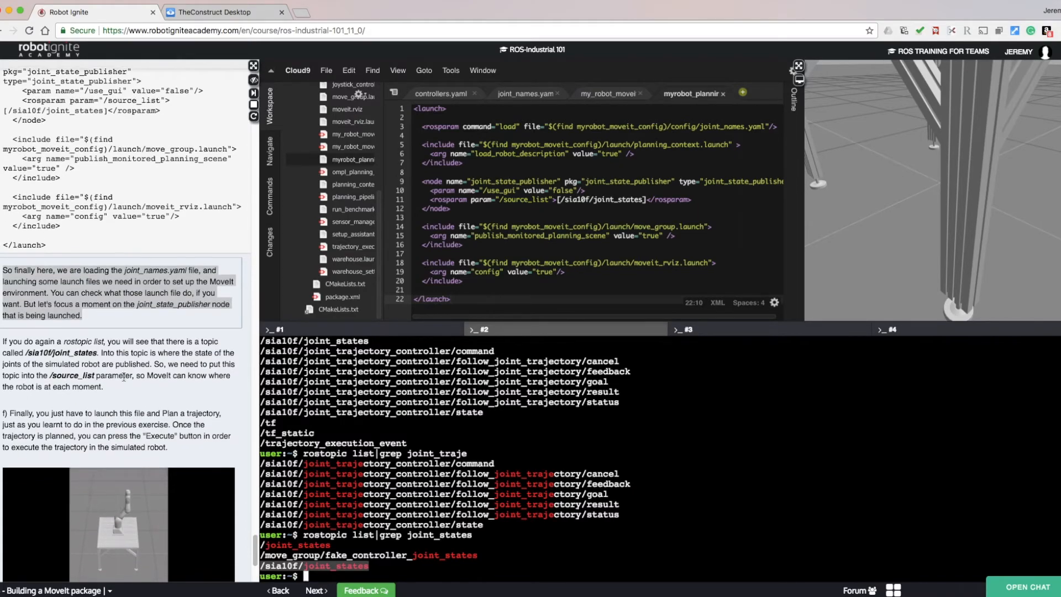
scroll(down, 3)
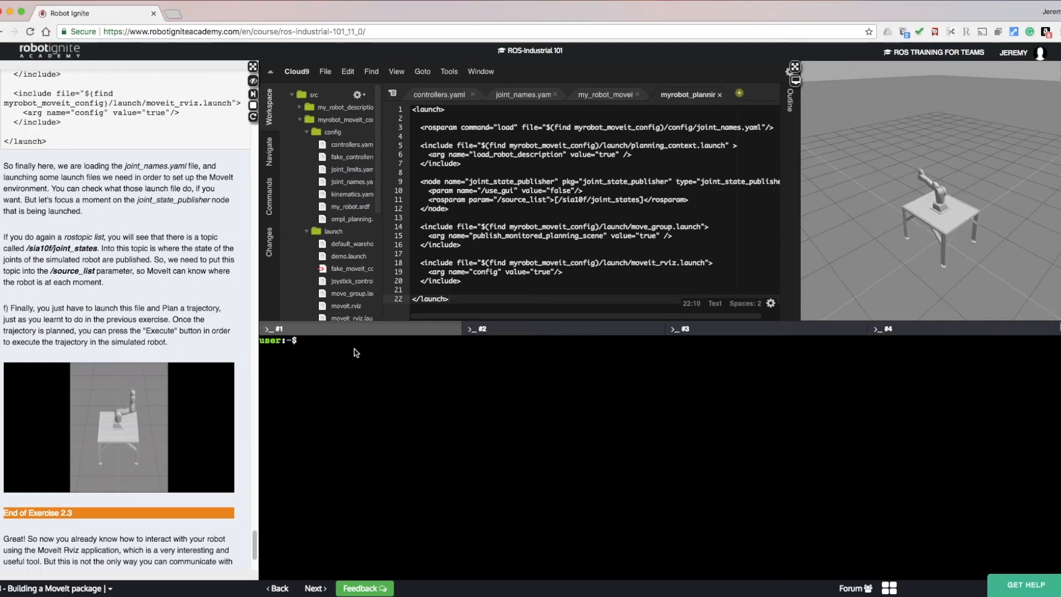
Step: Clear the terminal and roslaunch myrobot_moveit_config myrobot_planning_exeution.launch
text(clear)
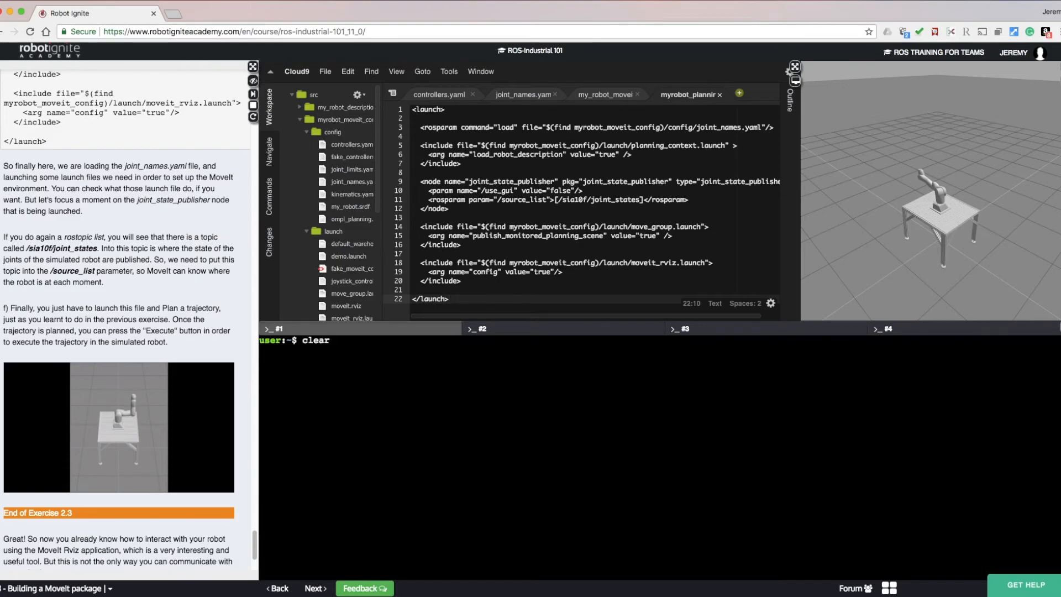
text(roslaunch myrobot_moveit_config myrobot_planning_exeution.launch)
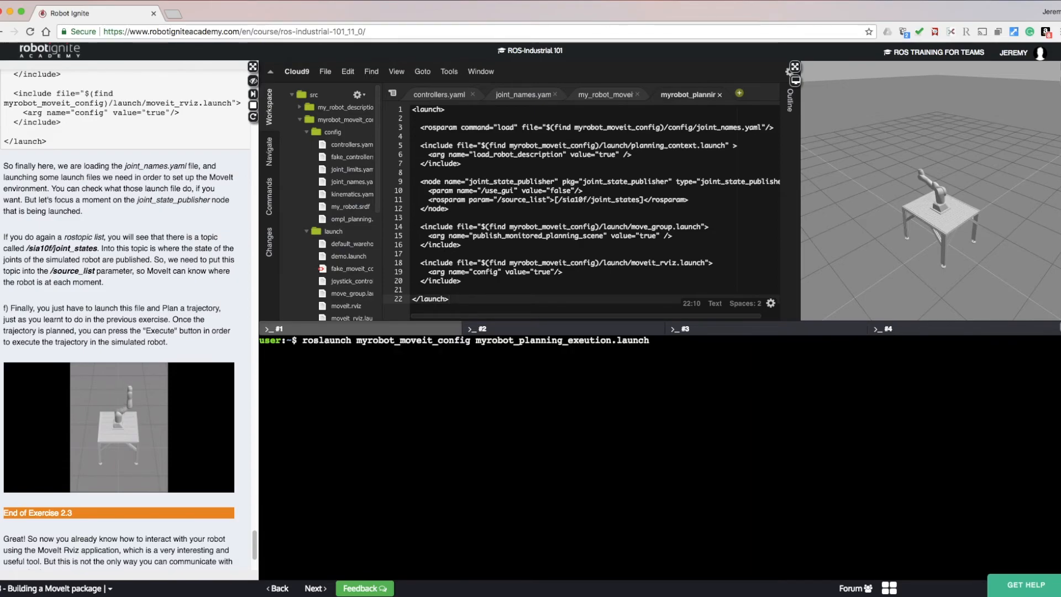
key(Return)
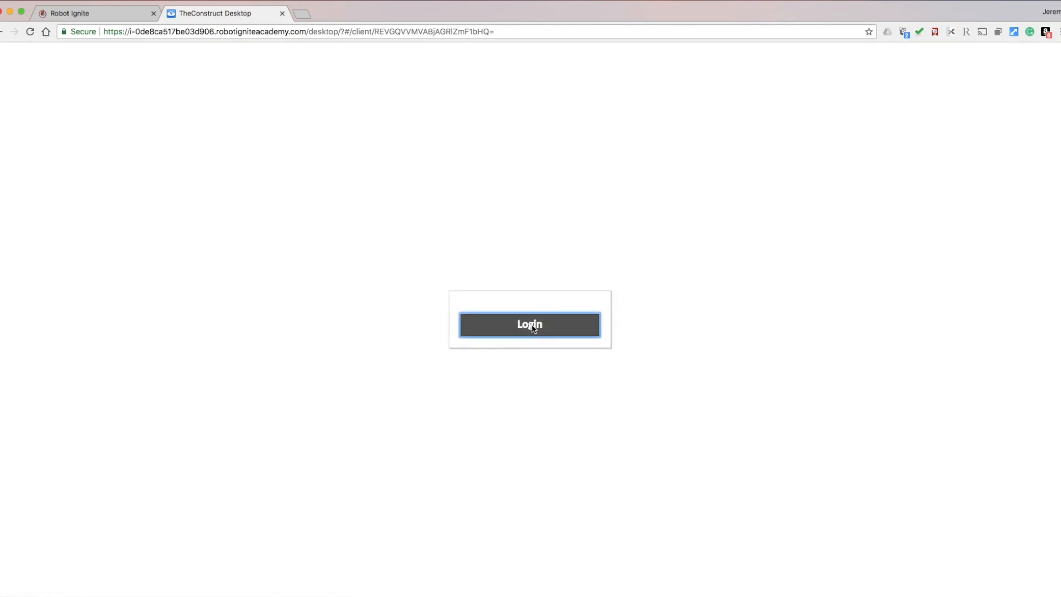
Step: Log in to the Graphical Tools desktop and fit the remote RViz window to the screen
click(530, 324)
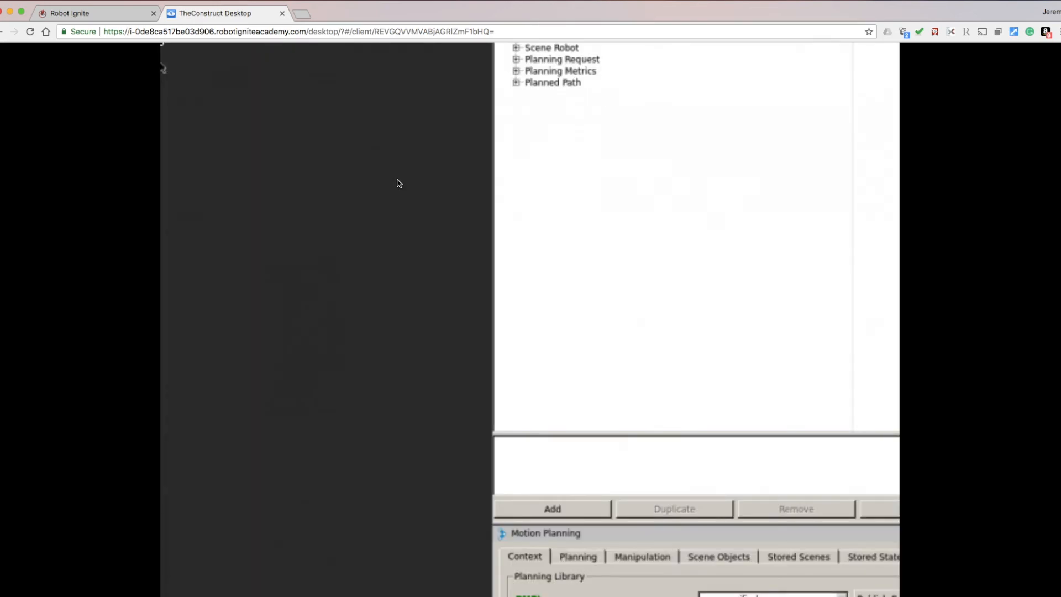
click(95, 14)
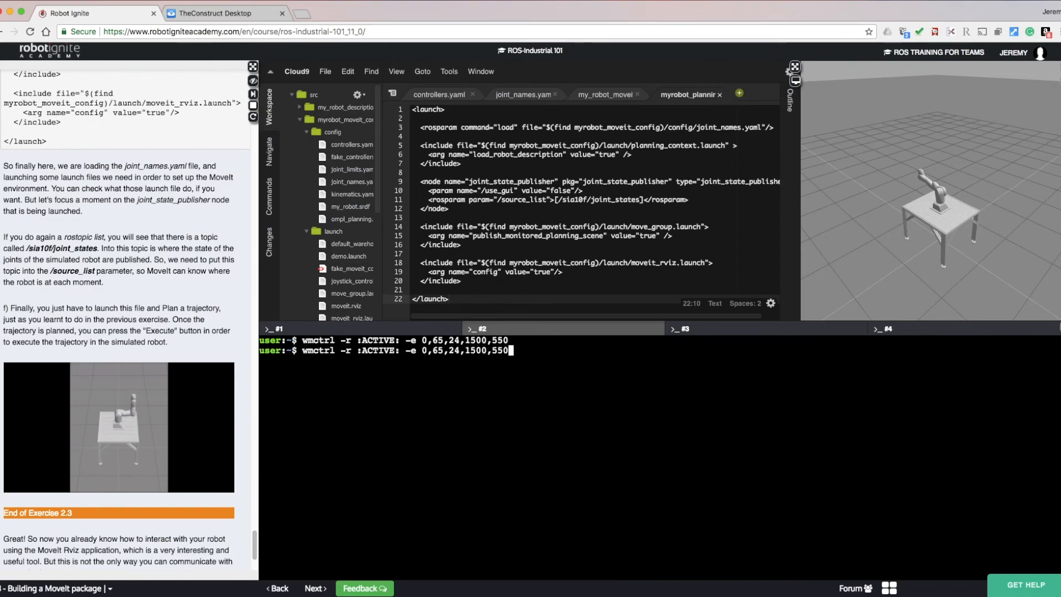
key(Return)
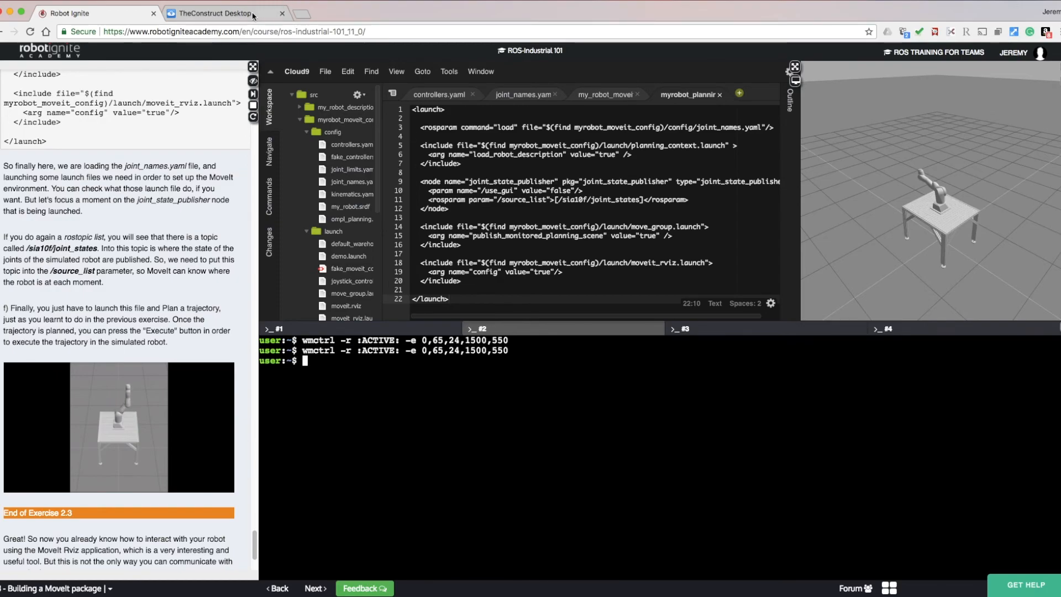
click(216, 13)
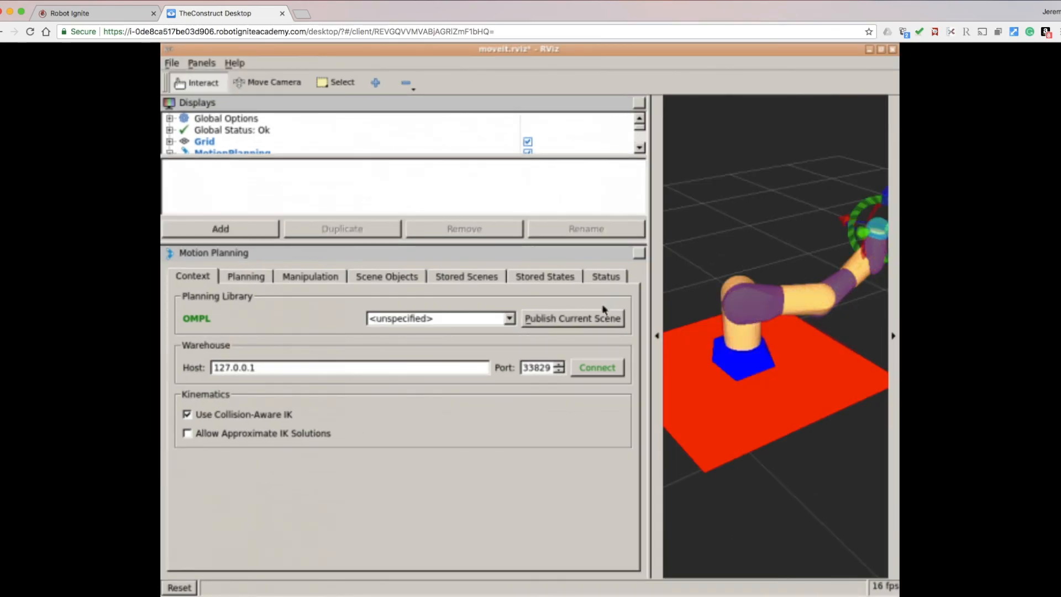
Step: In the Planning tab, choose a <random valid> goal, update it and plan the trajectory
click(245, 276)
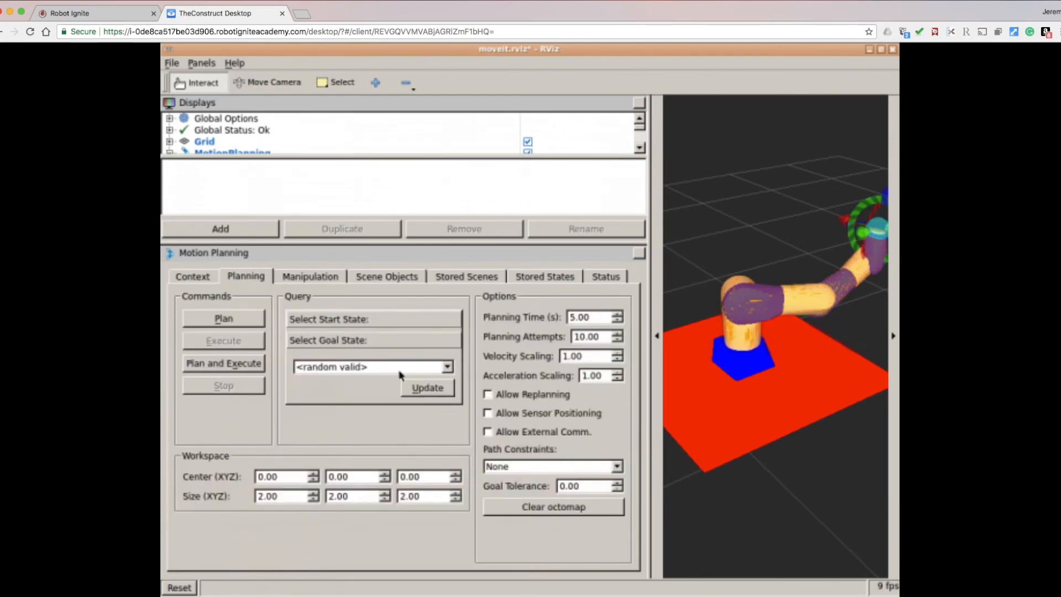
click(426, 388)
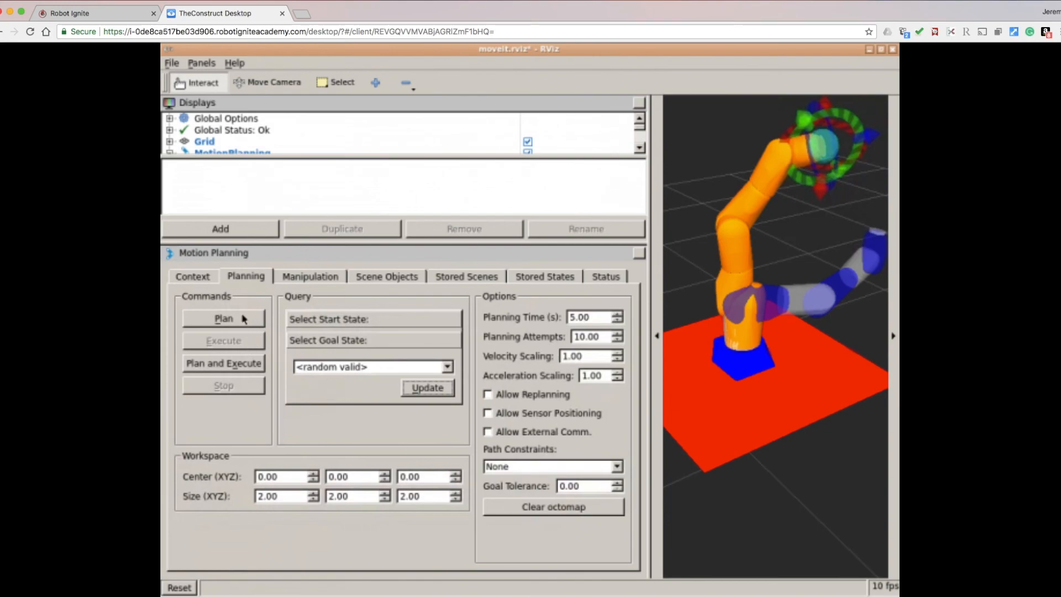
click(223, 318)
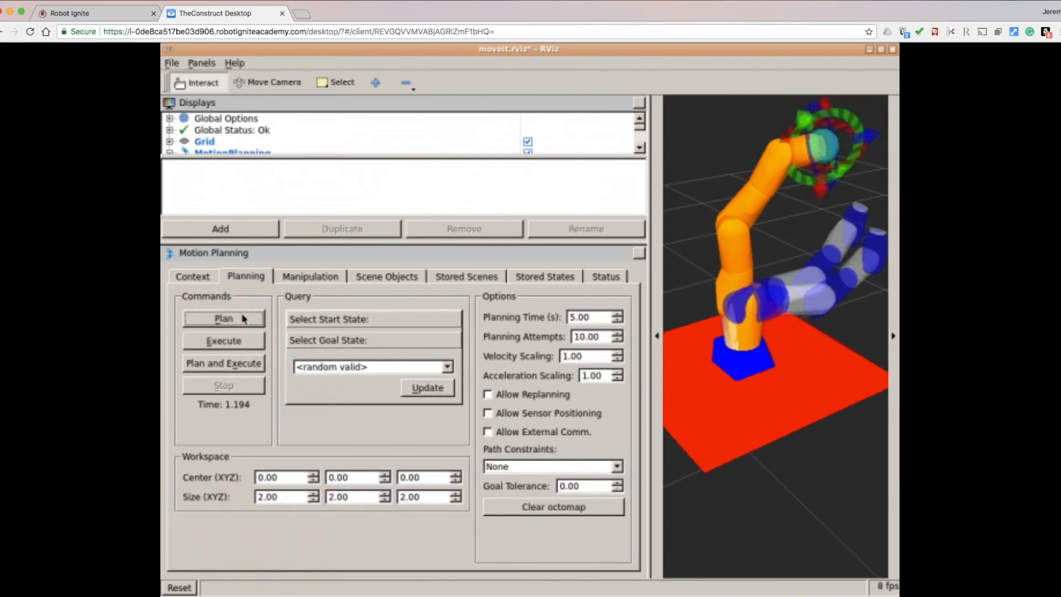